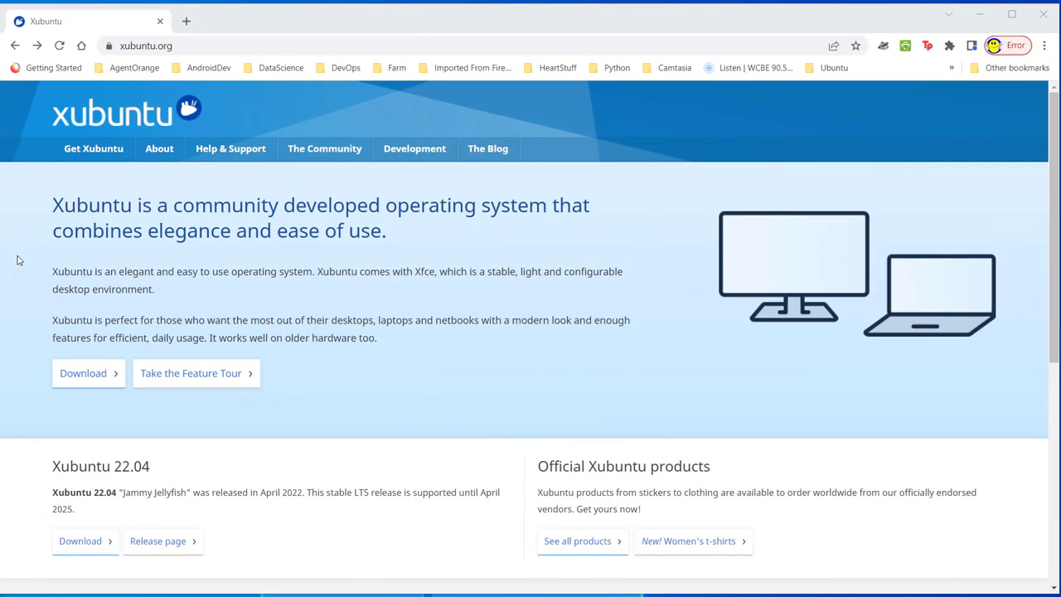
pyautogui.moveTo(45, 242)
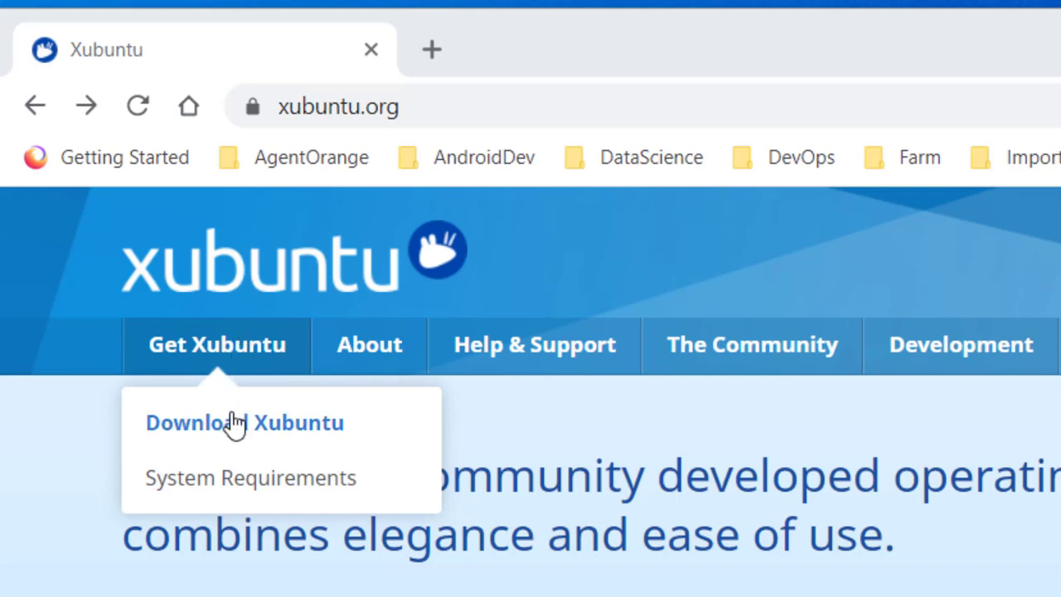
pyautogui.moveTo(240, 477)
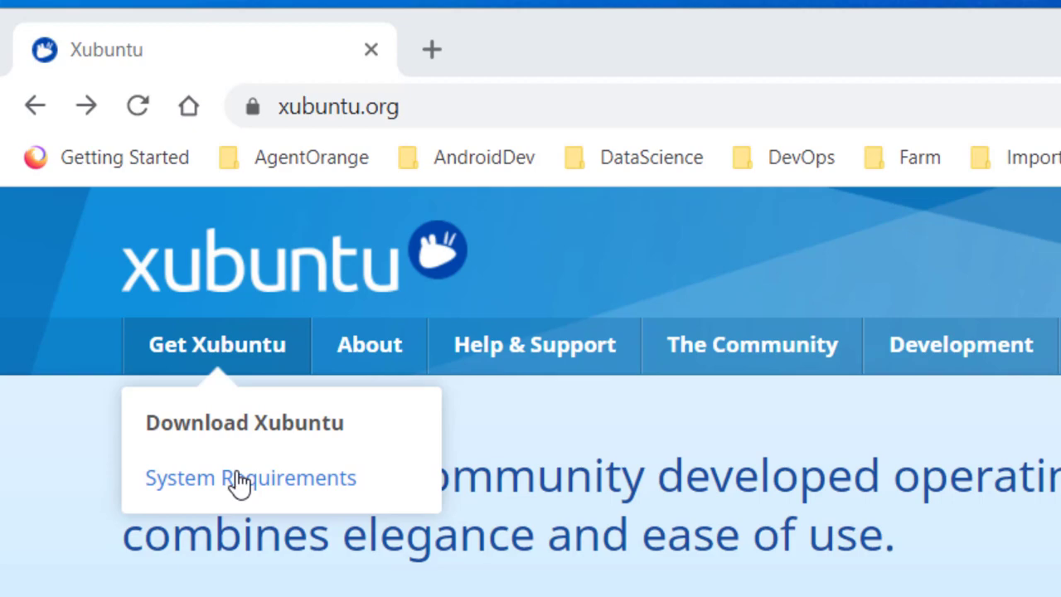
# Step: Open Xubuntu's System Requirements page showing 1 GB memory and 8.6 GB disk minimums
pyautogui.click(250, 478)
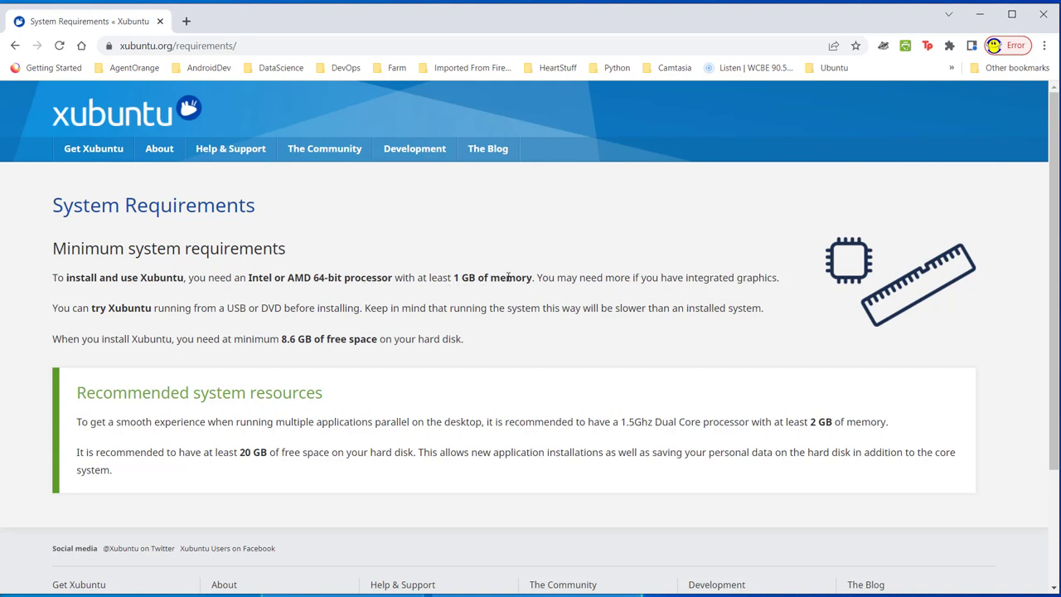
pyautogui.moveTo(749, 281)
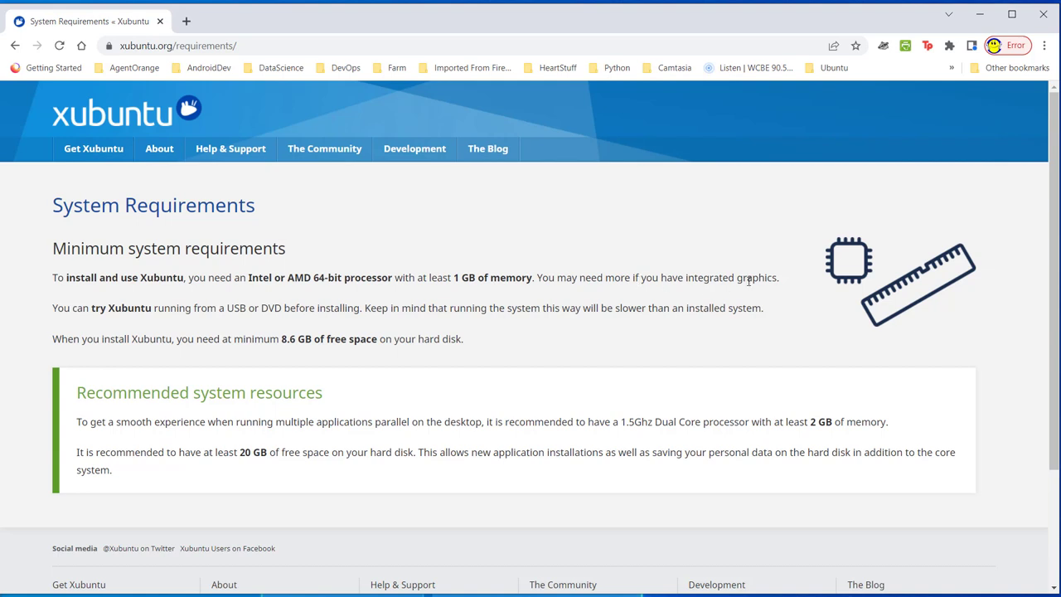
pyautogui.moveTo(233, 340)
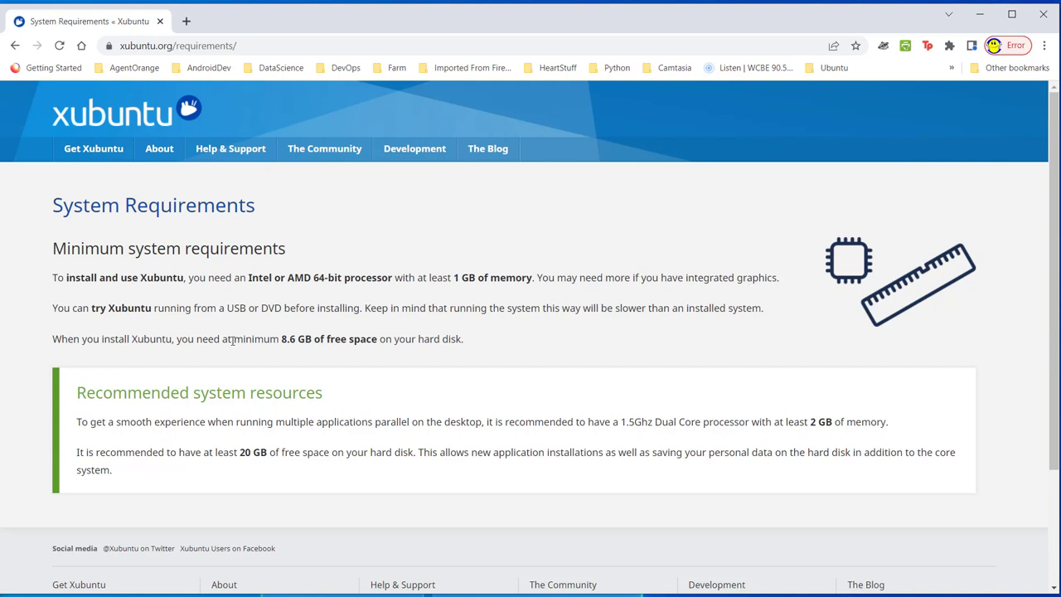
pyautogui.moveTo(311, 340)
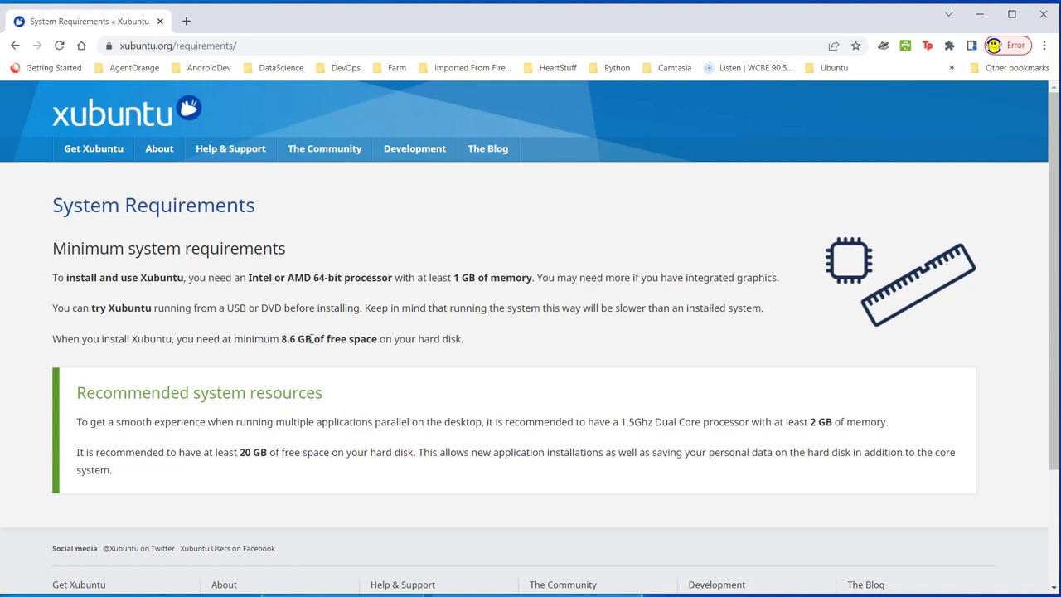
pyautogui.moveTo(462, 340)
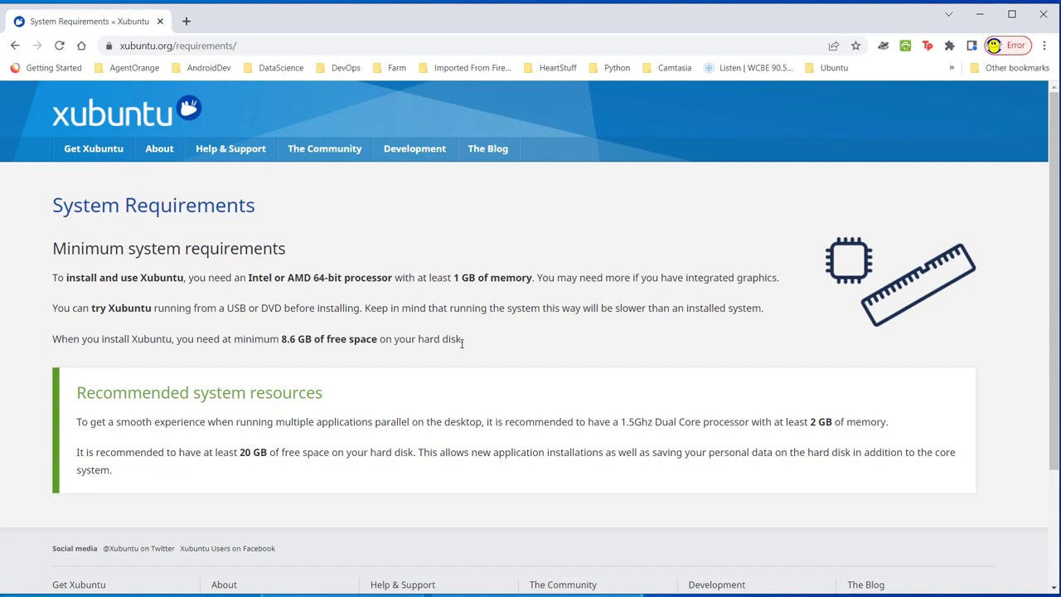
pyautogui.moveTo(154, 401)
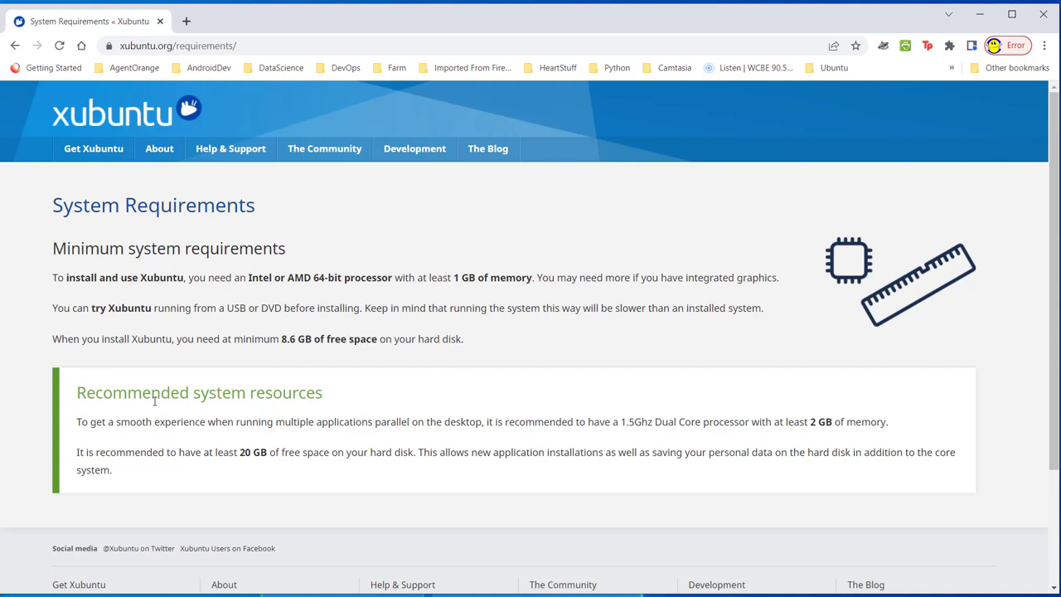
pyautogui.moveTo(322, 401)
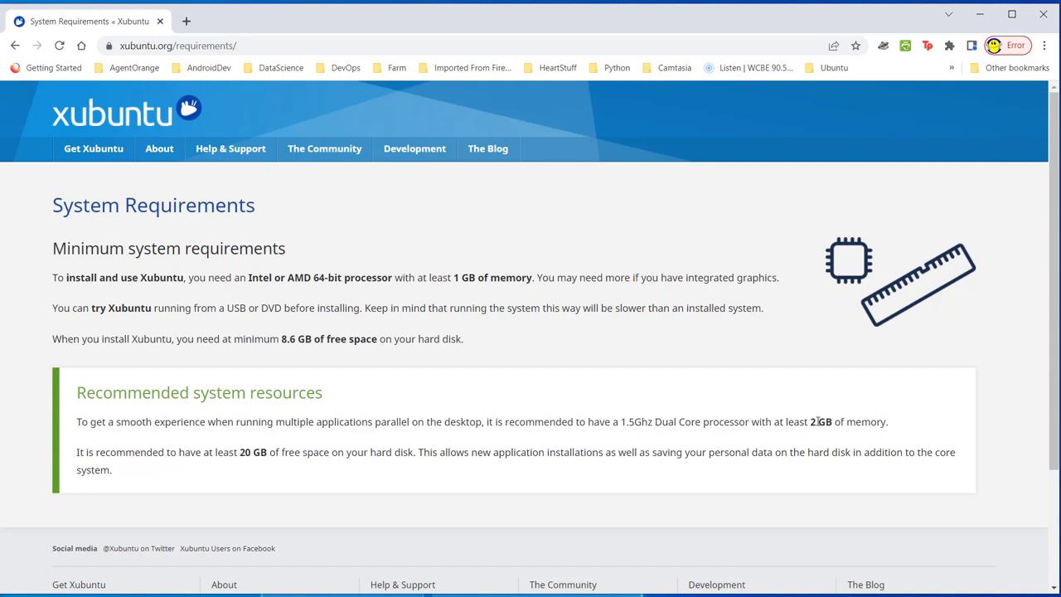
pyautogui.moveTo(626, 422)
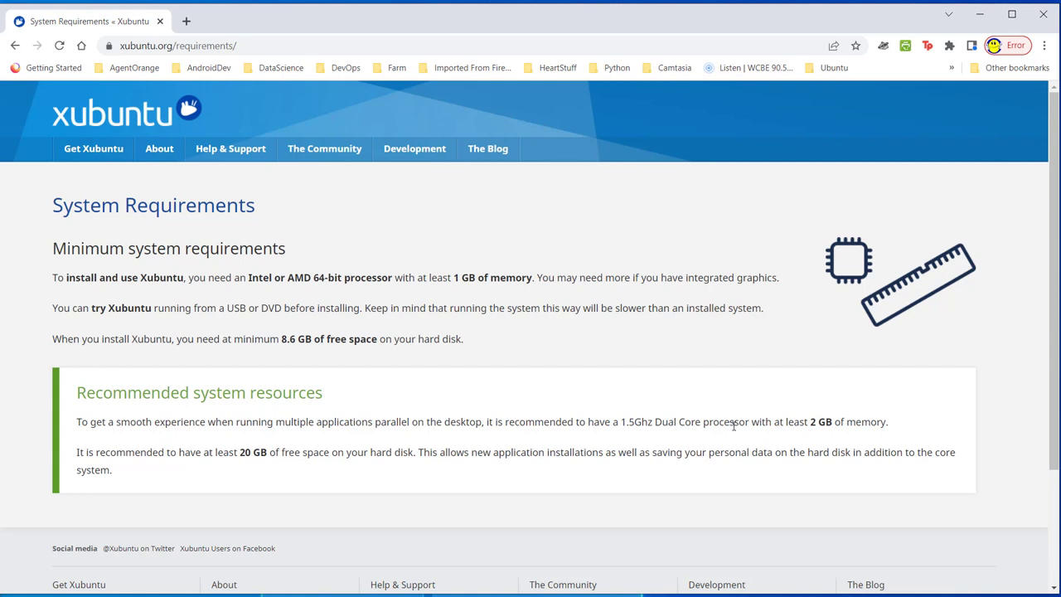
pyautogui.moveTo(228, 456)
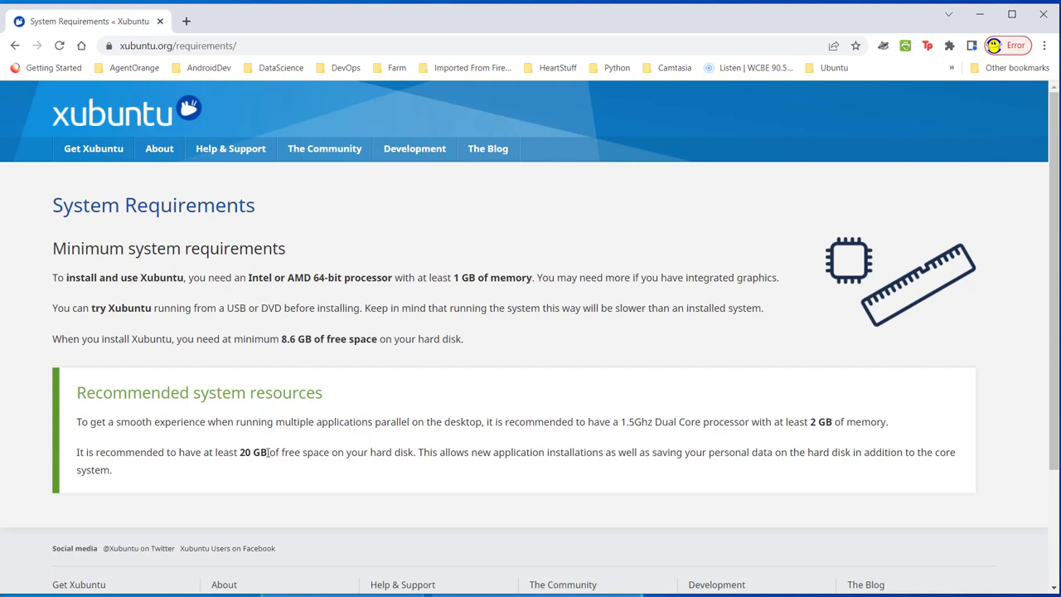
pyautogui.moveTo(336, 444)
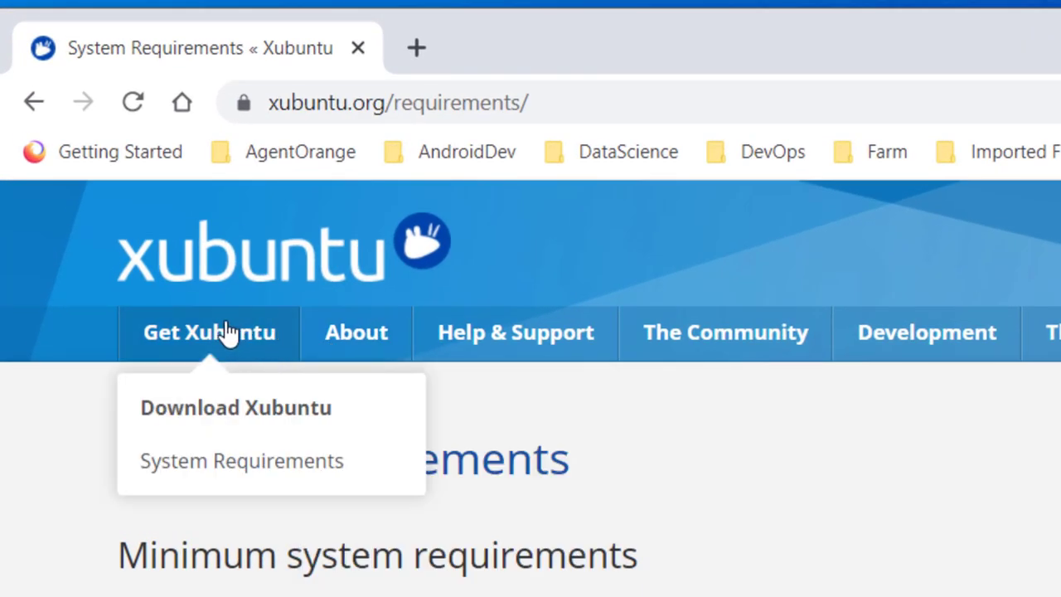
# Step: Open the Xubuntu 22.04 Jammy Jellyfish download page and scroll to the mirror downloads
pyautogui.click(236, 407)
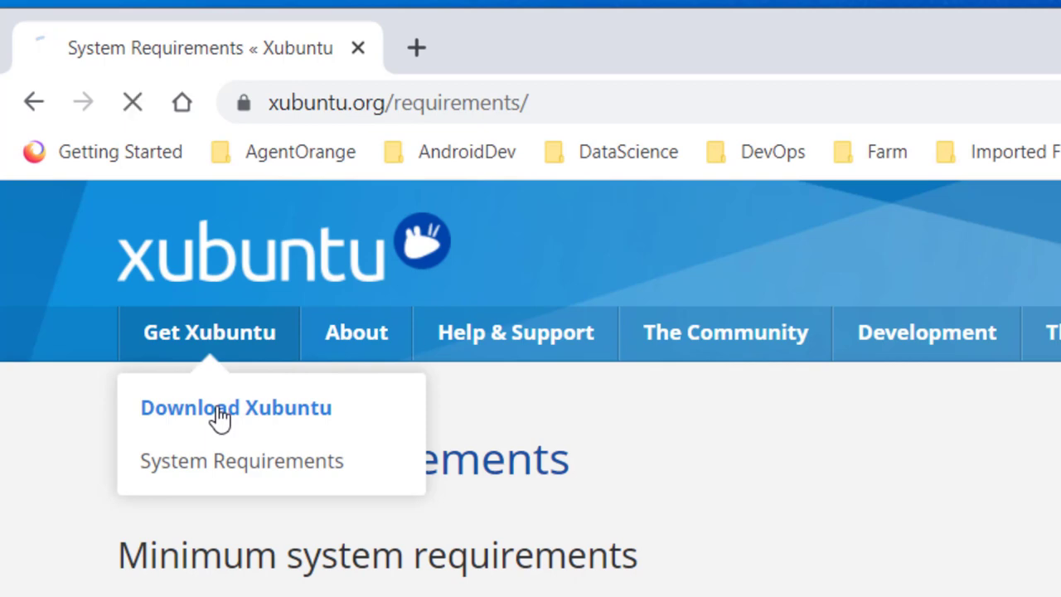
pyautogui.click(237, 407)
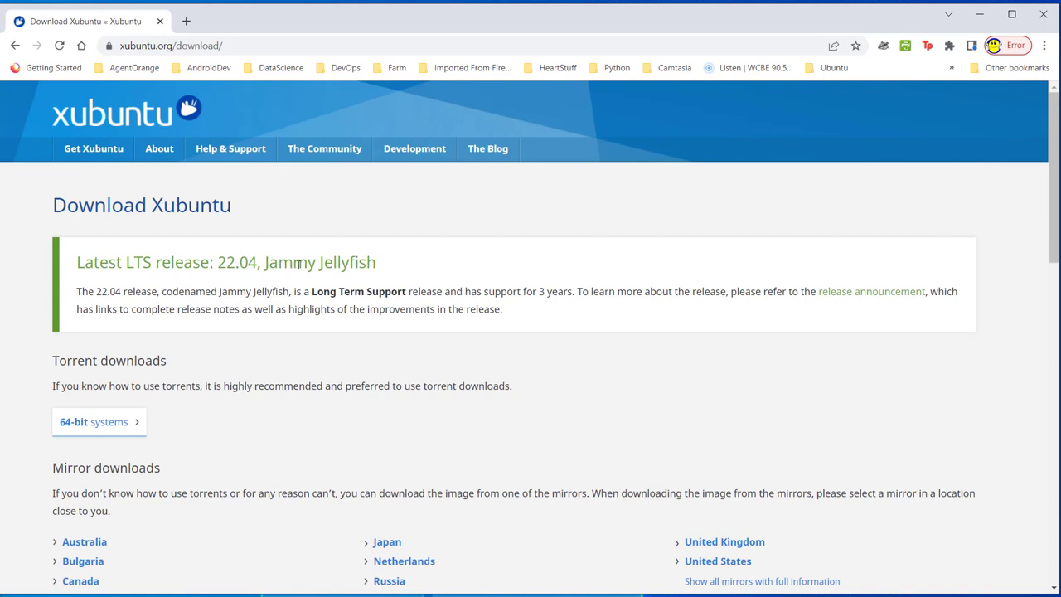
pyautogui.moveTo(199, 367)
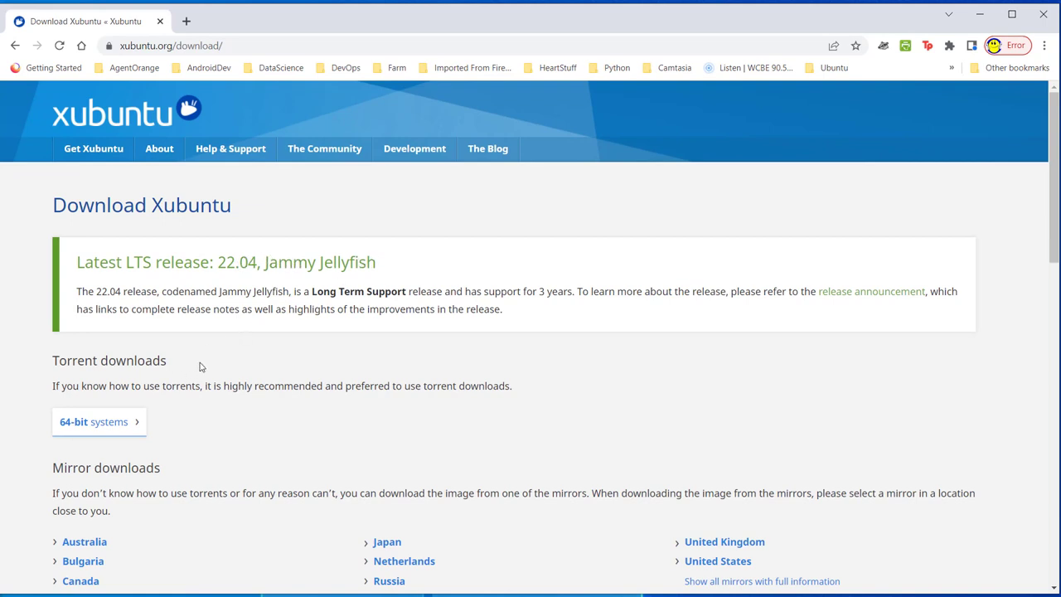
pyautogui.moveTo(489, 283)
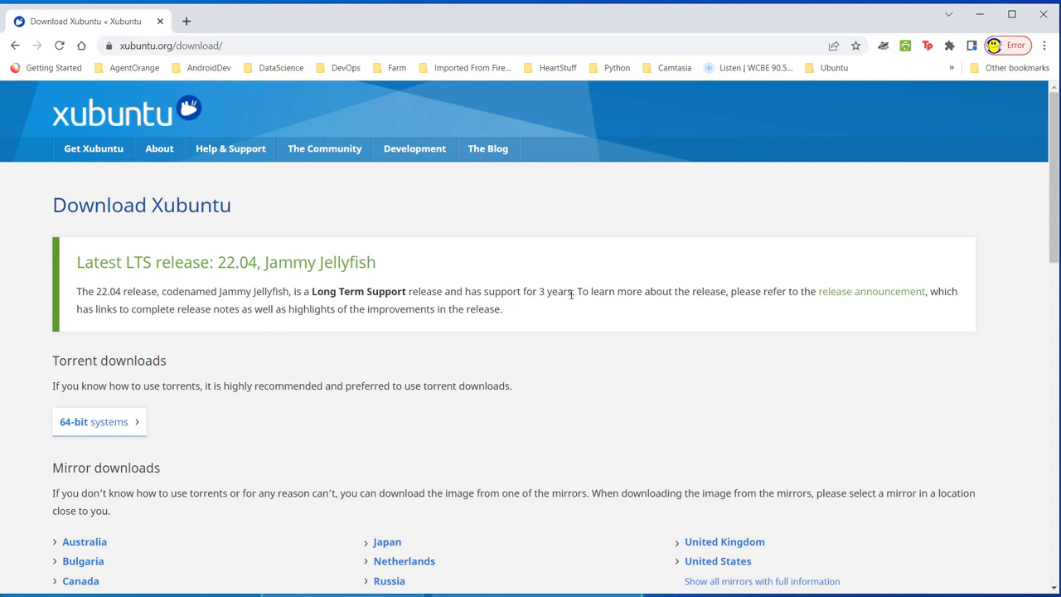
pyautogui.moveTo(94, 442)
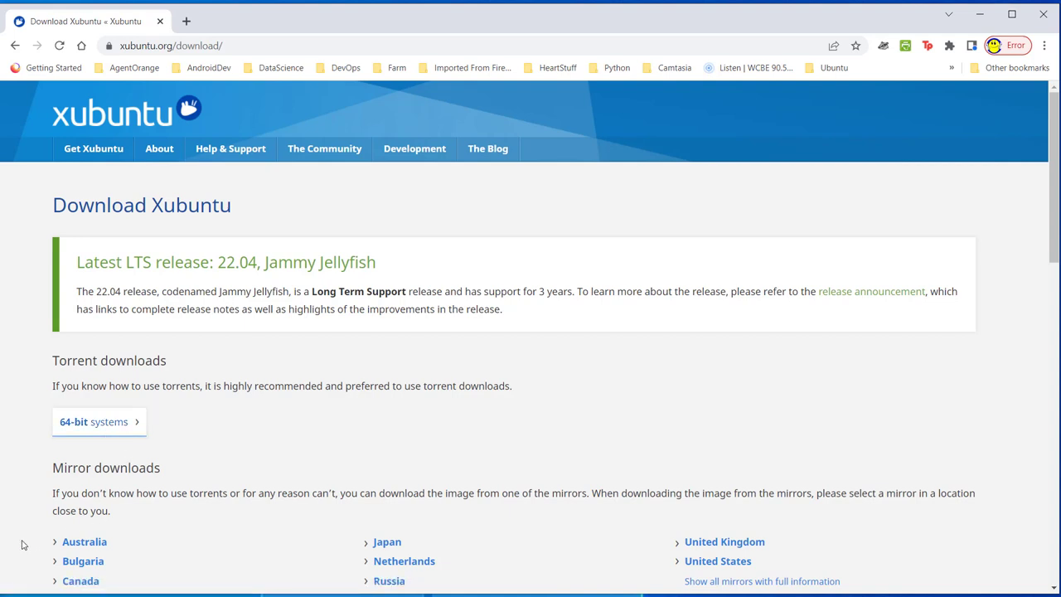
pyautogui.moveTo(864, 413)
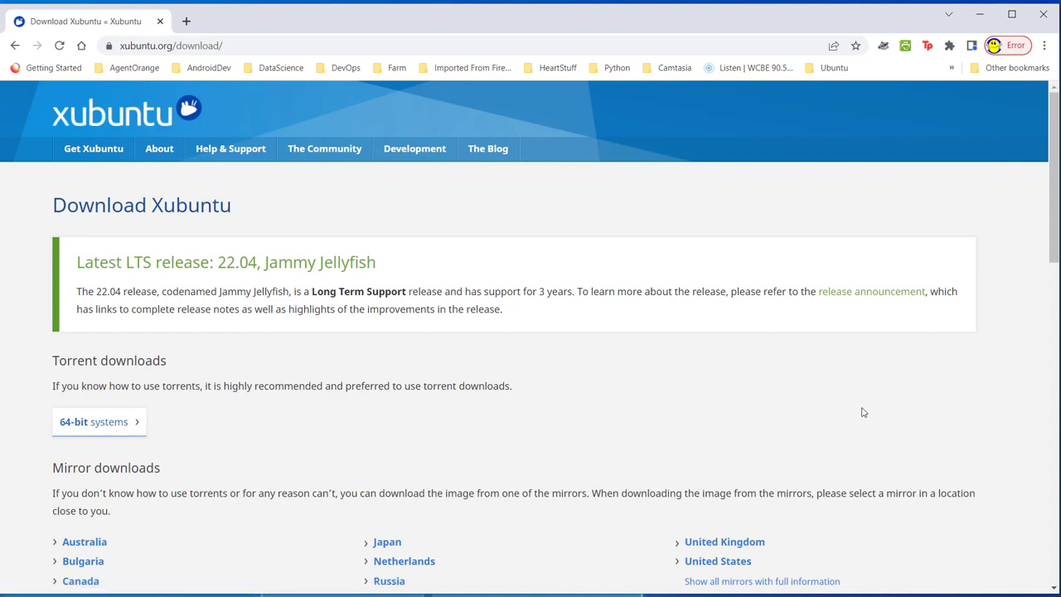
pyautogui.scroll(-3)
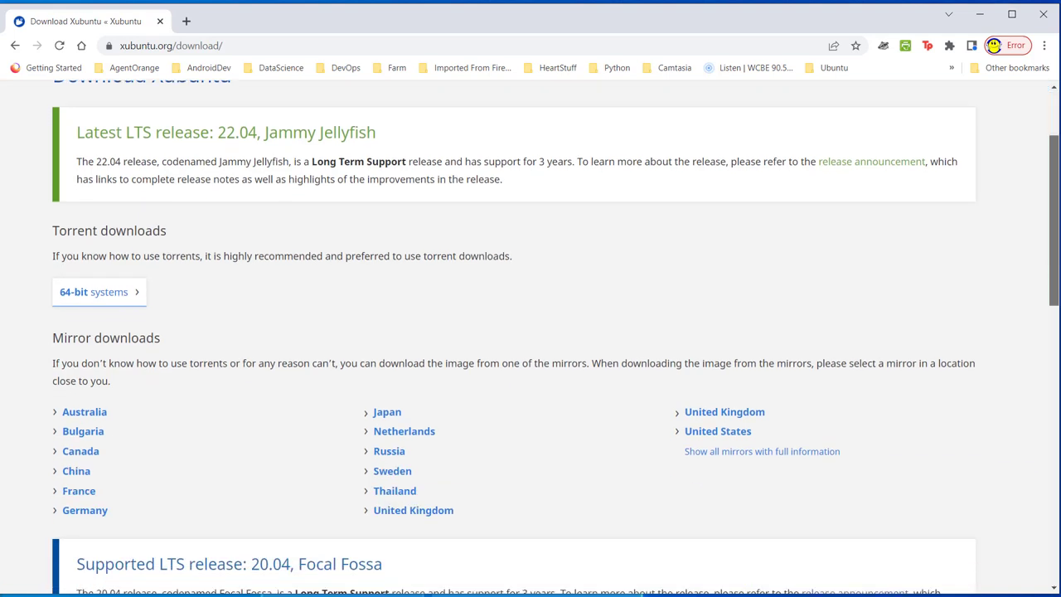
pyautogui.scroll(-3)
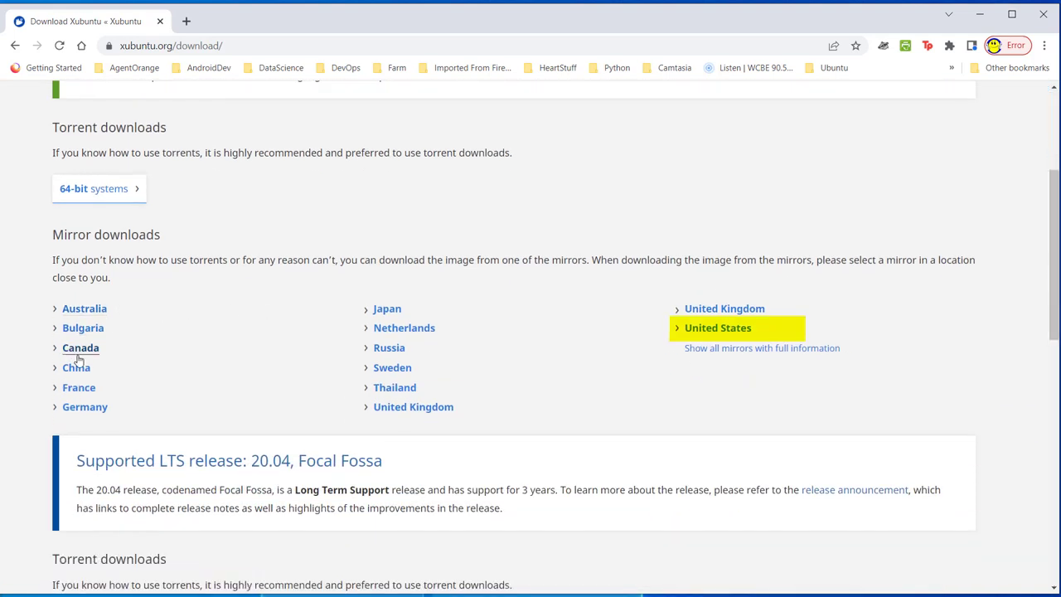
pyautogui.moveTo(413, 407)
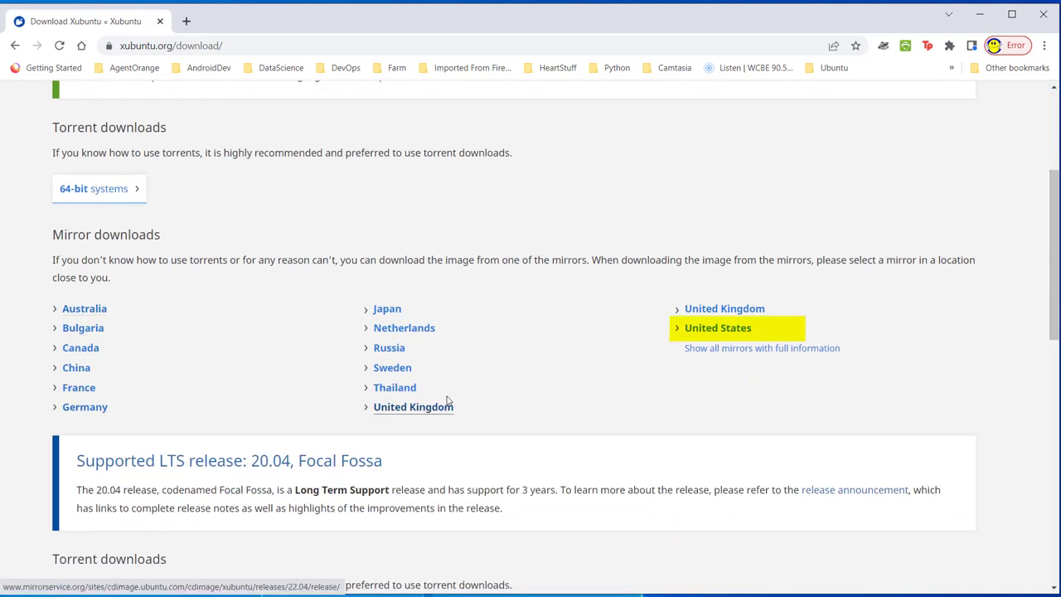
pyautogui.moveTo(392, 292)
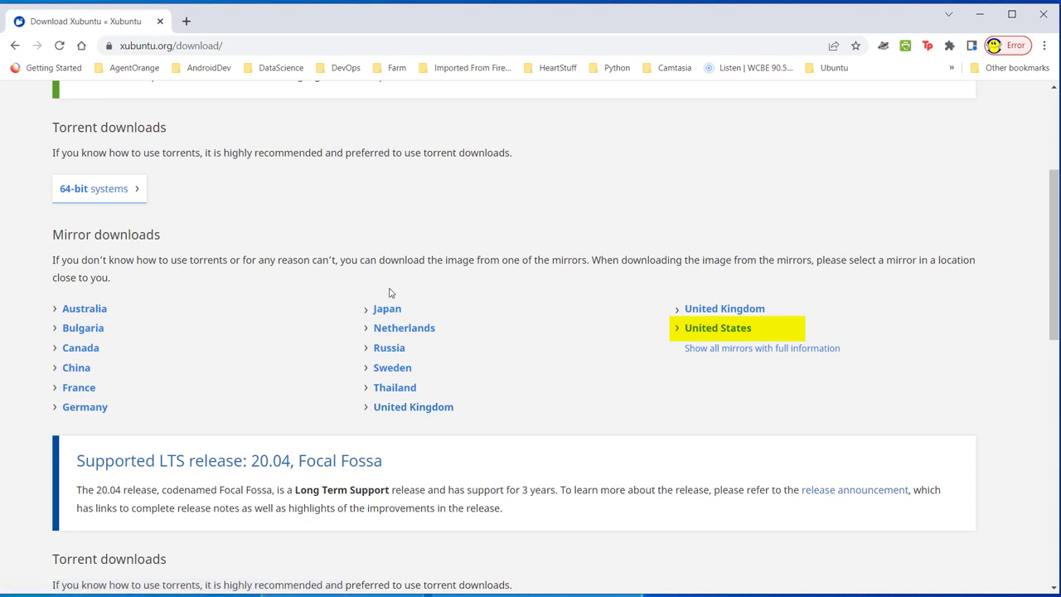
pyautogui.moveTo(717, 327)
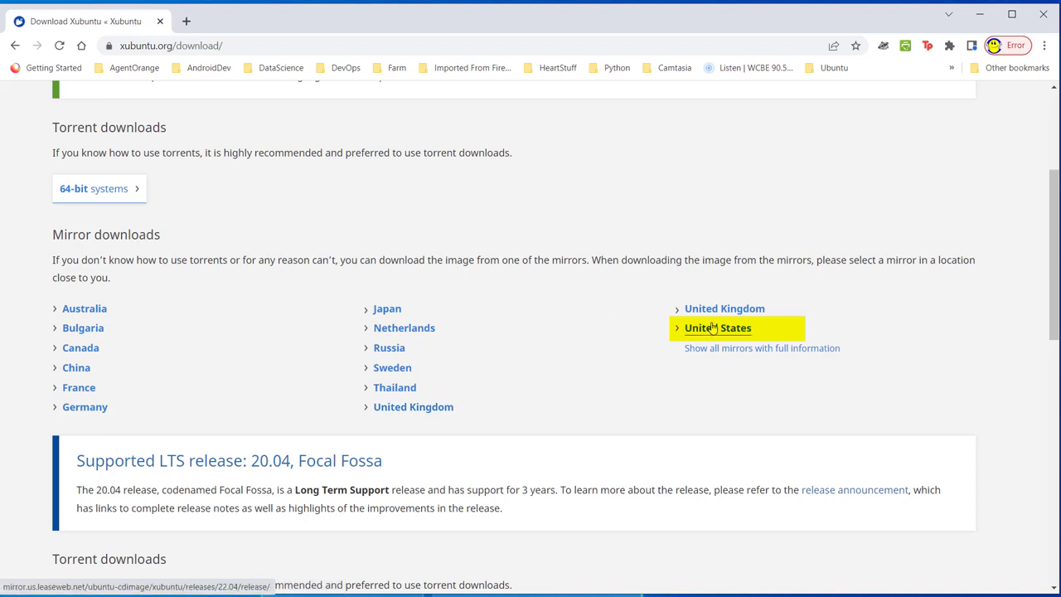
# Step: Choose the United States mirror to list the xubuntu-22.04-desktop-amd64.iso release files
pyautogui.click(718, 327)
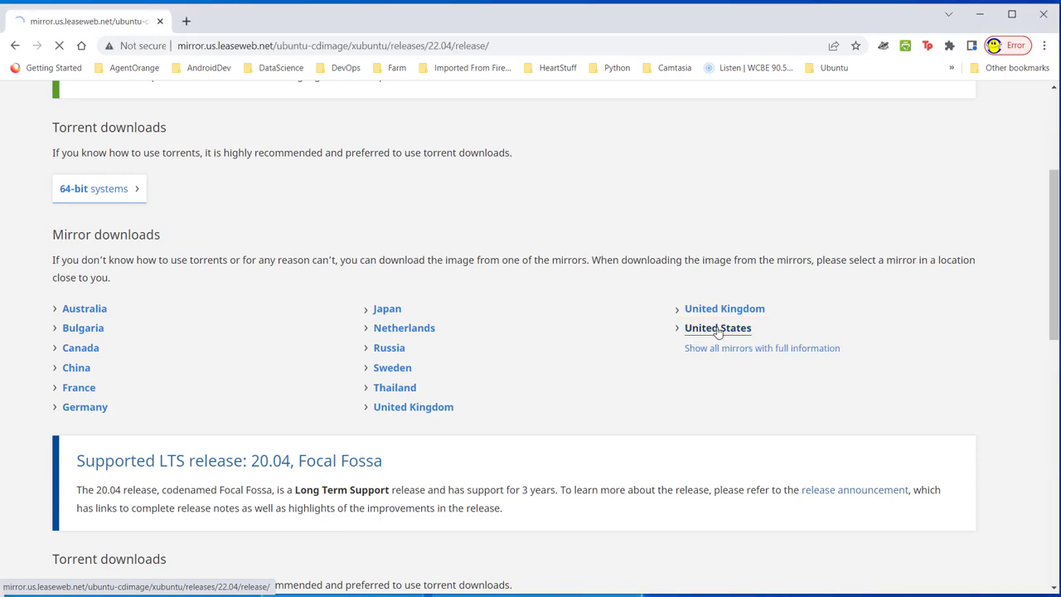
pyautogui.click(718, 327)
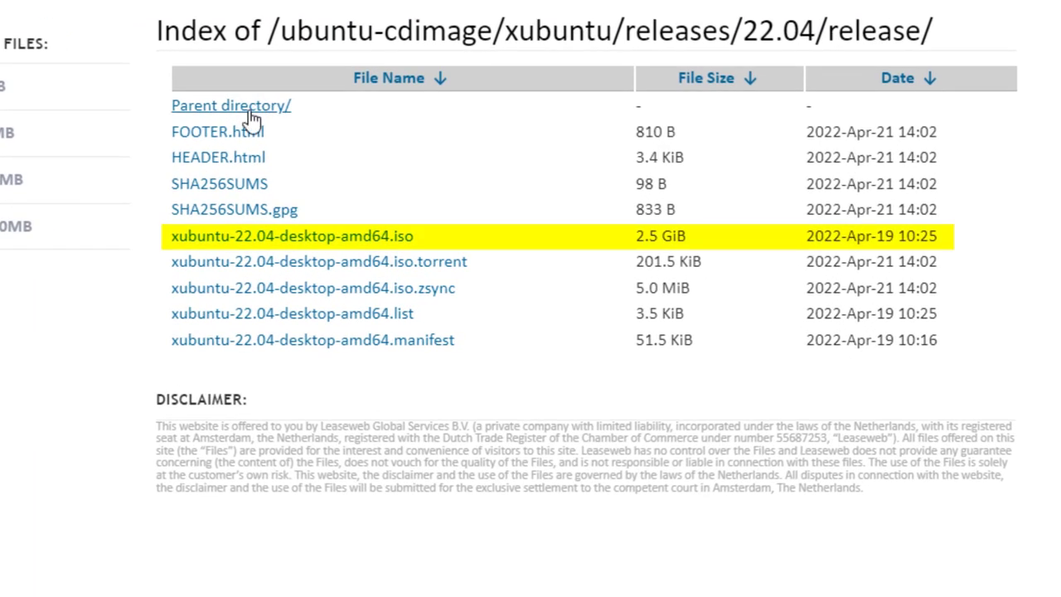
pyautogui.moveTo(228, 288)
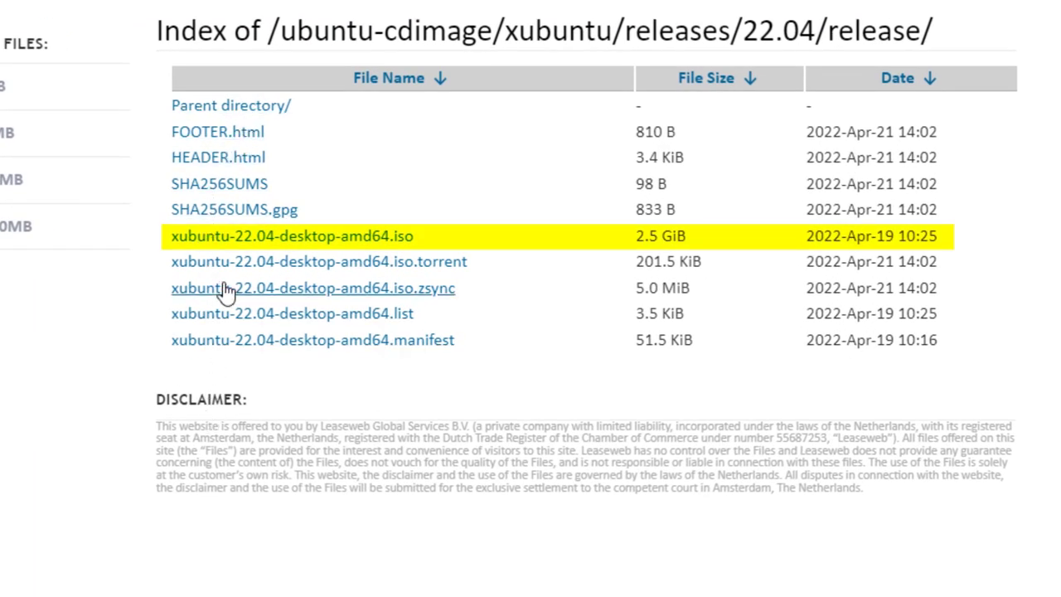
pyautogui.moveTo(241, 236)
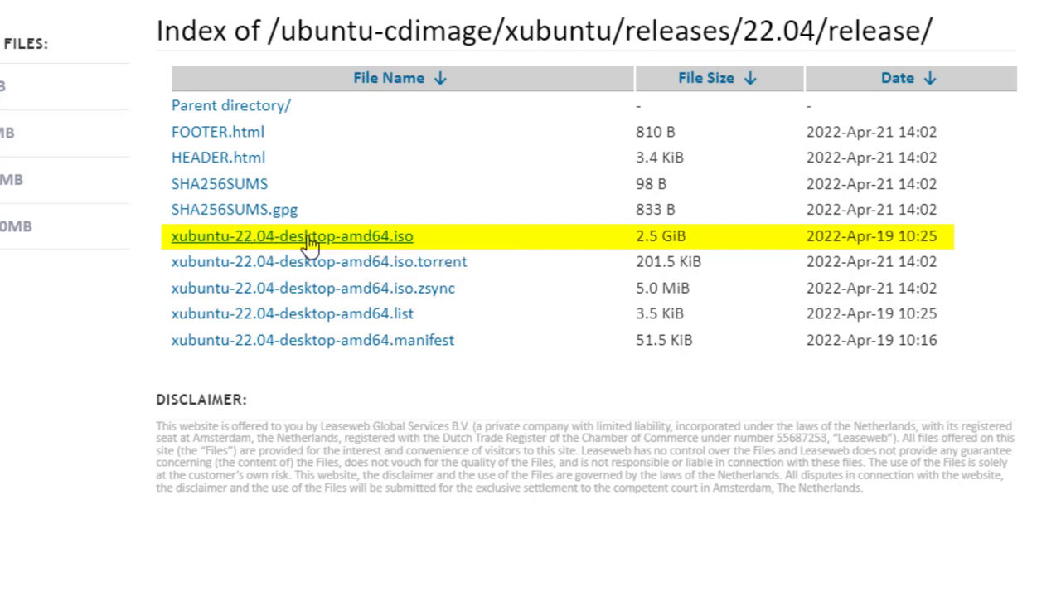
pyautogui.moveTo(398, 241)
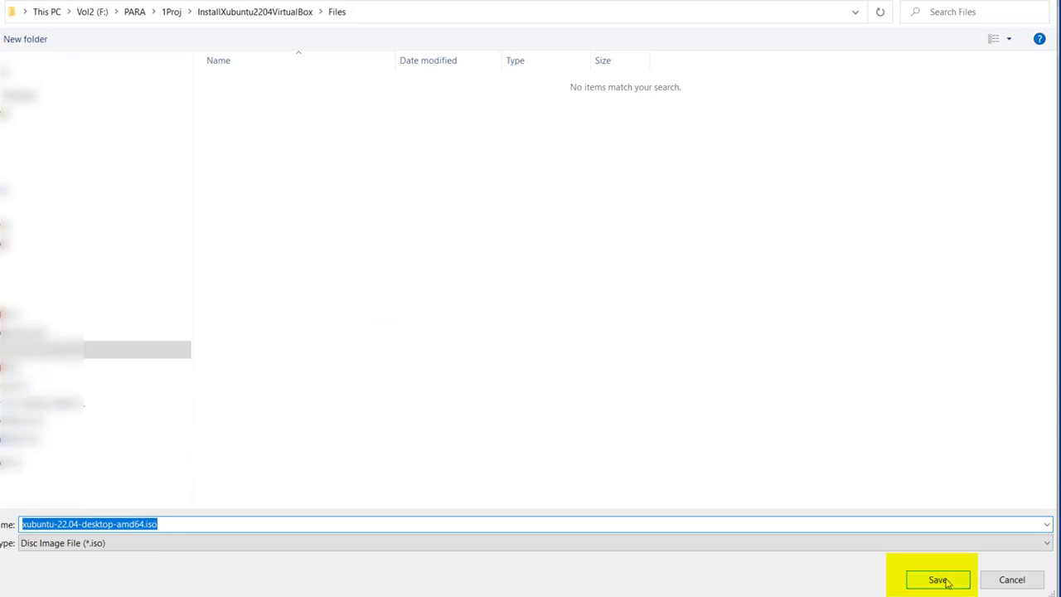
# Step: Save the Xubuntu ISO to the Files folder and let the 2.5 GB download complete
pyautogui.click(938, 580)
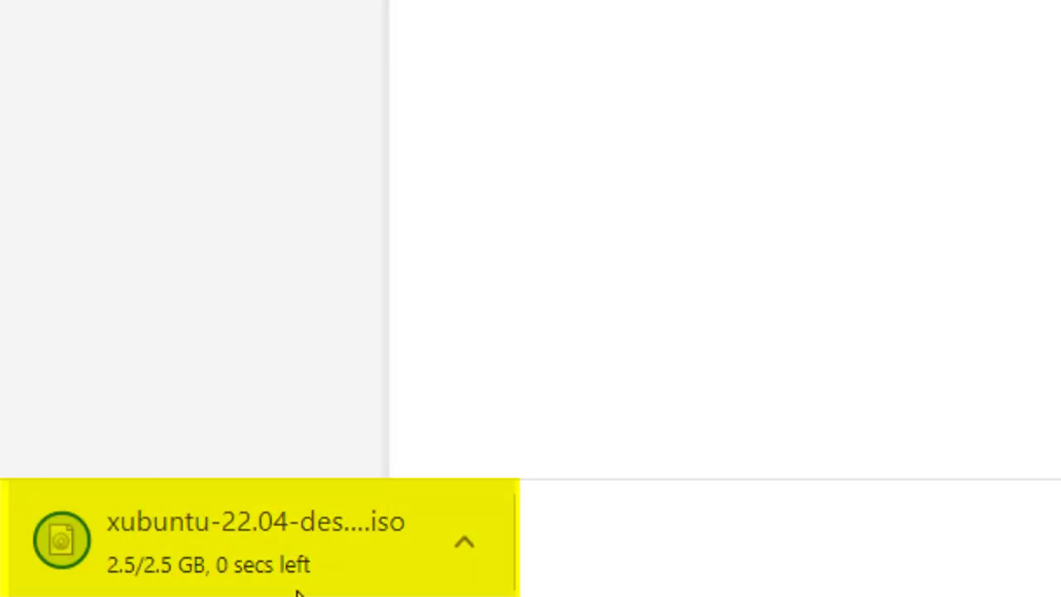
pyautogui.moveTo(415, 580)
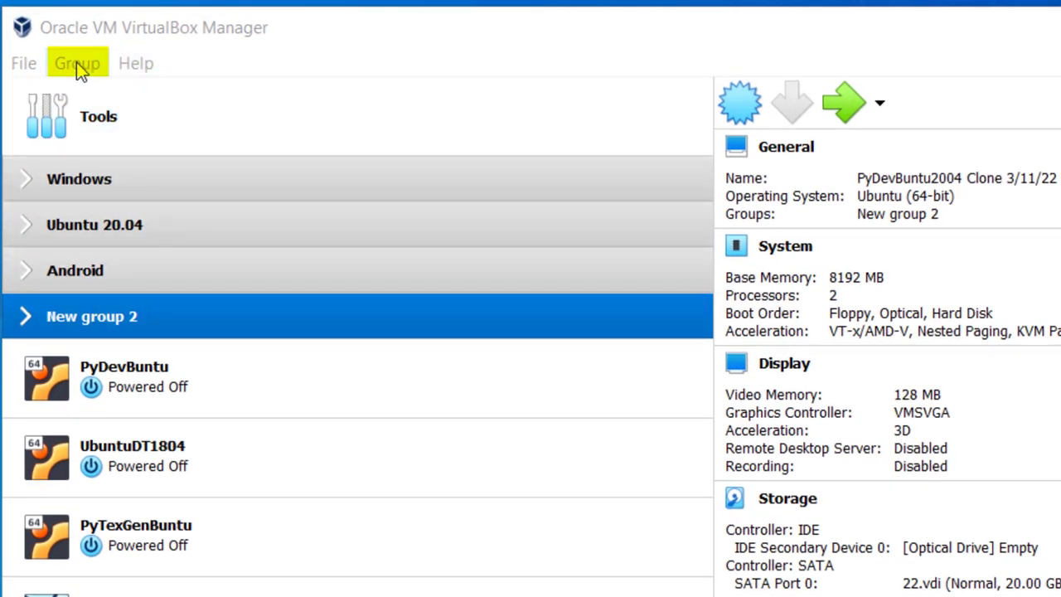
# Step: Launch the Create Virtual Machine wizard from New group 2's Group menu
pyautogui.click(76, 63)
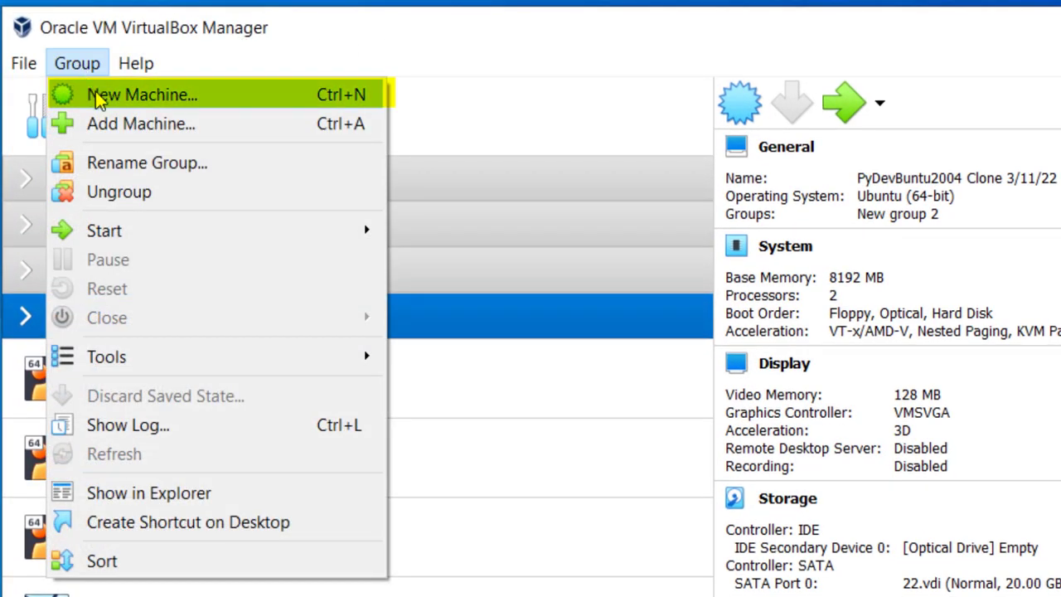
pyautogui.click(143, 93)
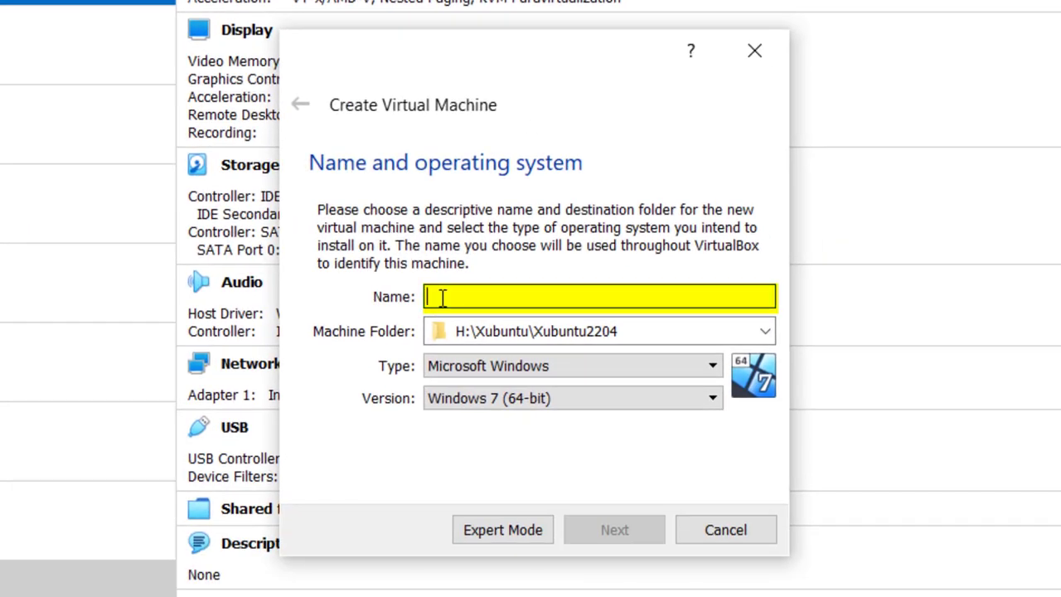
# Step: Name the machine BaseXubuntu2204 and browse the Linux version list for Ubuntu (64-bit)
pyautogui.write('BaseX')
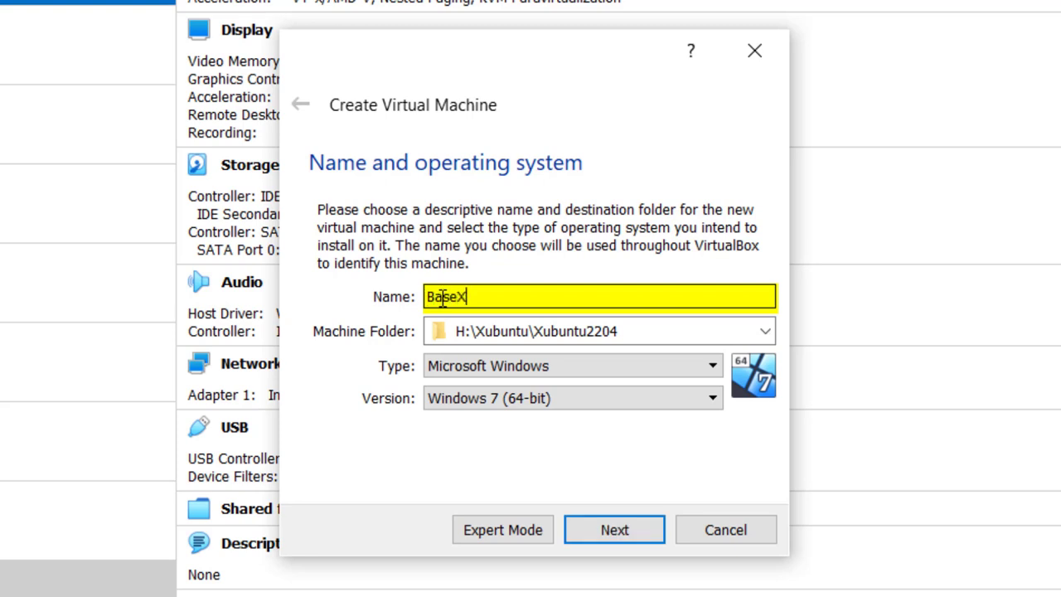
pyautogui.write('Xubuntu2')
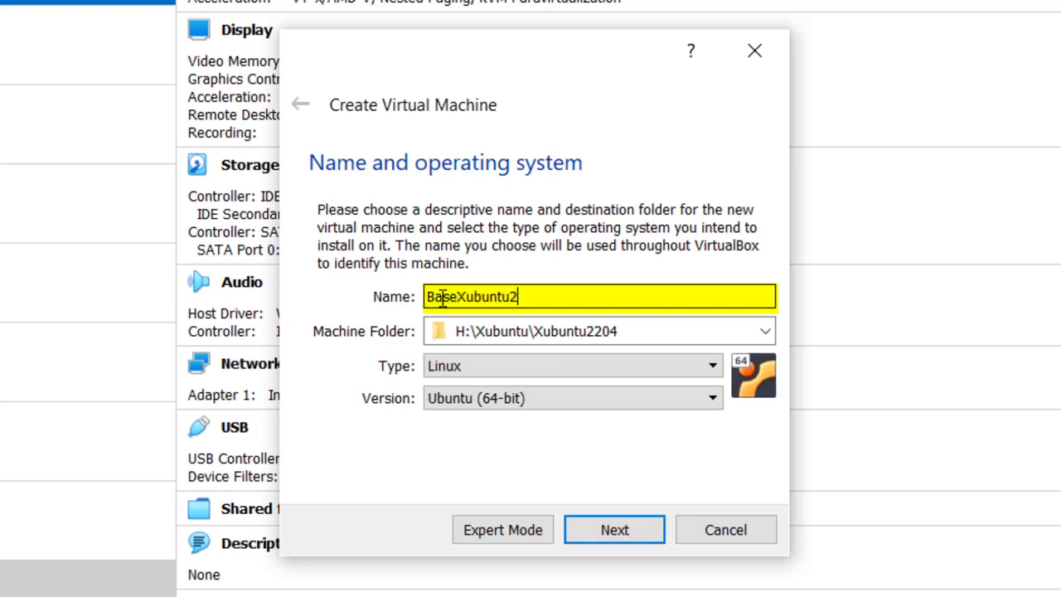
pyautogui.write('04')
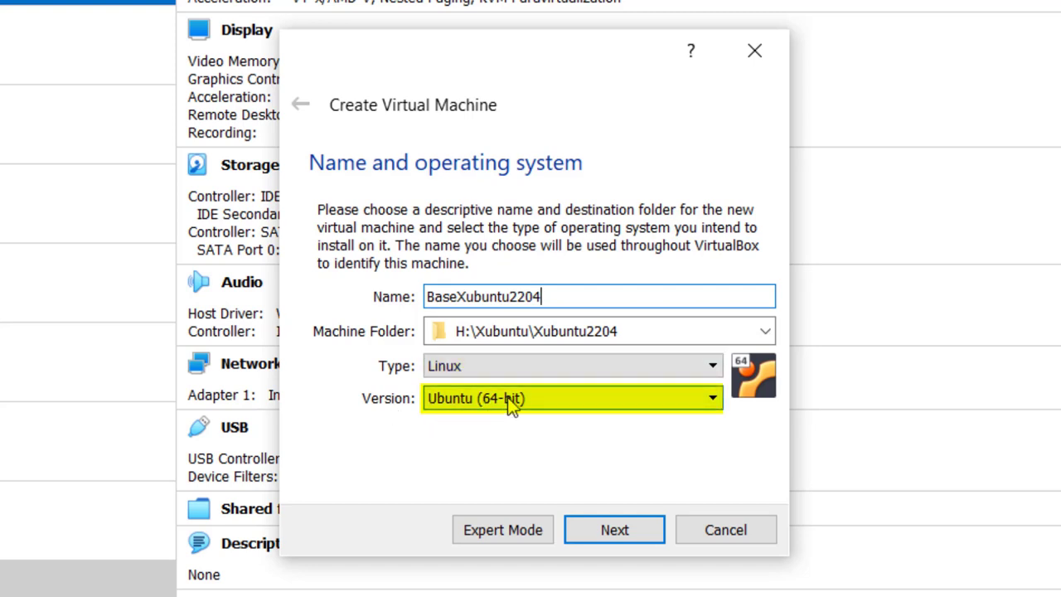
pyautogui.moveTo(757, 409)
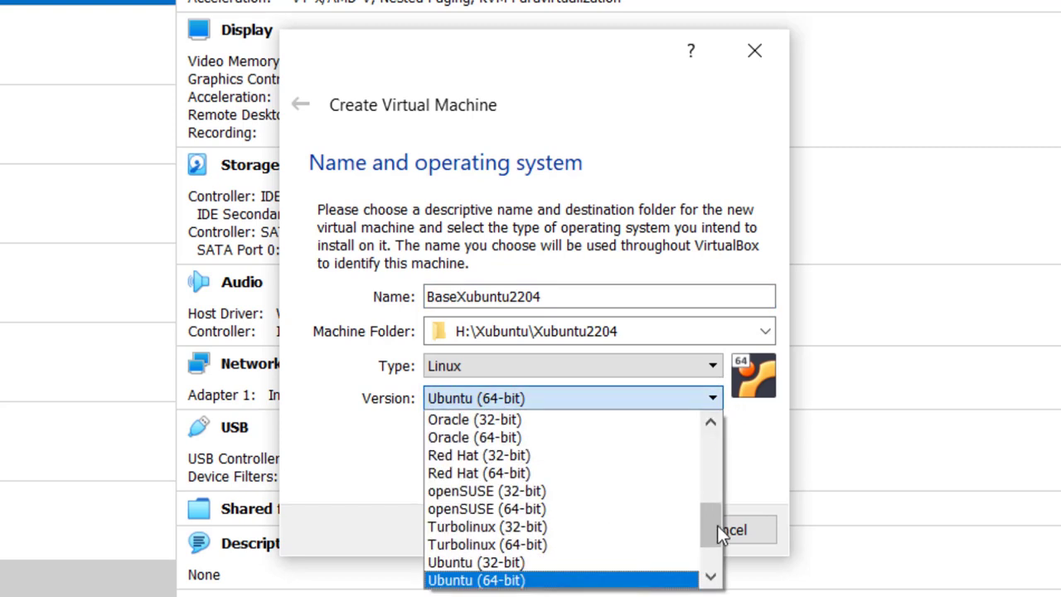
pyautogui.scroll(-3)
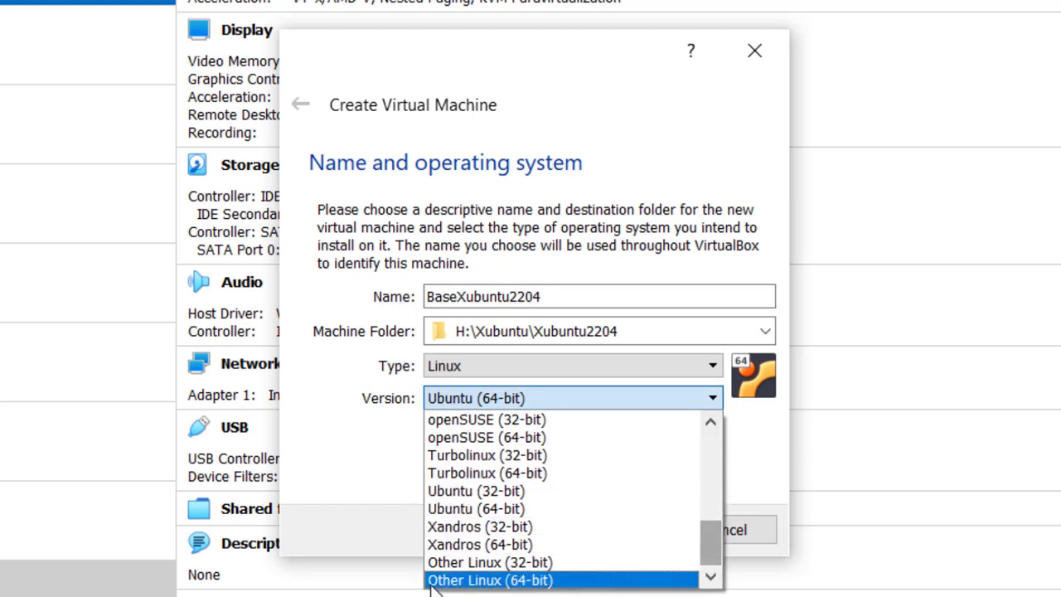
pyautogui.moveTo(477, 473)
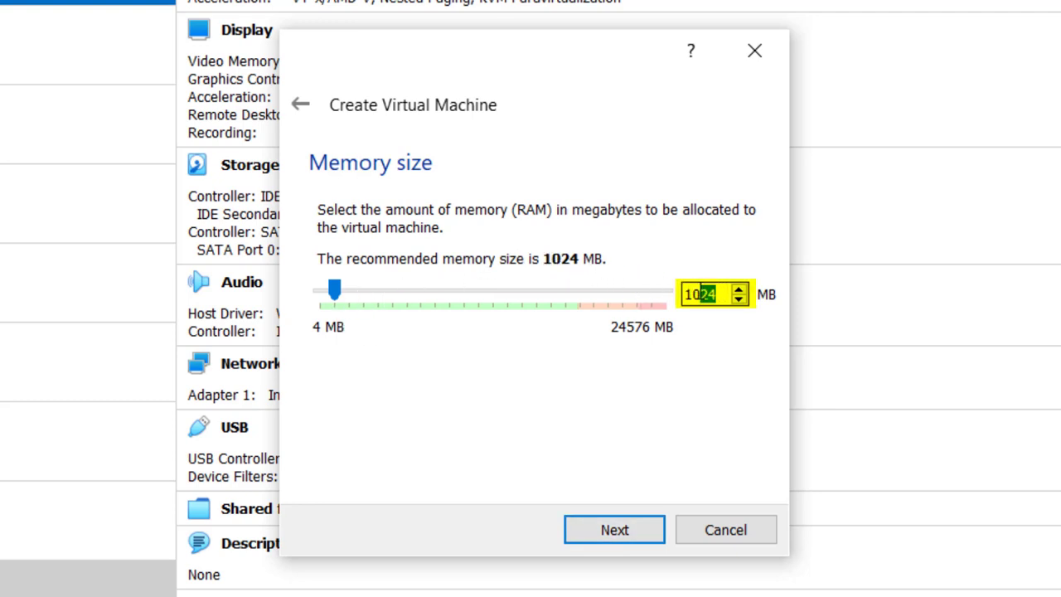
# Step: Enter 2048 MB as the memory size and continue to the hard disk step
pyautogui.write('2048')
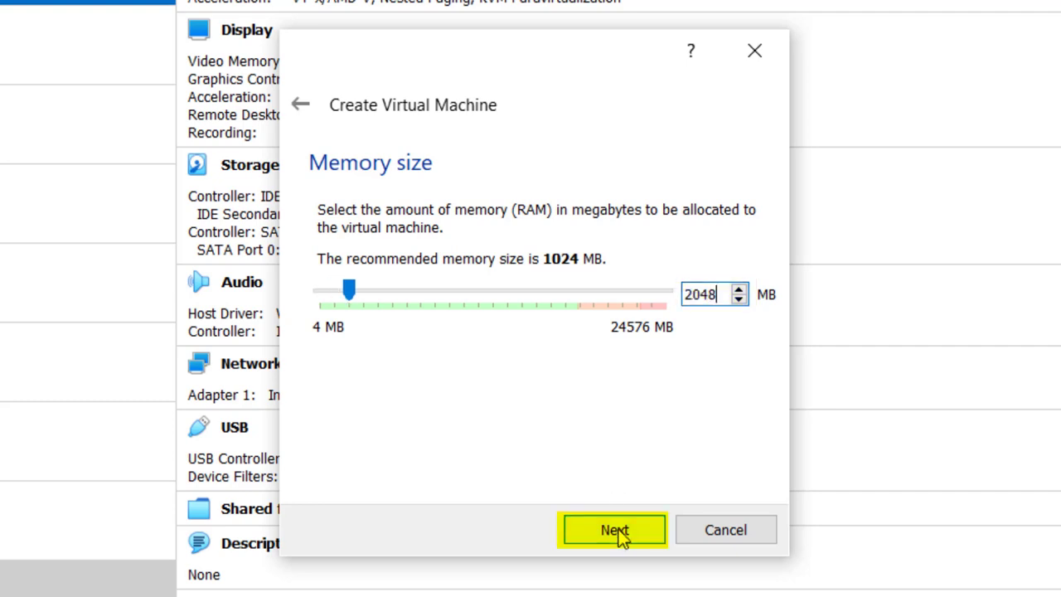
pyautogui.click(614, 530)
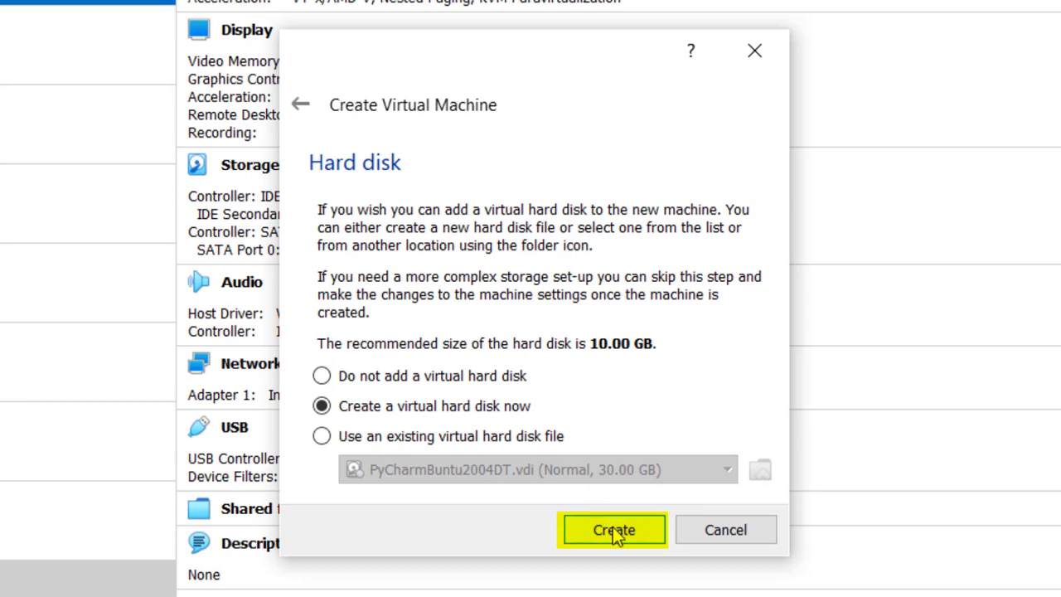
# Step: Create a dynamically allocated 20 GB VDI virtual hard disk for BaseXubuntu2204
pyautogui.click(613, 530)
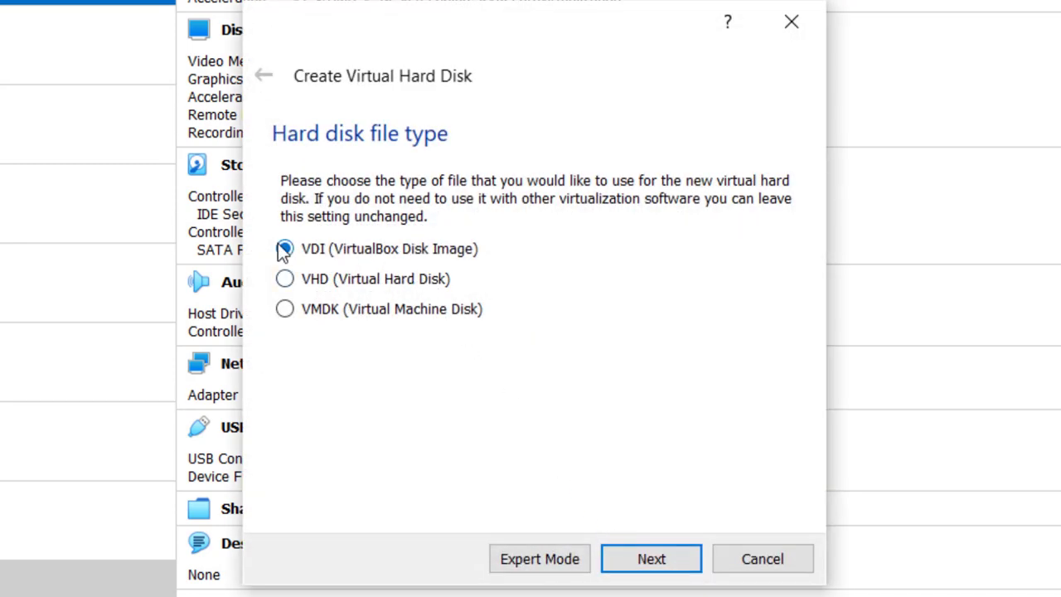
pyautogui.click(284, 249)
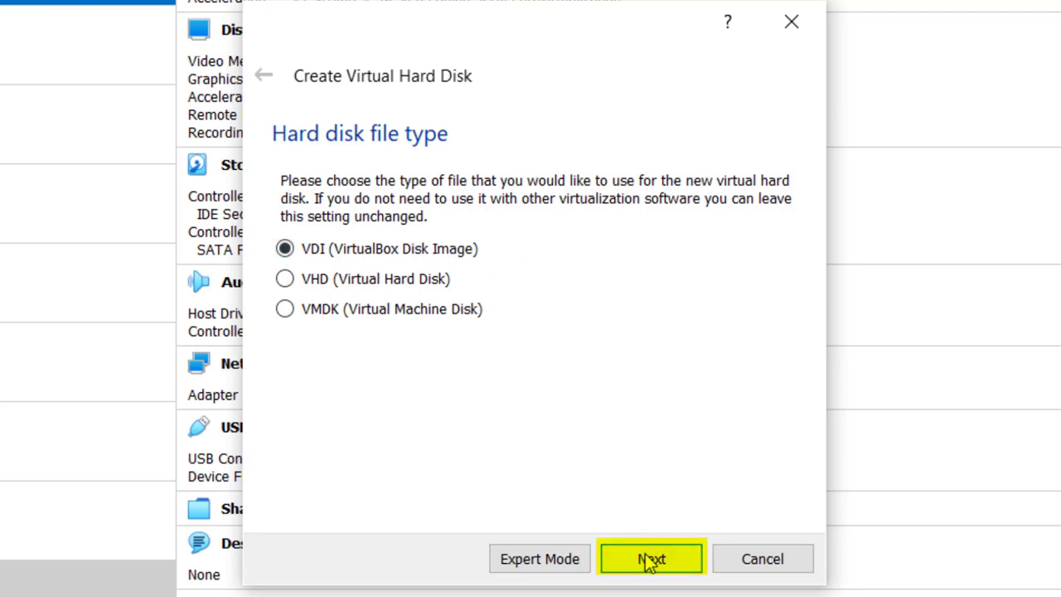
pyautogui.click(651, 558)
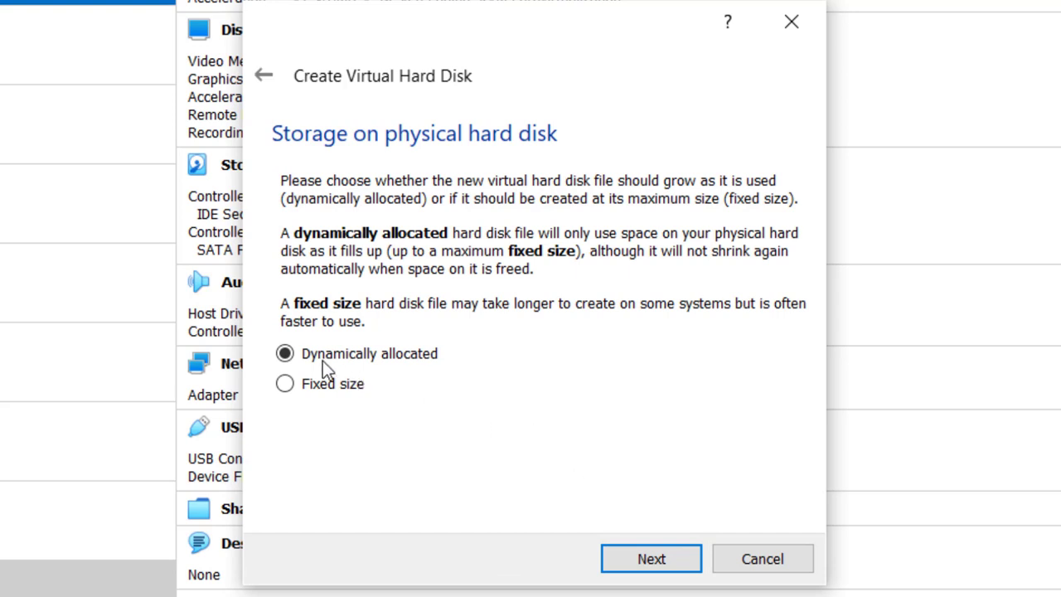
pyautogui.click(284, 353)
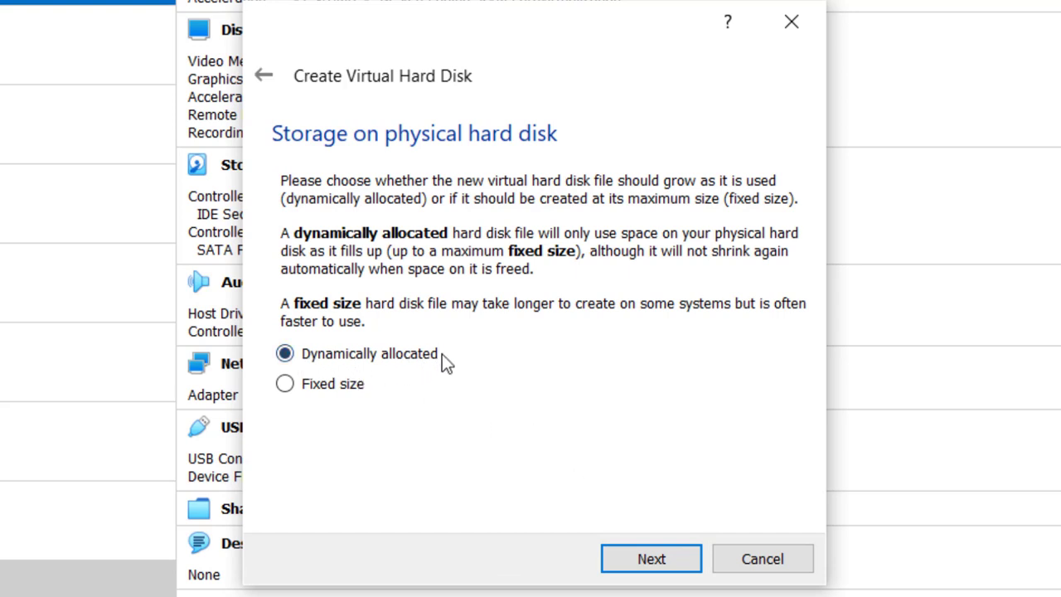
pyautogui.moveTo(466, 358)
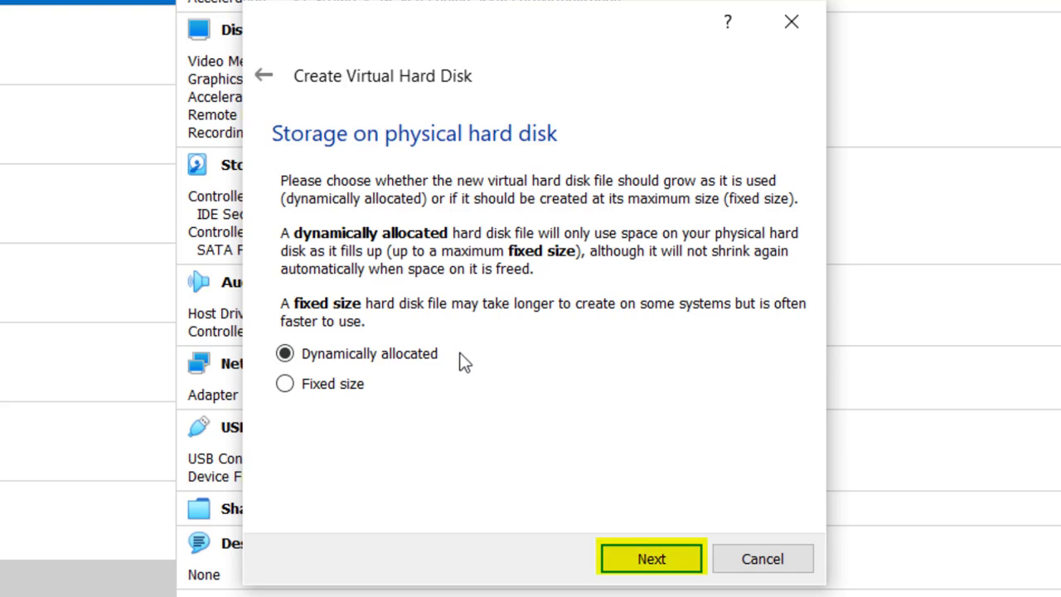
pyautogui.click(651, 558)
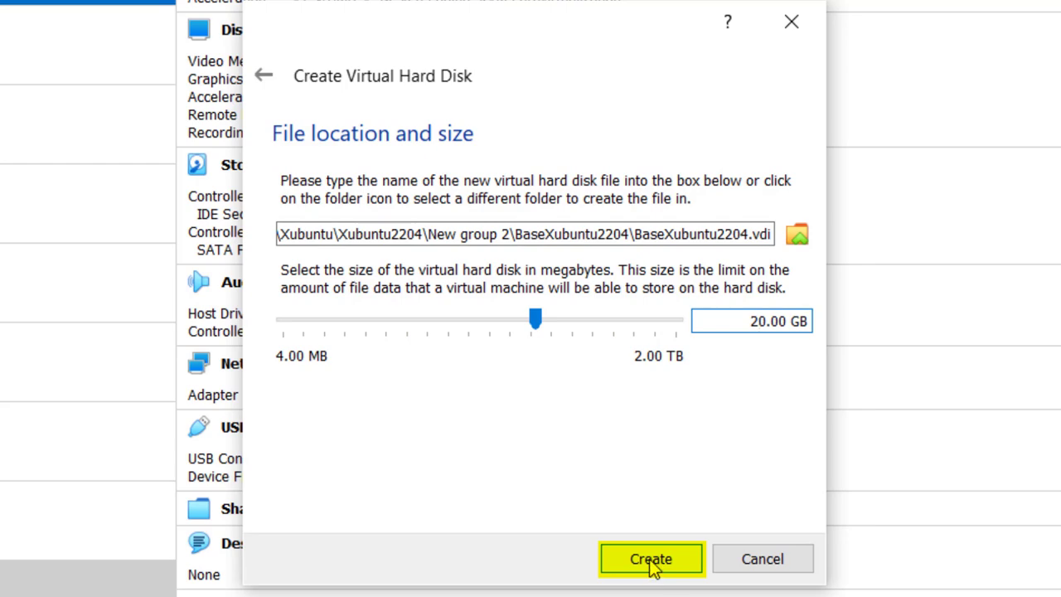
pyautogui.click(651, 558)
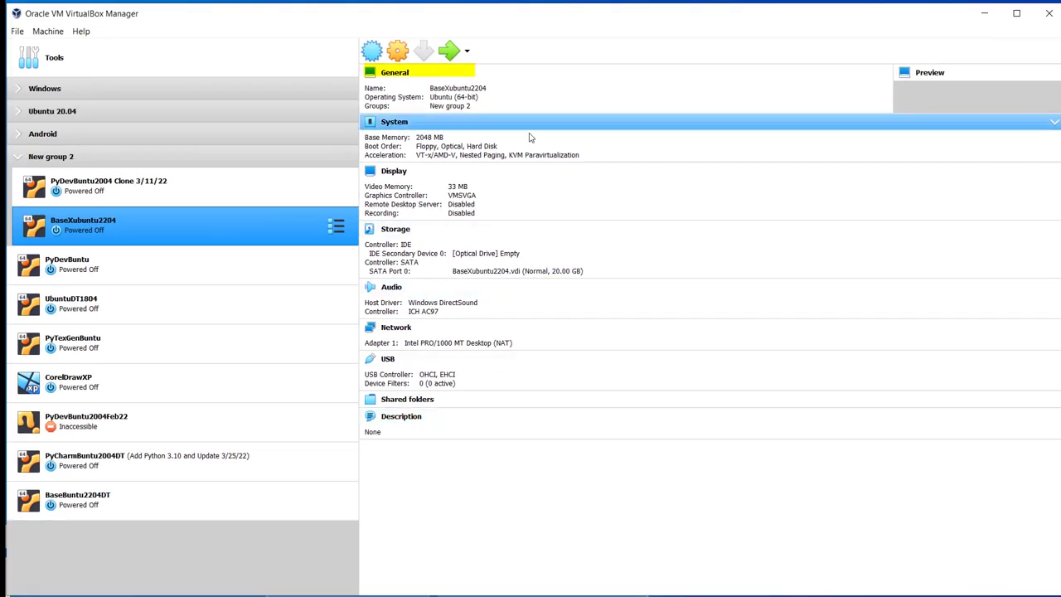
# Step: Set Shared Clipboard and Drag'n'Drop to Bidirectional under General > Advanced and save
pyautogui.click(394, 73)
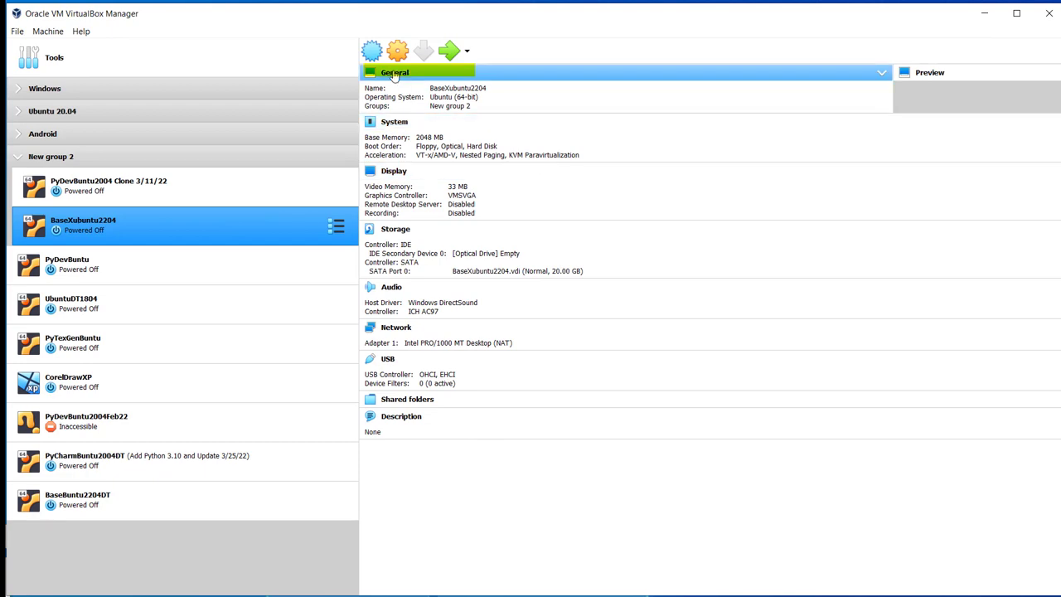
pyautogui.click(397, 51)
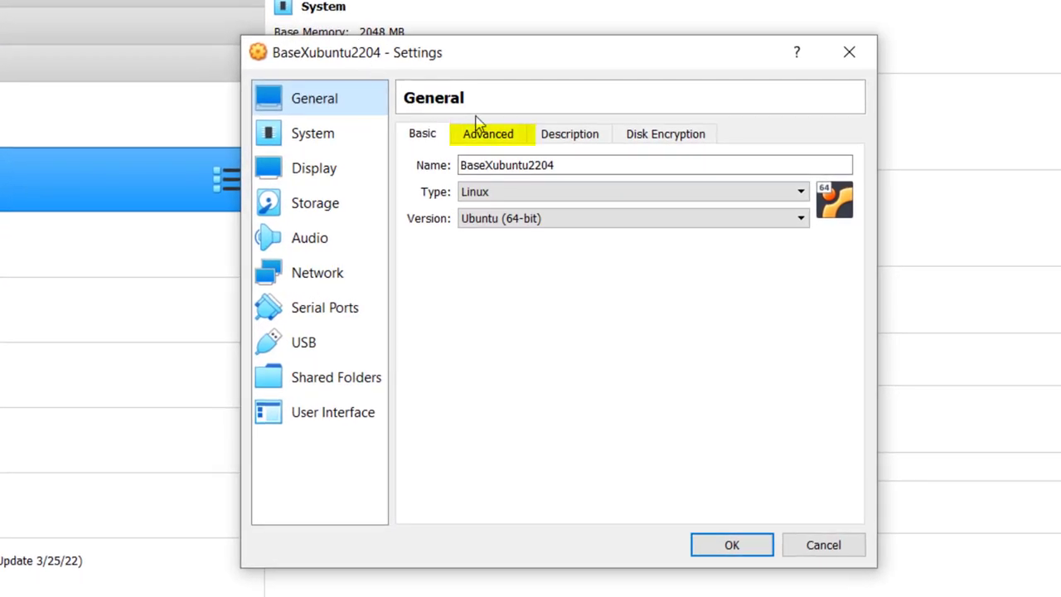
pyautogui.click(488, 134)
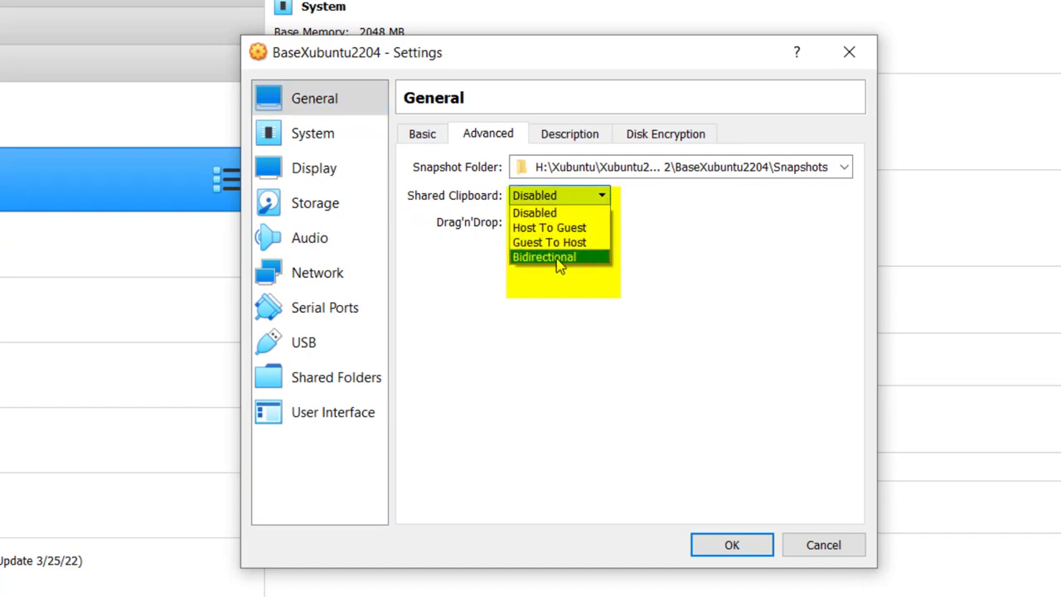
pyautogui.moveTo(560, 259)
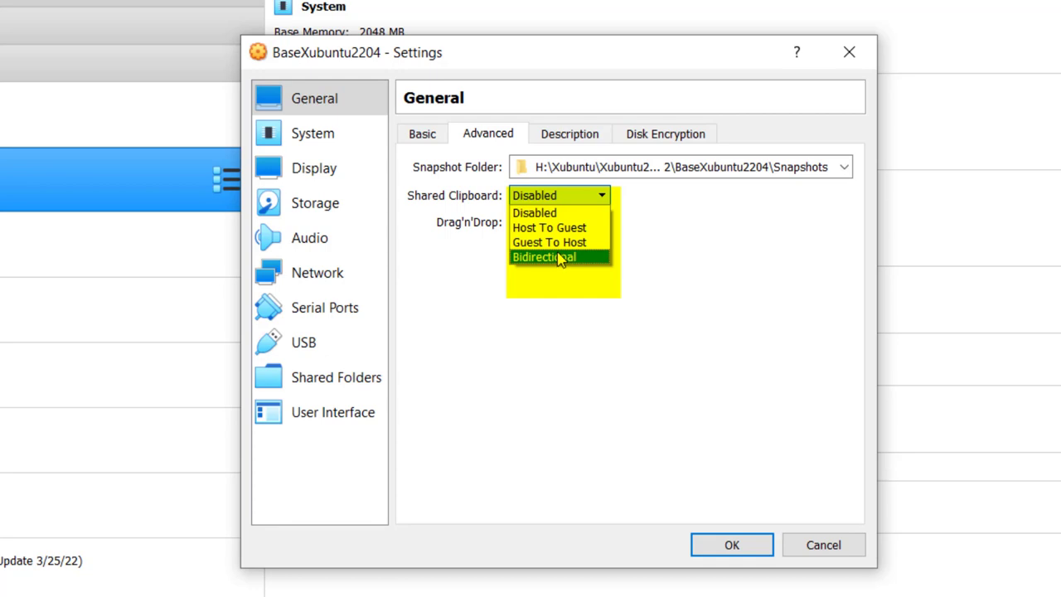
pyautogui.click(549, 257)
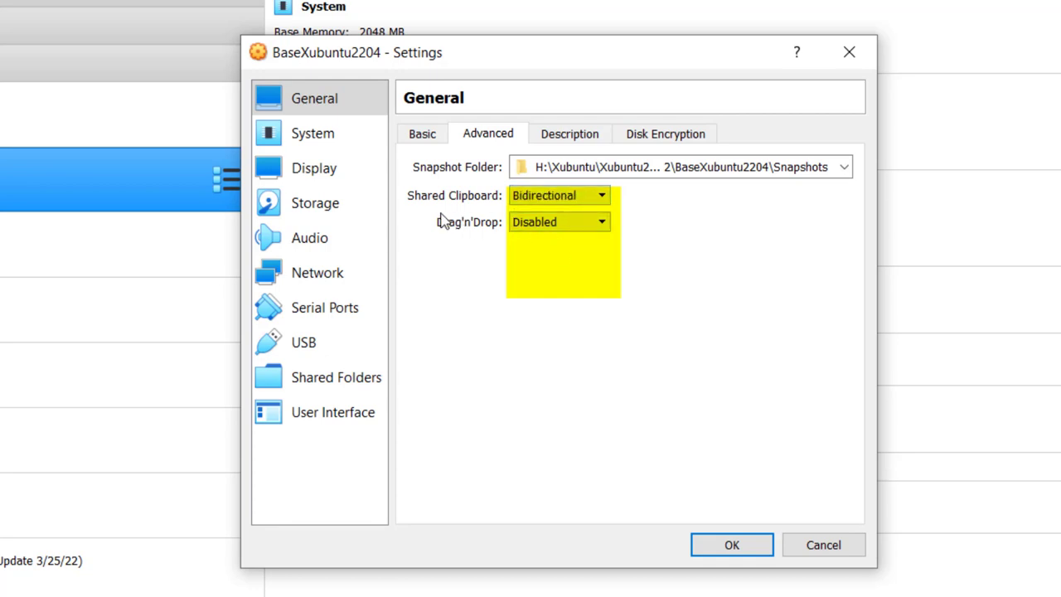
pyautogui.click(559, 221)
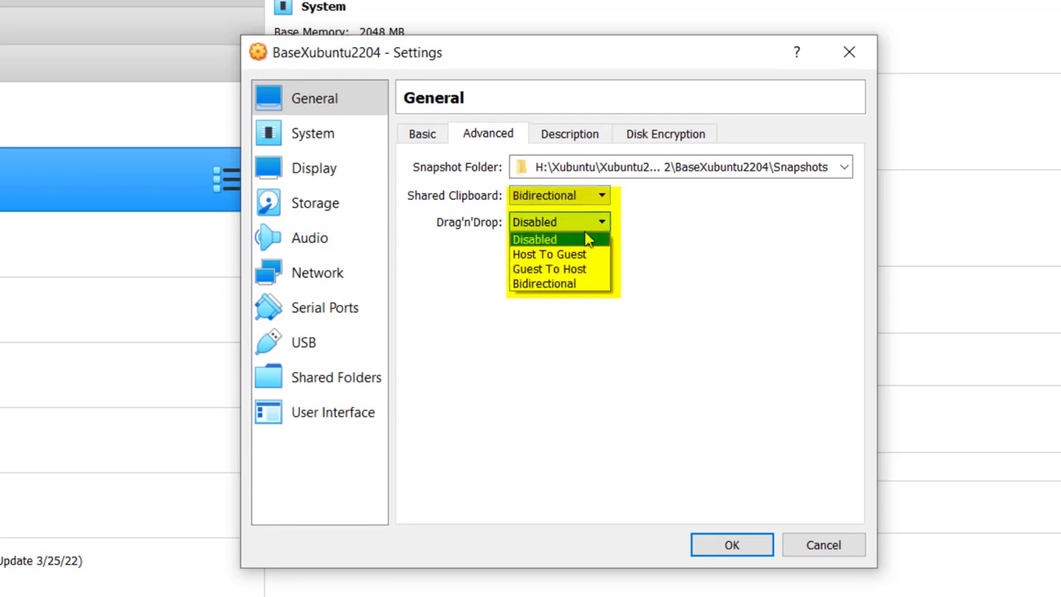
pyautogui.click(544, 283)
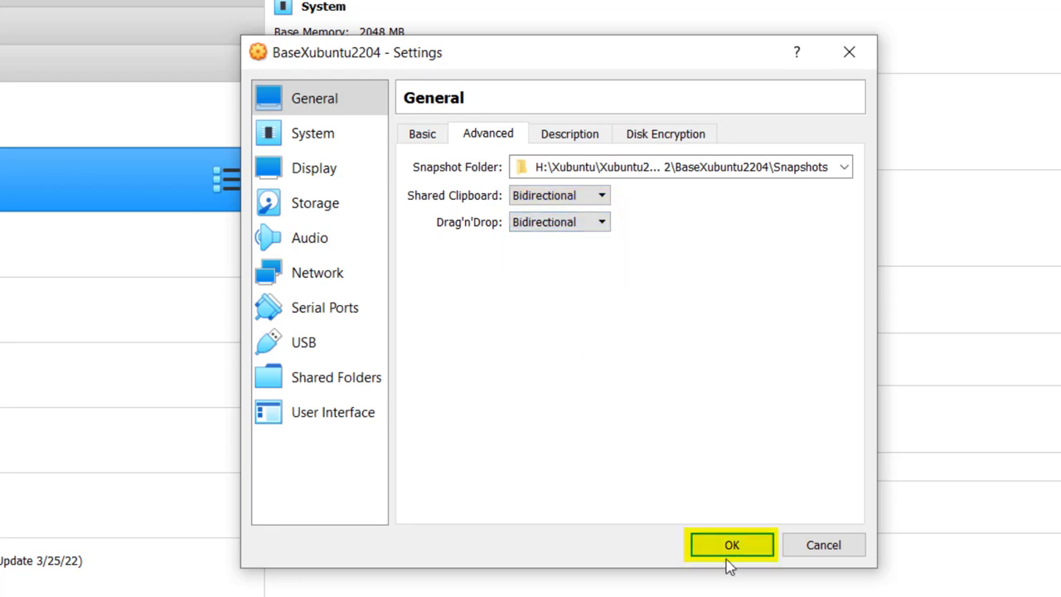
pyautogui.click(730, 545)
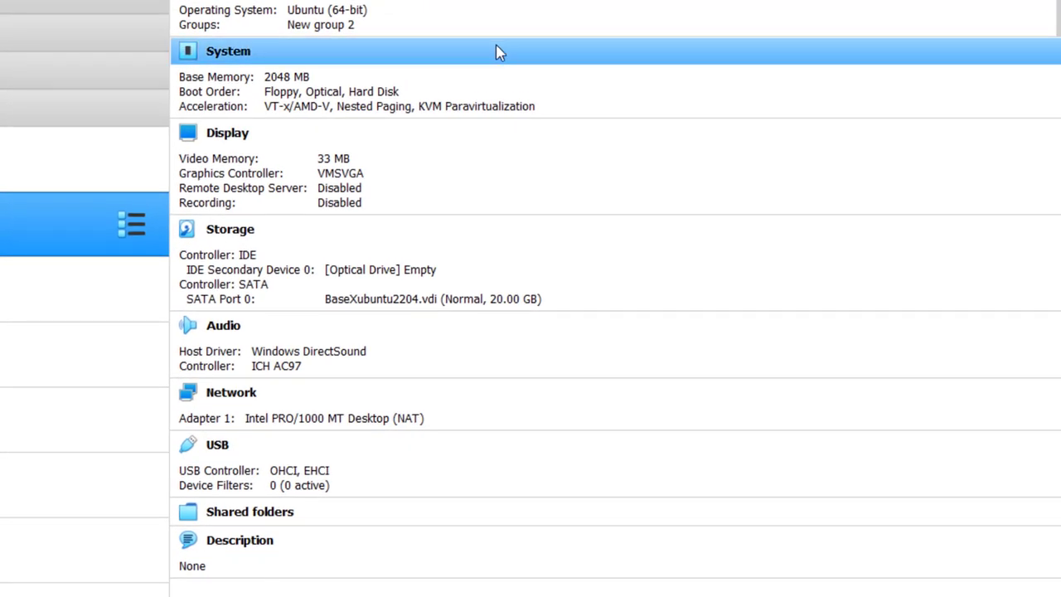
# Step: Raise Processor(s) to 2 in the System settings and confirm
pyautogui.click(228, 52)
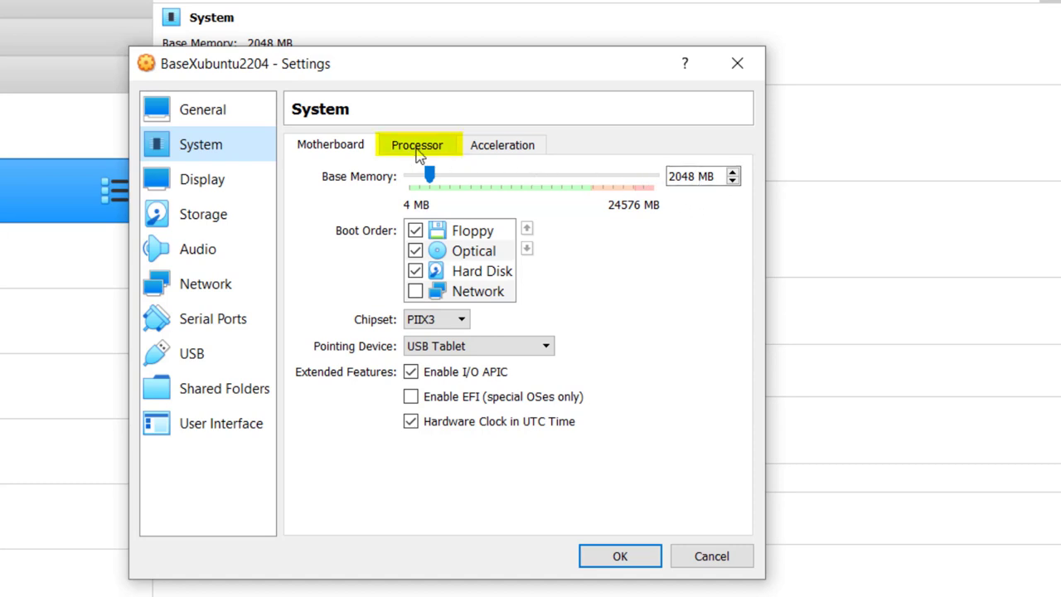
pyautogui.click(416, 144)
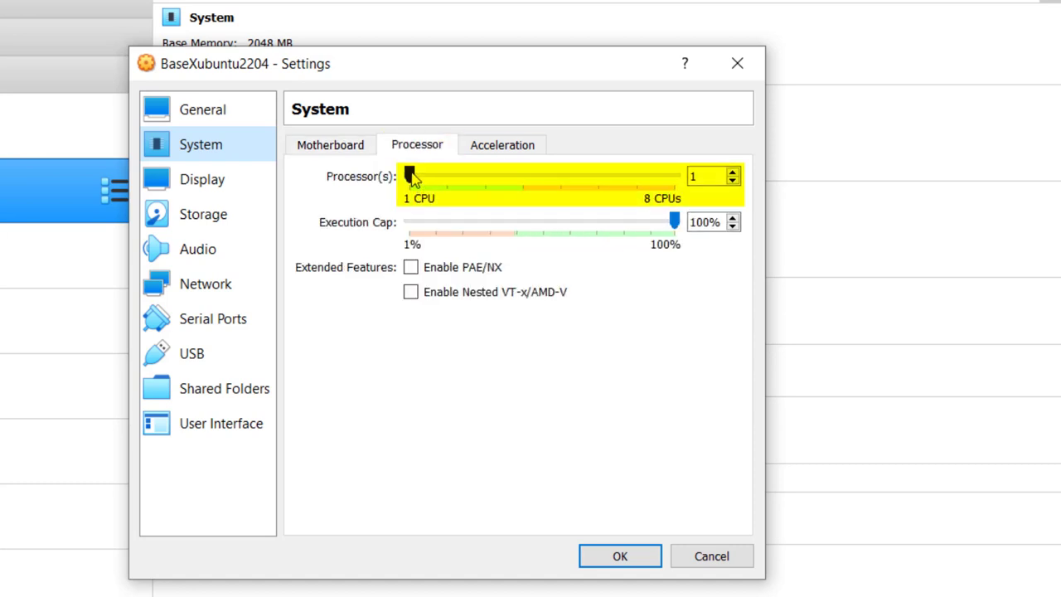
pyautogui.moveTo(408, 176); pyautogui.dragTo(445, 176)
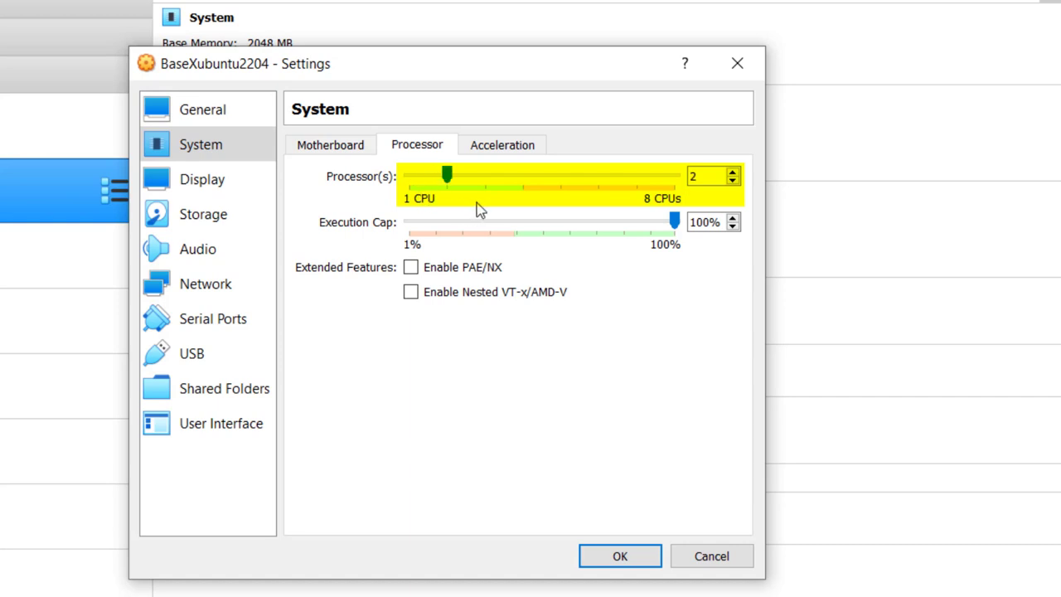
pyautogui.moveTo(553, 68)
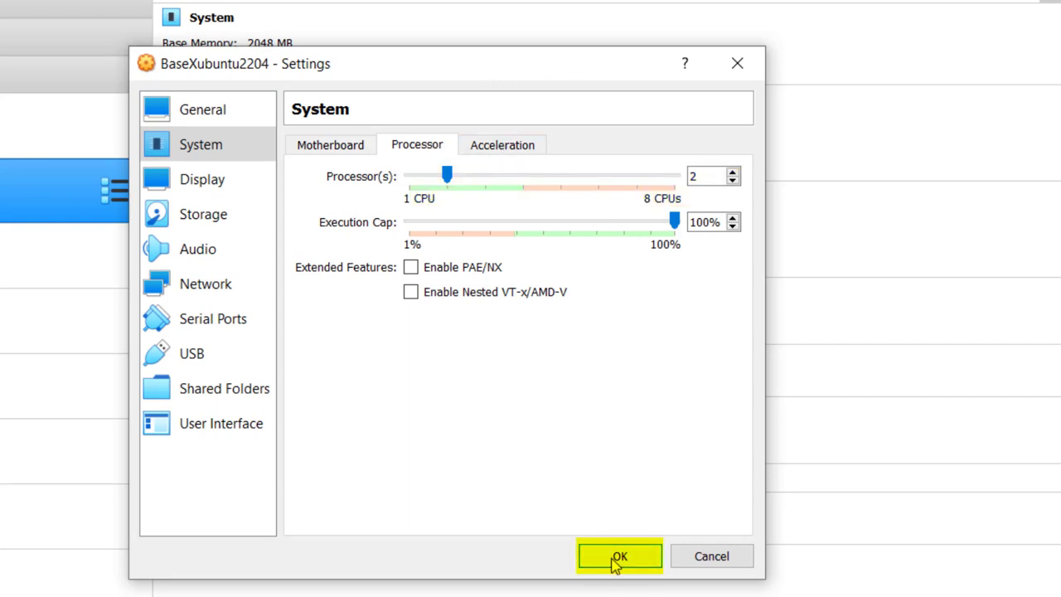
pyautogui.click(619, 556)
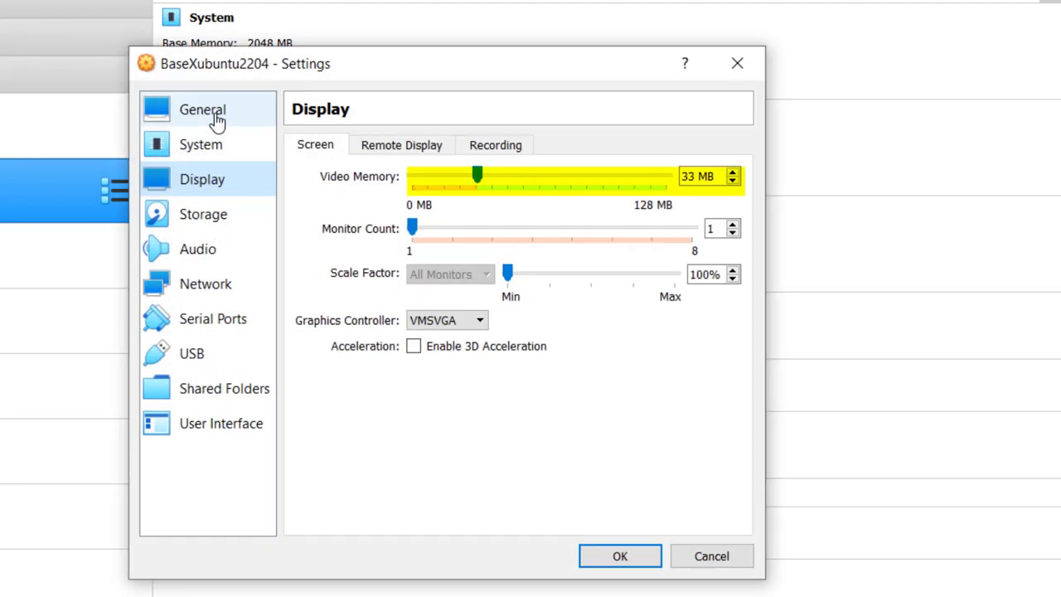
pyautogui.moveTo(481, 174)
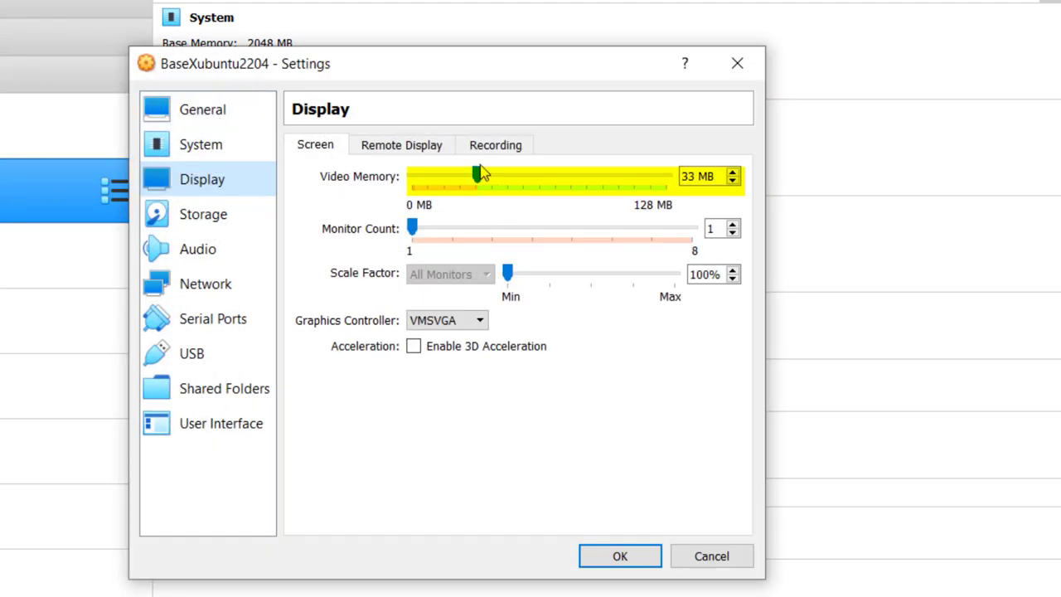
# Step: Raise video memory to 128 MB, enable 3D acceleration, and save the display settings
pyautogui.moveTo(478, 175); pyautogui.dragTo(668, 175)
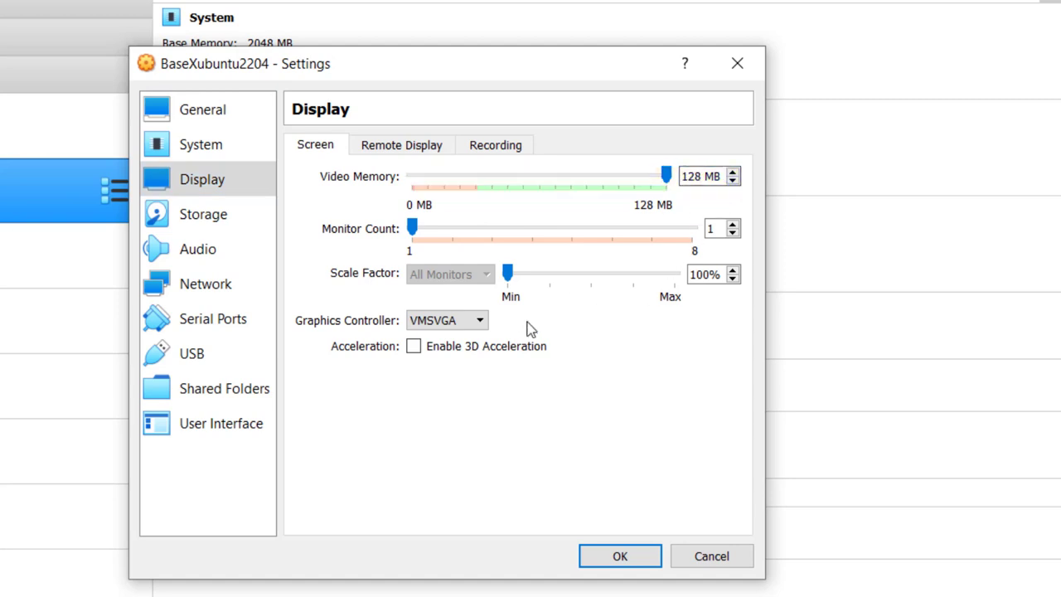
pyautogui.click(413, 346)
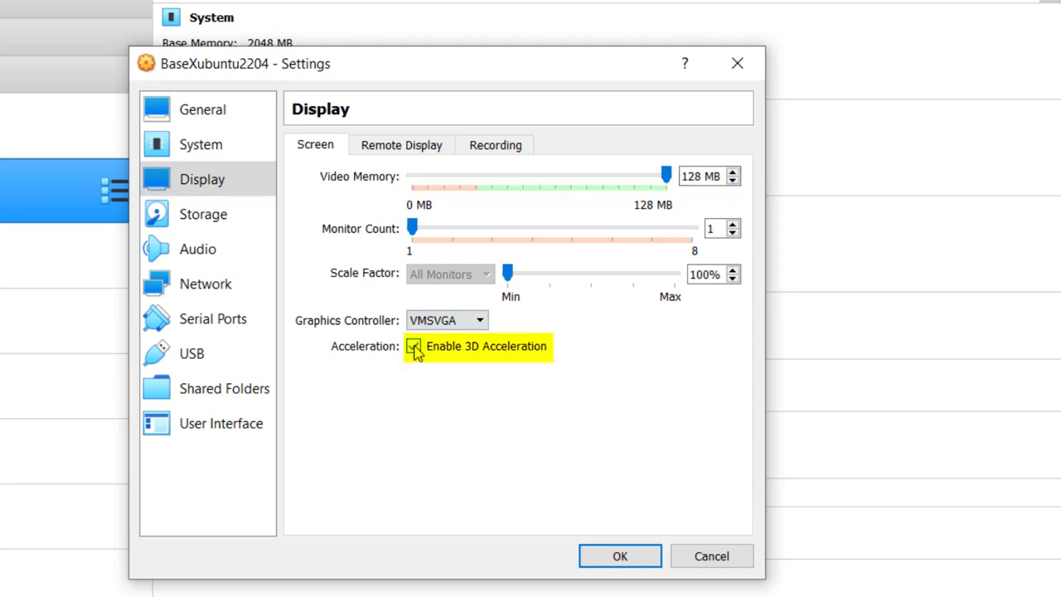
pyautogui.click(414, 346)
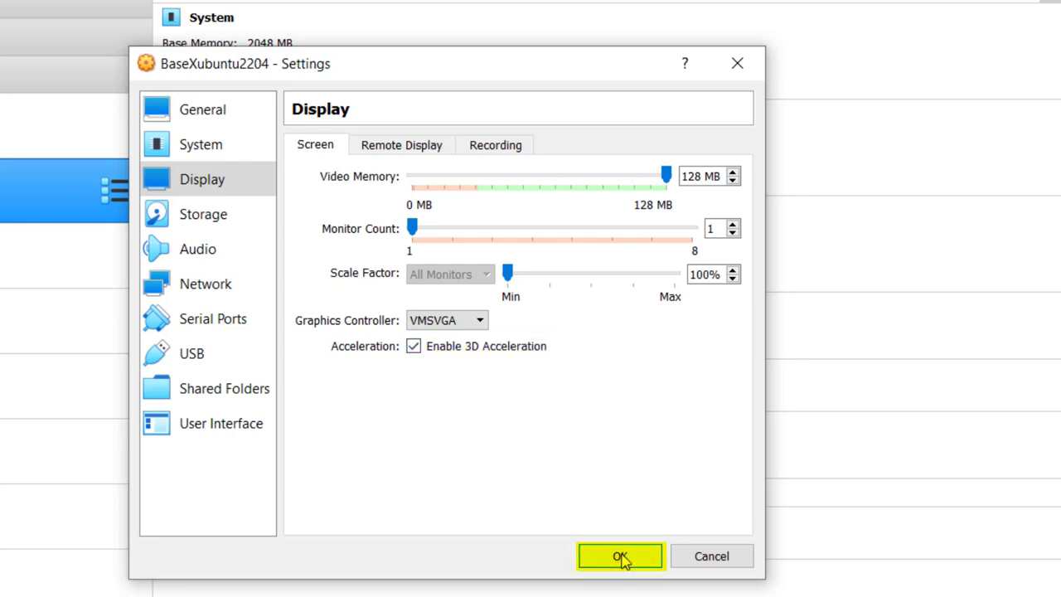
pyautogui.click(620, 556)
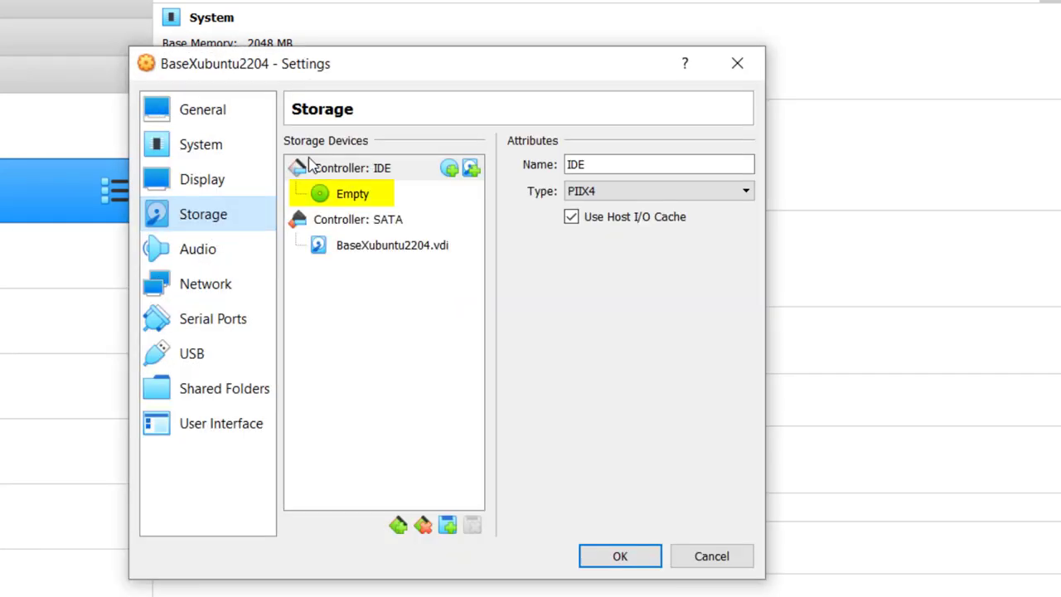
# Step: Insert xubuntu-22.04-desktop-amd64.iso into the empty IDE optical drive and save
pyautogui.click(353, 193)
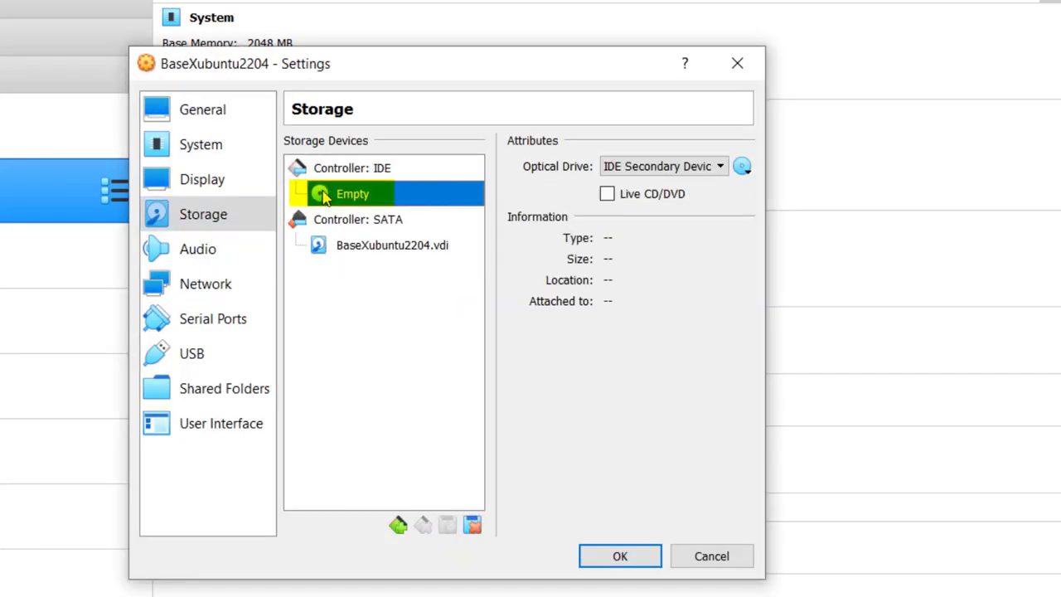
pyautogui.moveTo(353, 193)
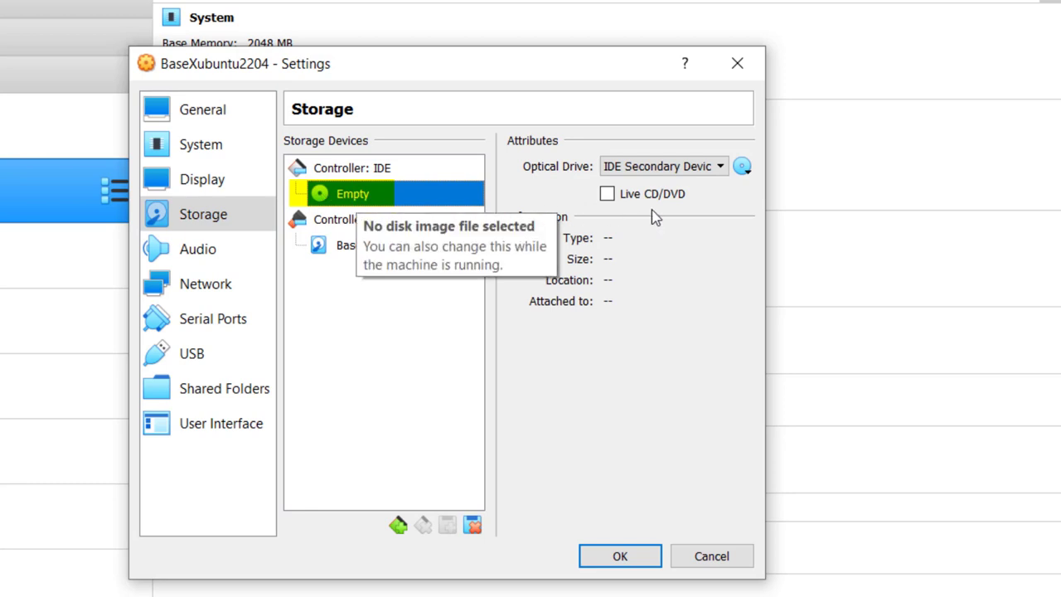
pyautogui.moveTo(743, 166)
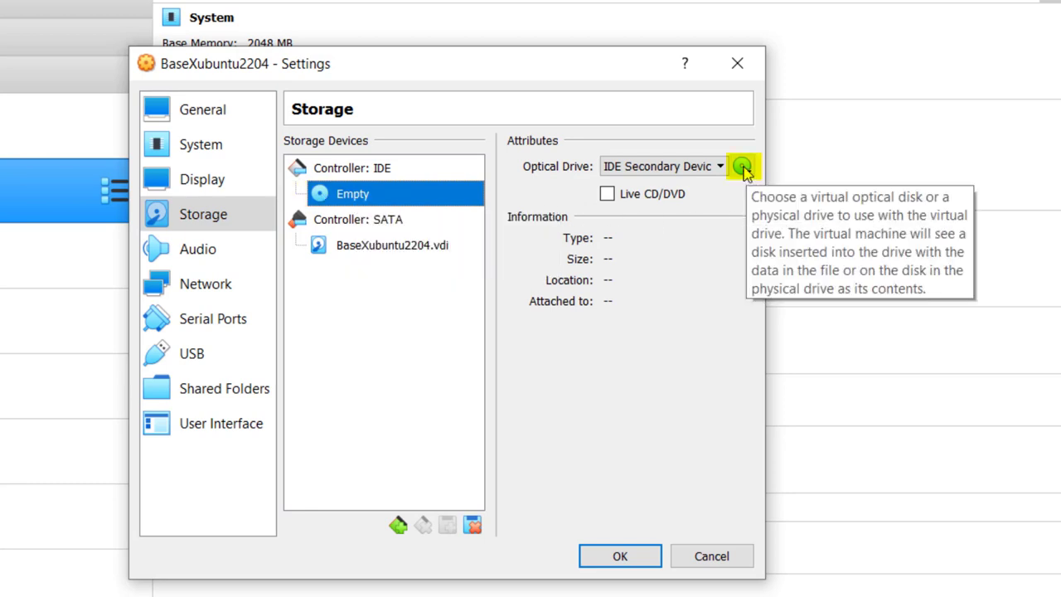
pyautogui.click(742, 166)
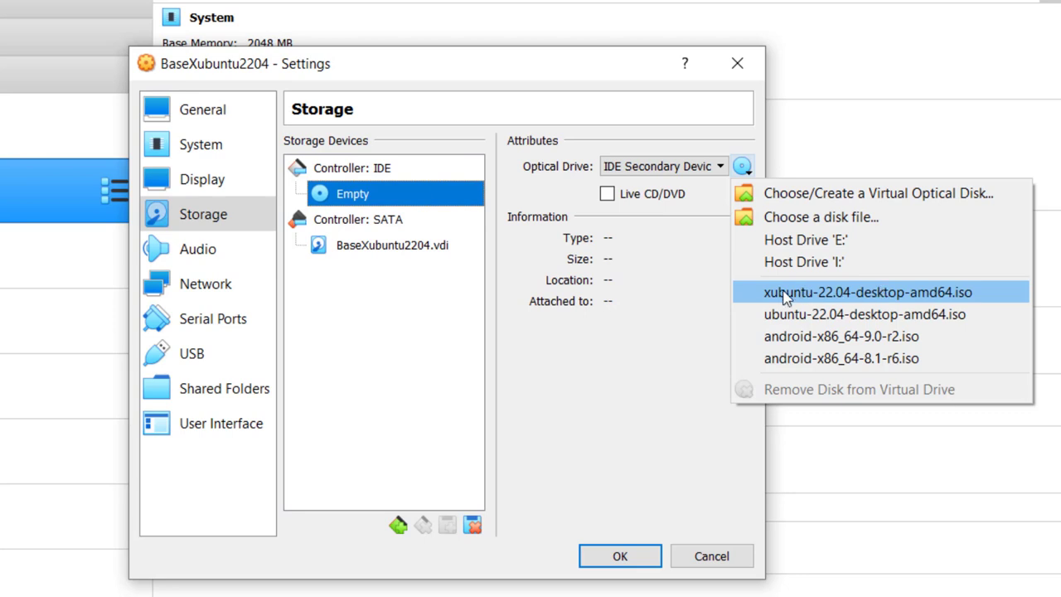
pyautogui.moveTo(902, 307)
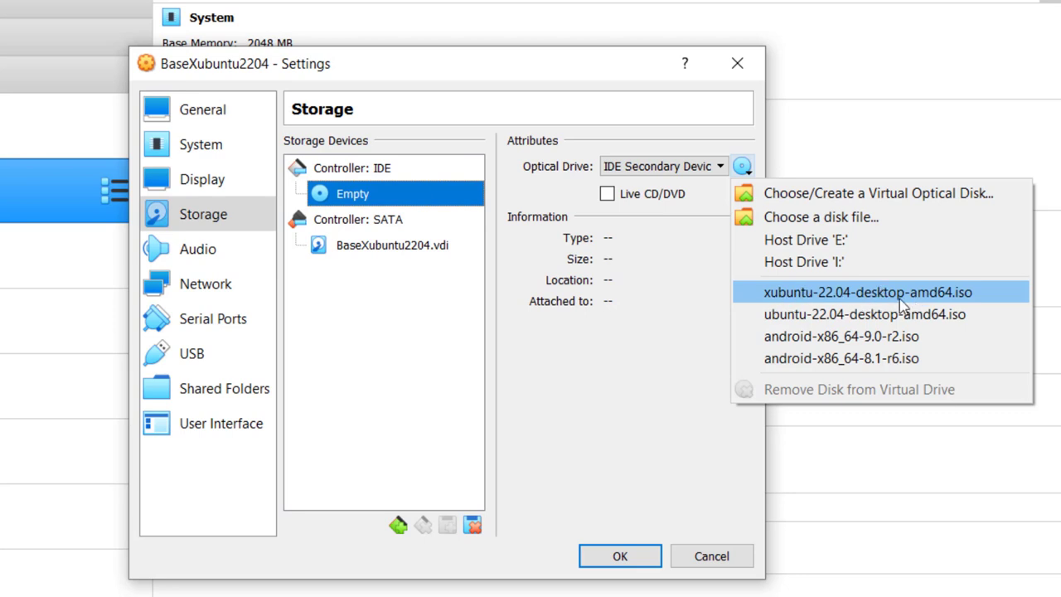
pyautogui.moveTo(887, 288)
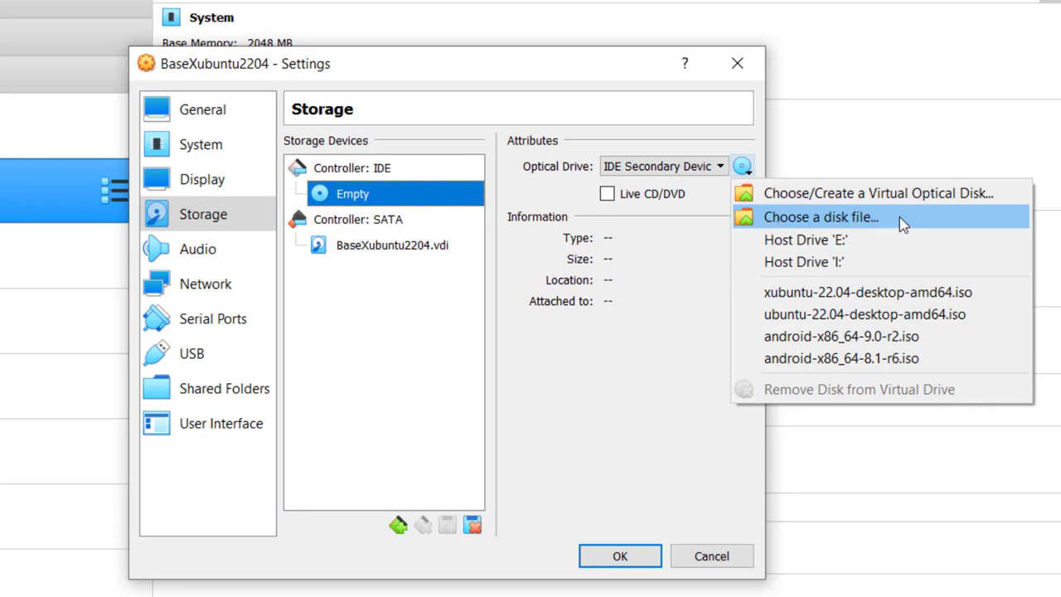
pyautogui.moveTo(918, 228)
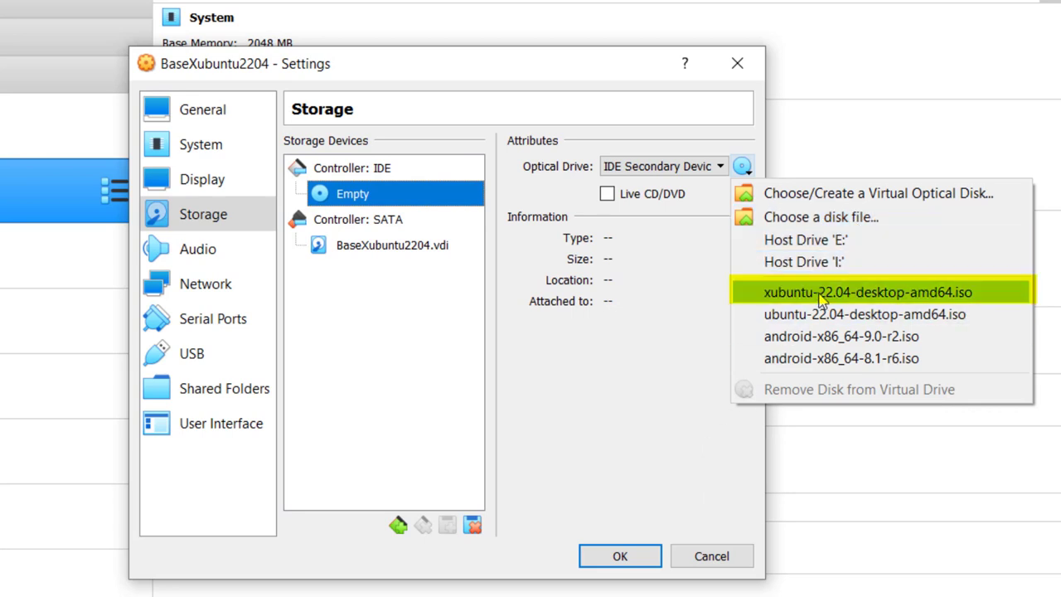
pyautogui.click(867, 292)
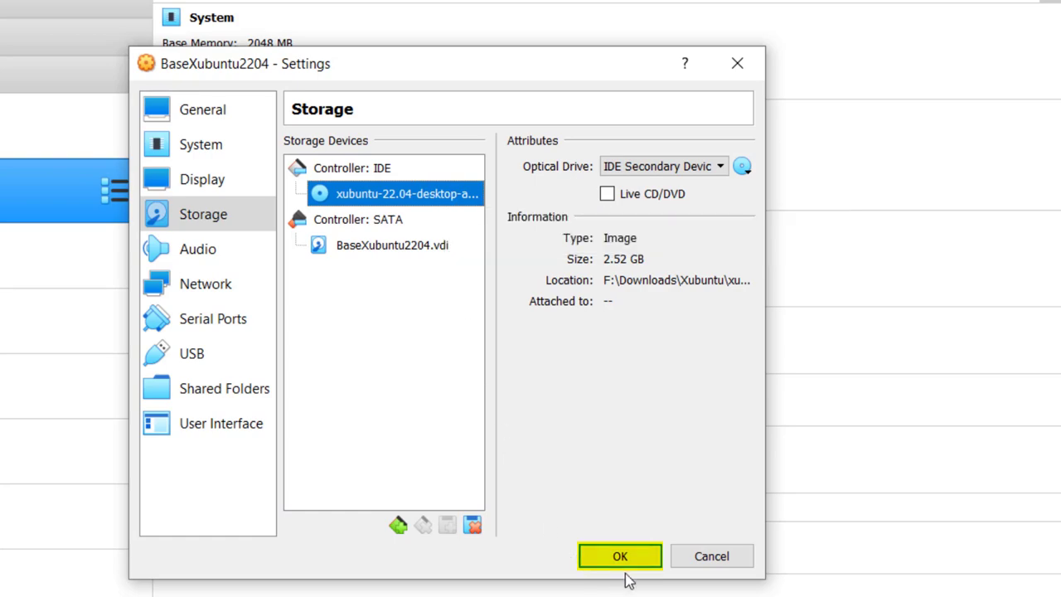
pyautogui.click(620, 556)
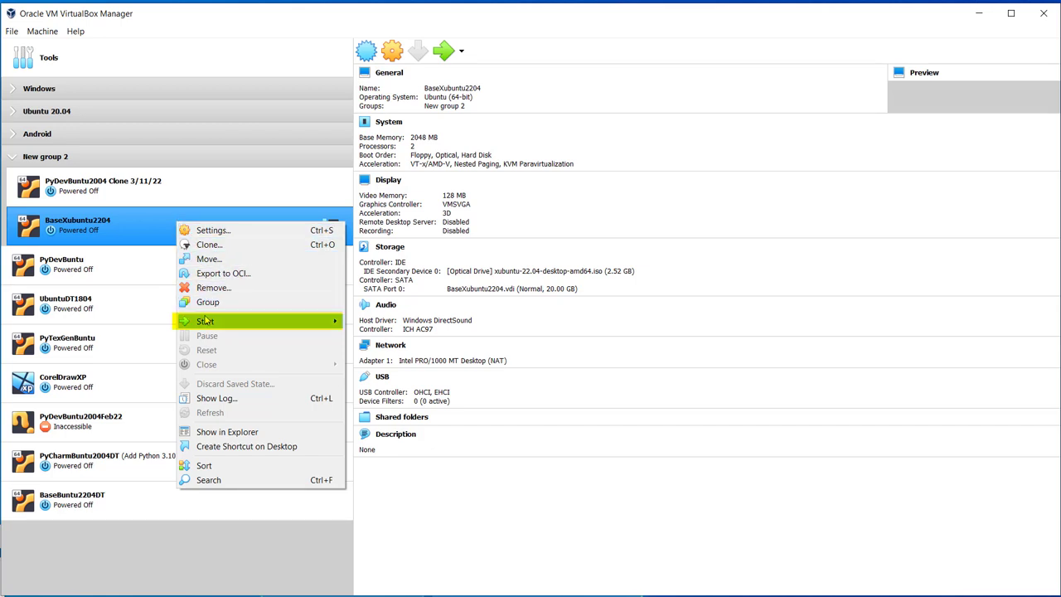
pyautogui.moveTo(205, 321)
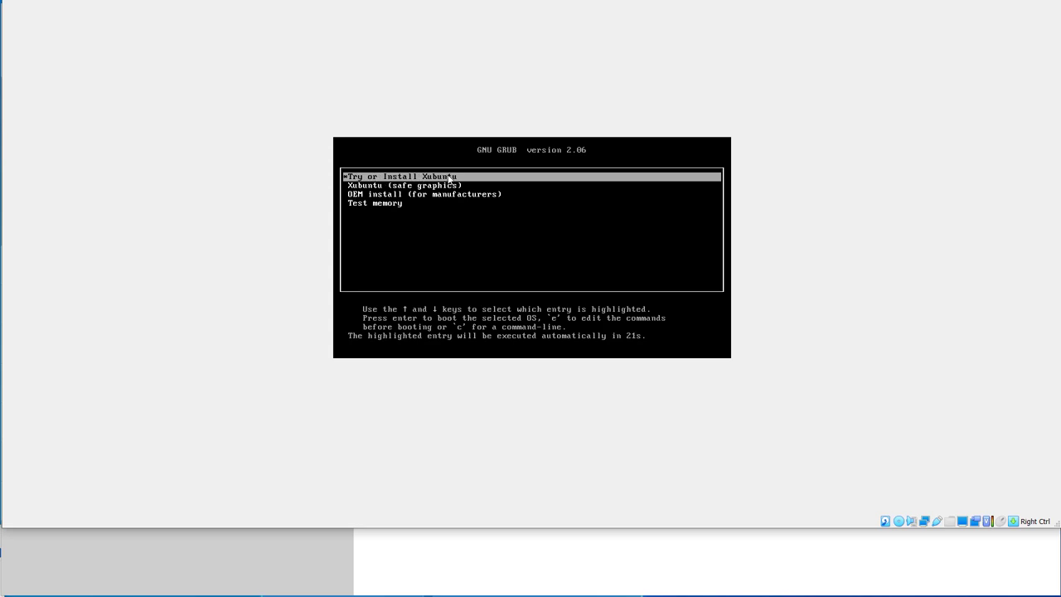
pyautogui.moveTo(468, 181)
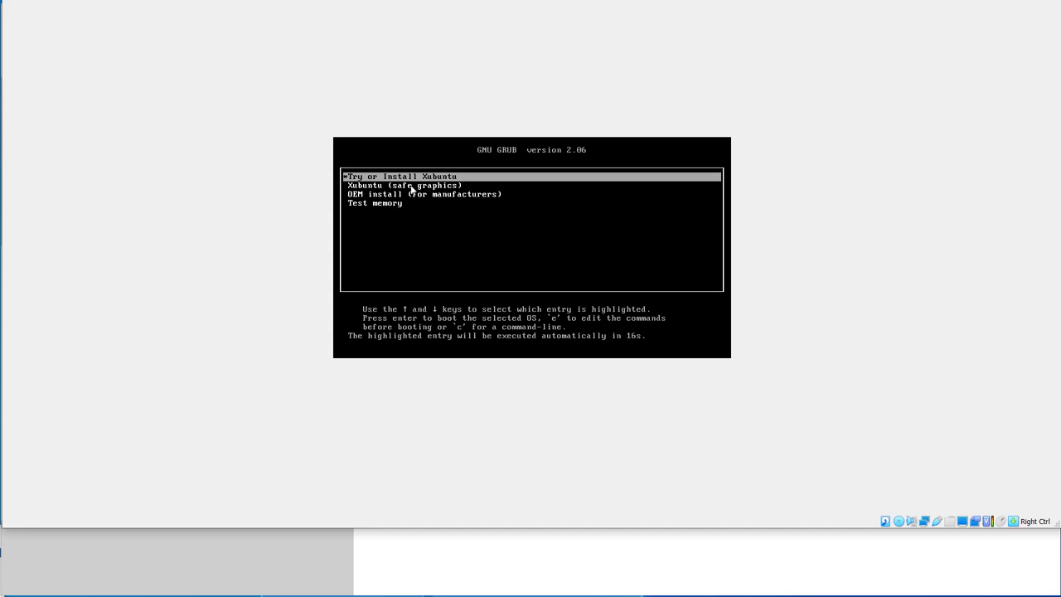
pyautogui.moveTo(461, 187)
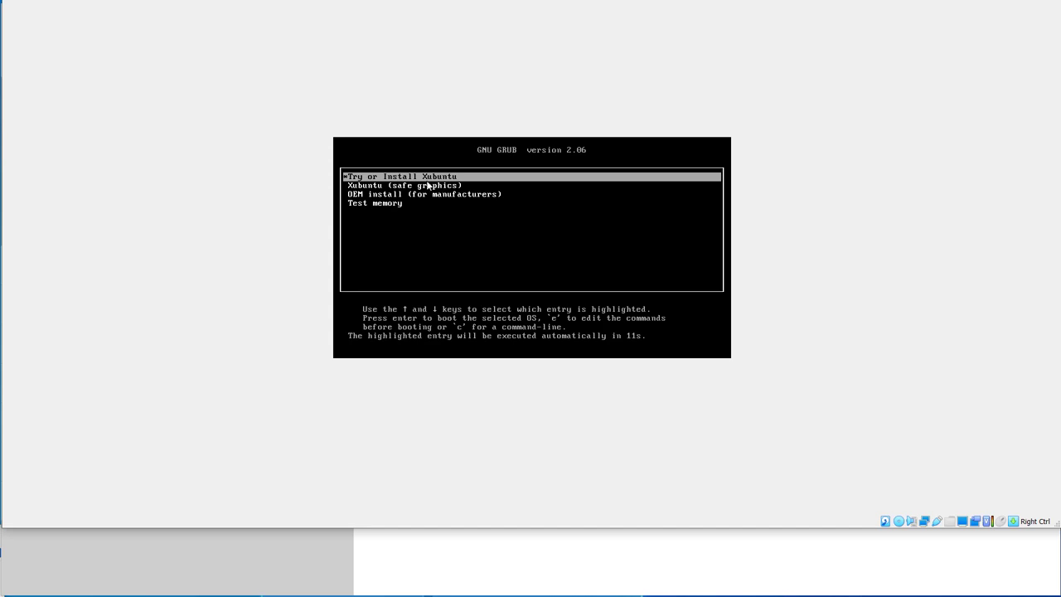
pyautogui.moveTo(364, 195)
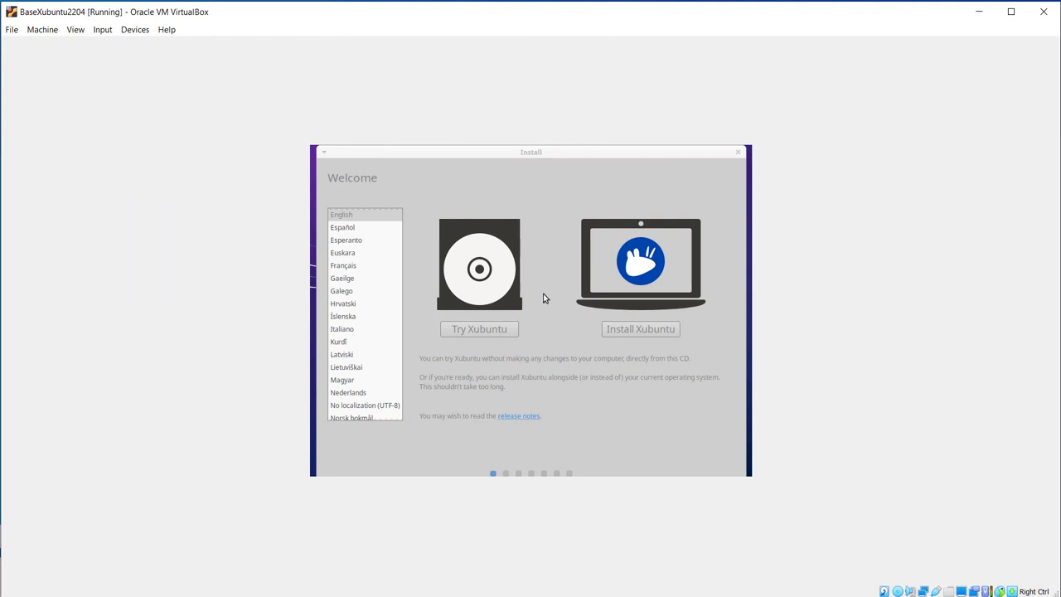
pyautogui.moveTo(463, 360)
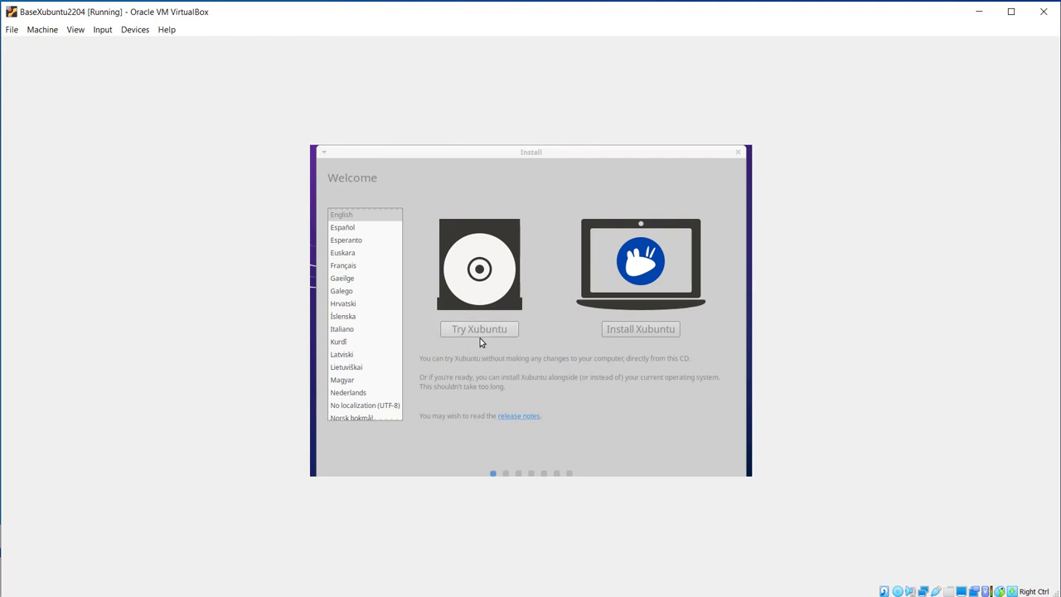
pyautogui.moveTo(510, 354)
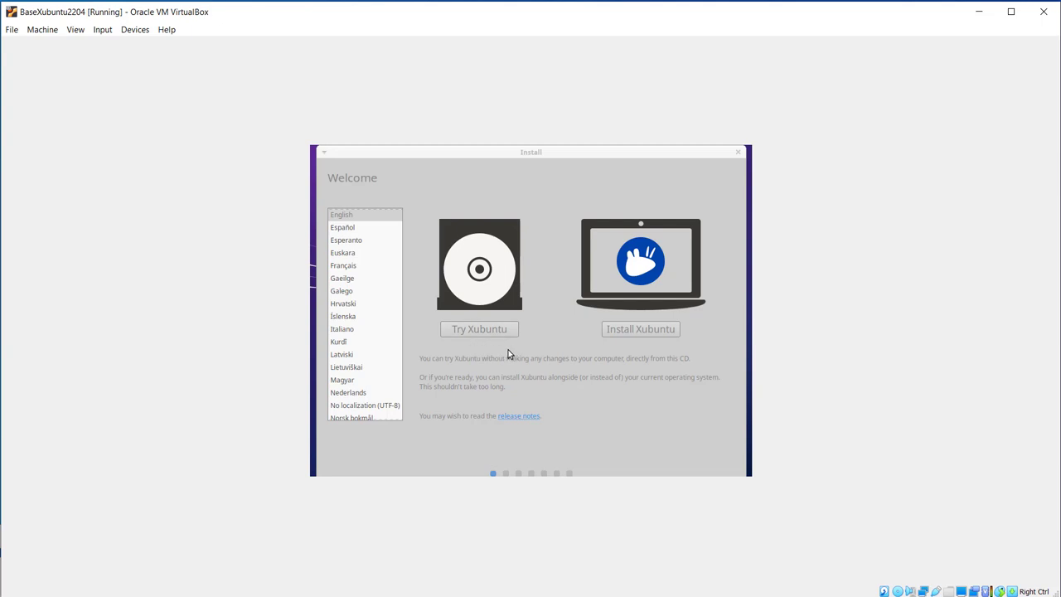
pyautogui.moveTo(569, 333)
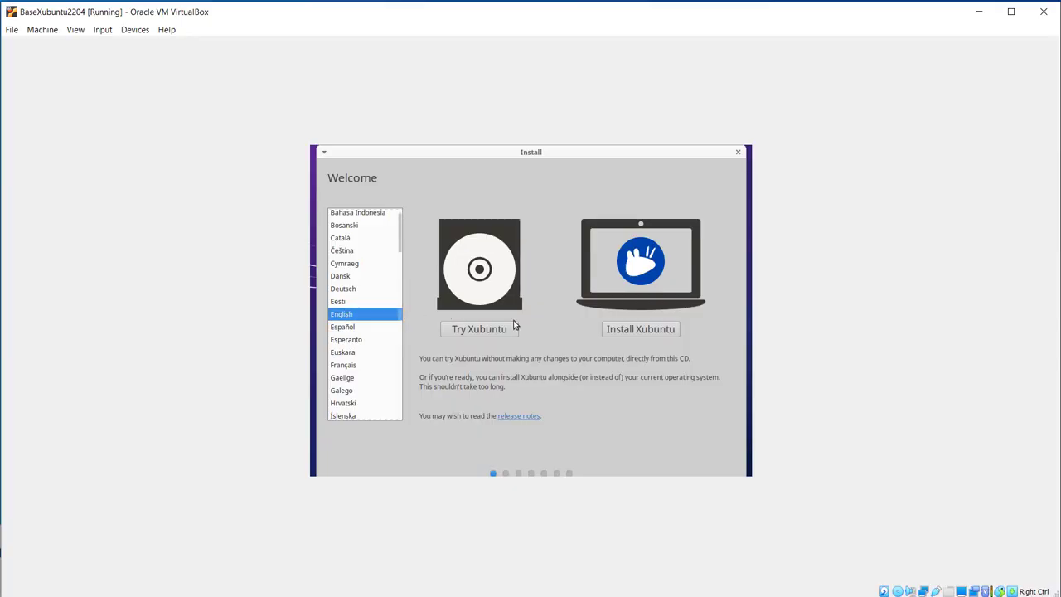
pyautogui.moveTo(641, 330)
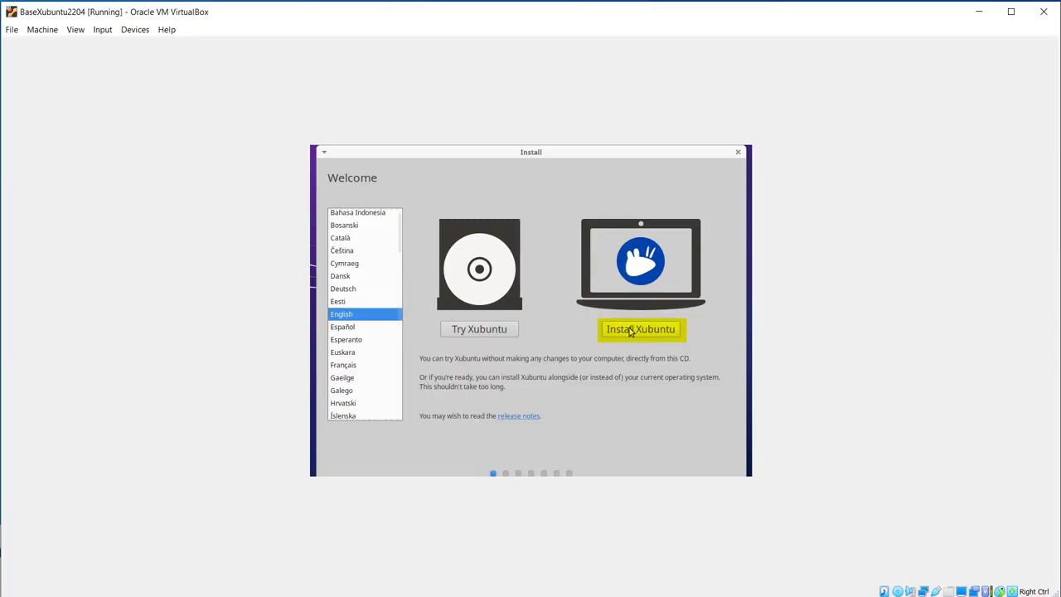
# Step: Start Install Xubuntu with English kept as the language
pyautogui.click(641, 329)
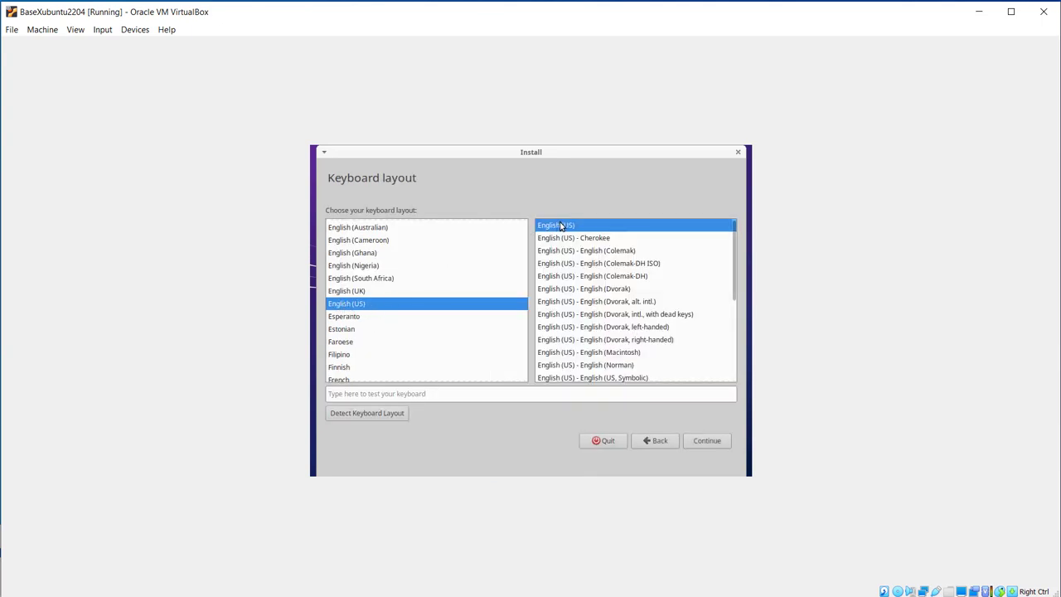
pyautogui.moveTo(707, 441)
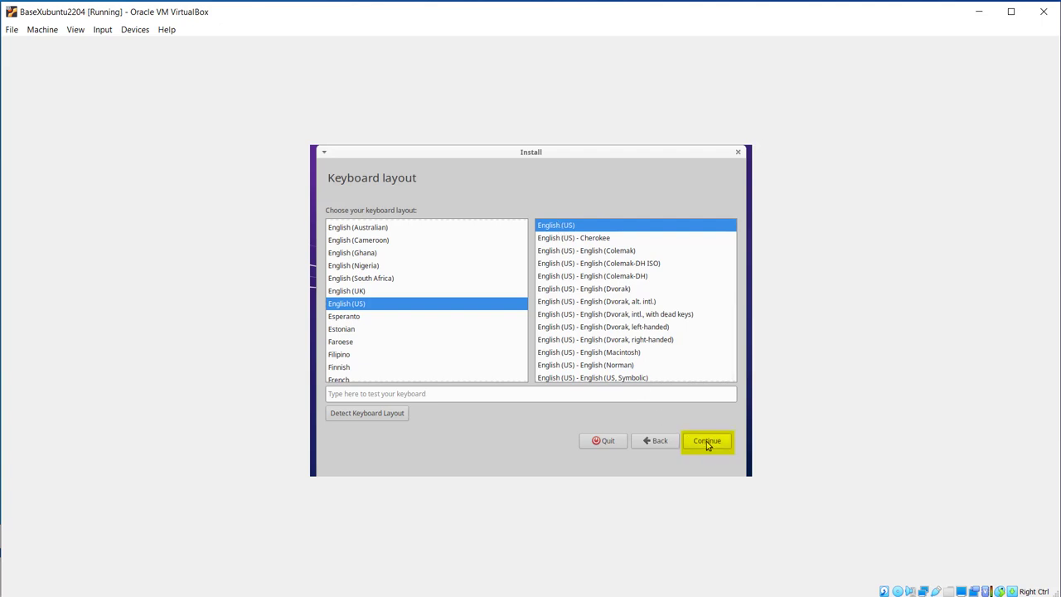
# Step: Accept the English (US) keyboard layout and include third-party graphics, Wi-Fi and media software
pyautogui.click(706, 440)
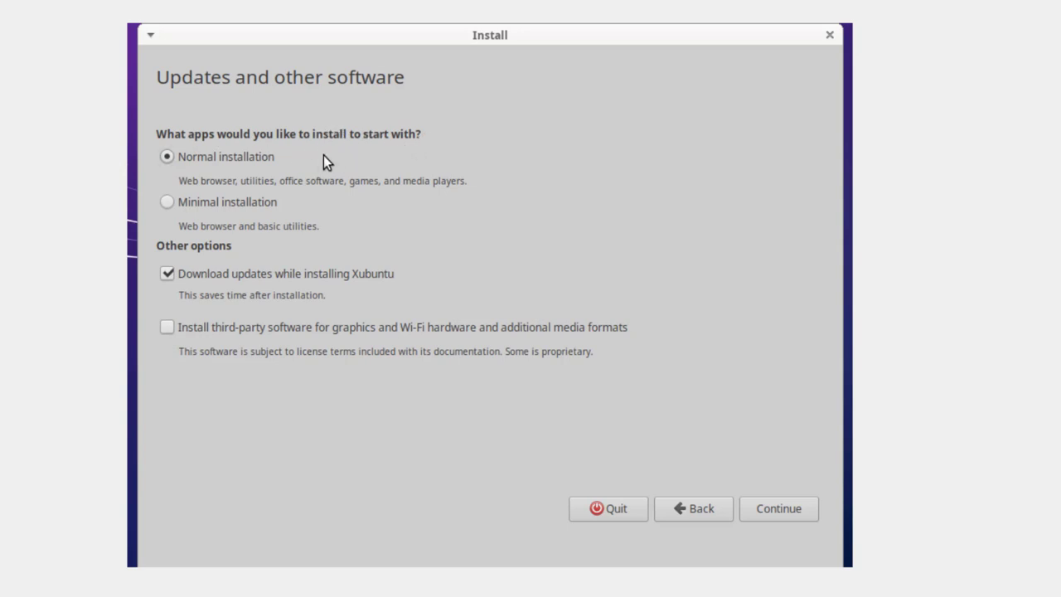
pyautogui.moveTo(255, 175)
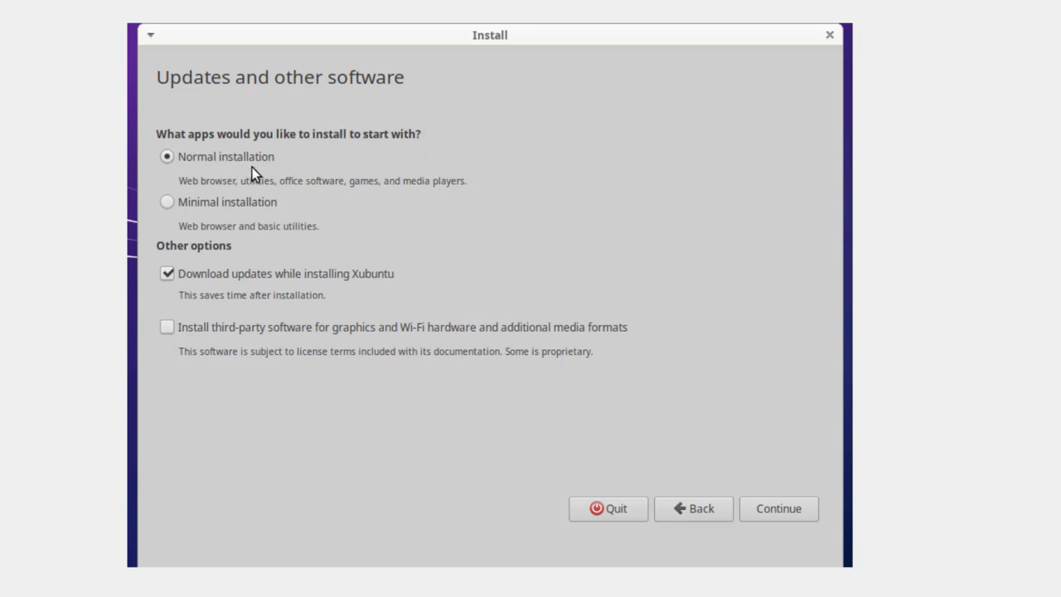
pyautogui.moveTo(198, 182)
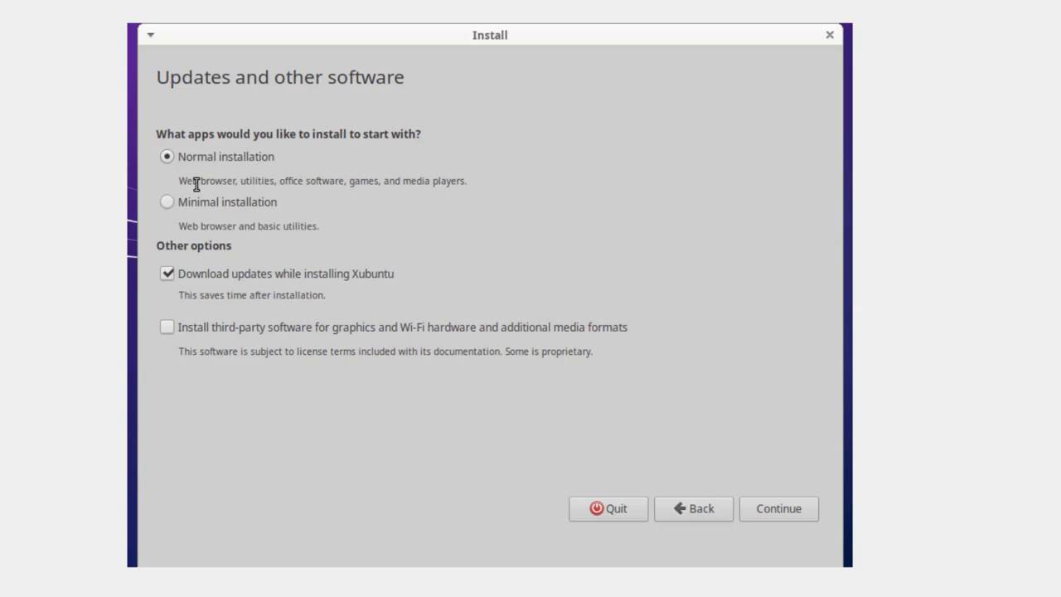
pyautogui.moveTo(344, 183)
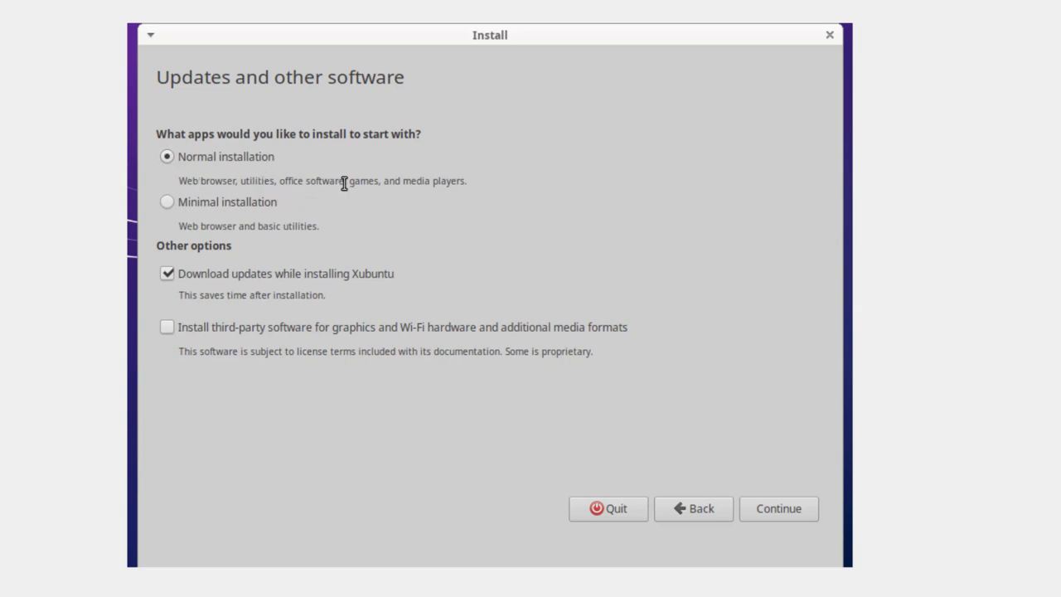
pyautogui.moveTo(269, 308)
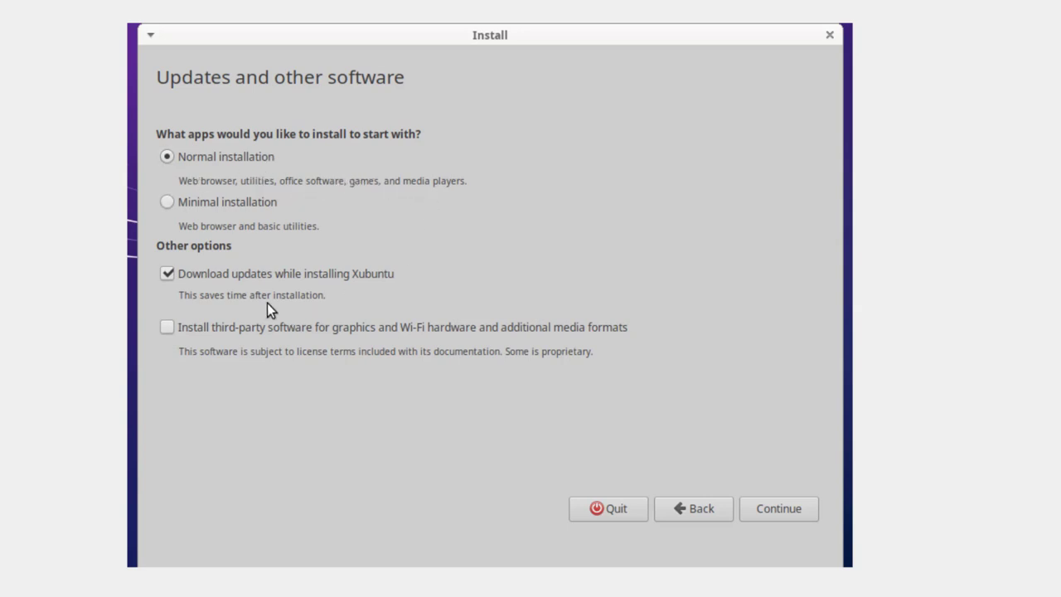
pyautogui.moveTo(211, 285)
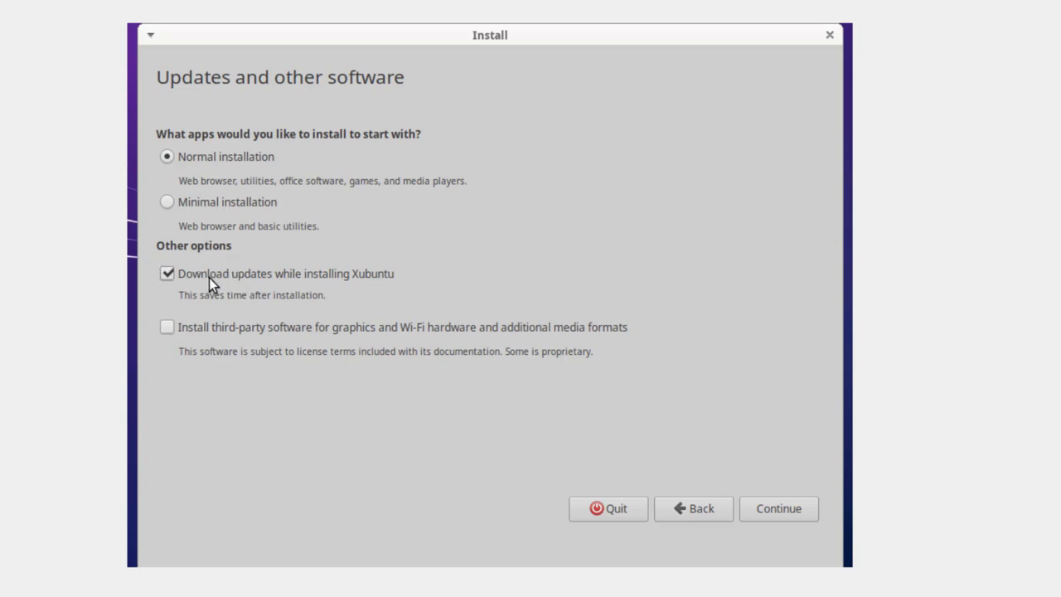
pyautogui.moveTo(287, 327)
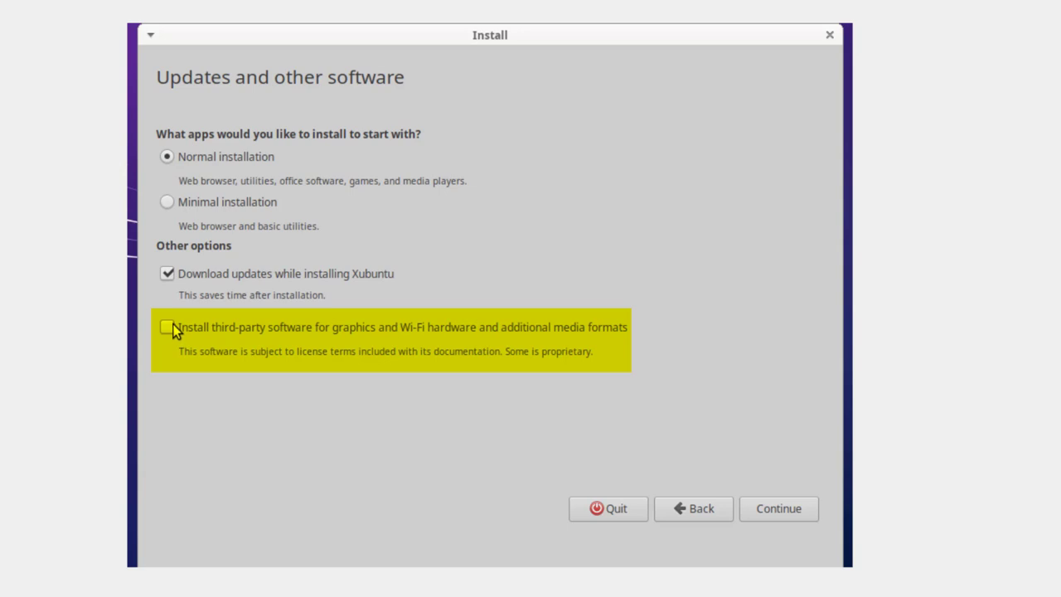
pyautogui.click(167, 327)
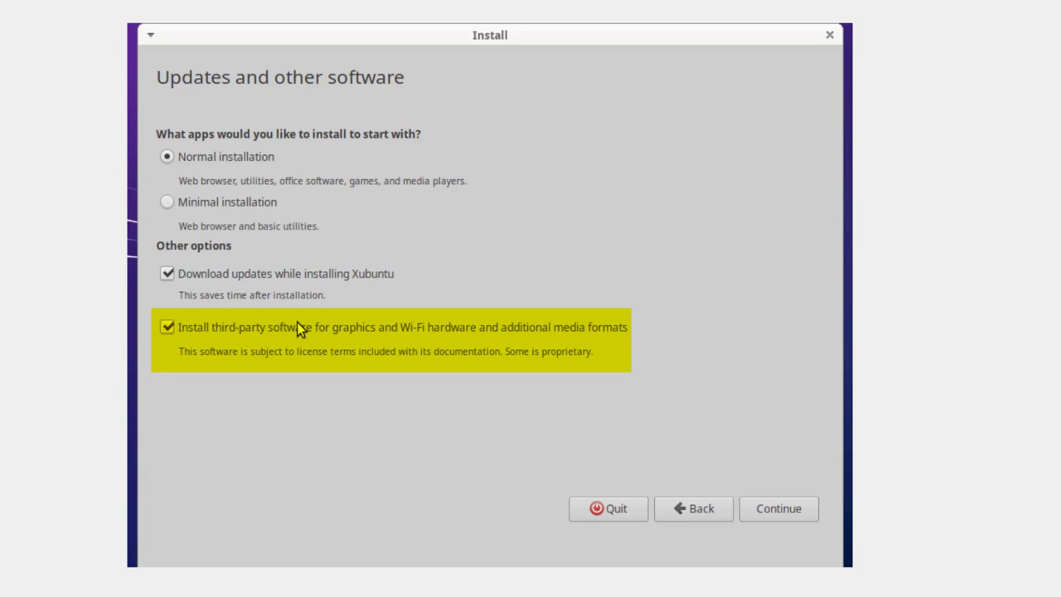
pyautogui.moveTo(394, 333)
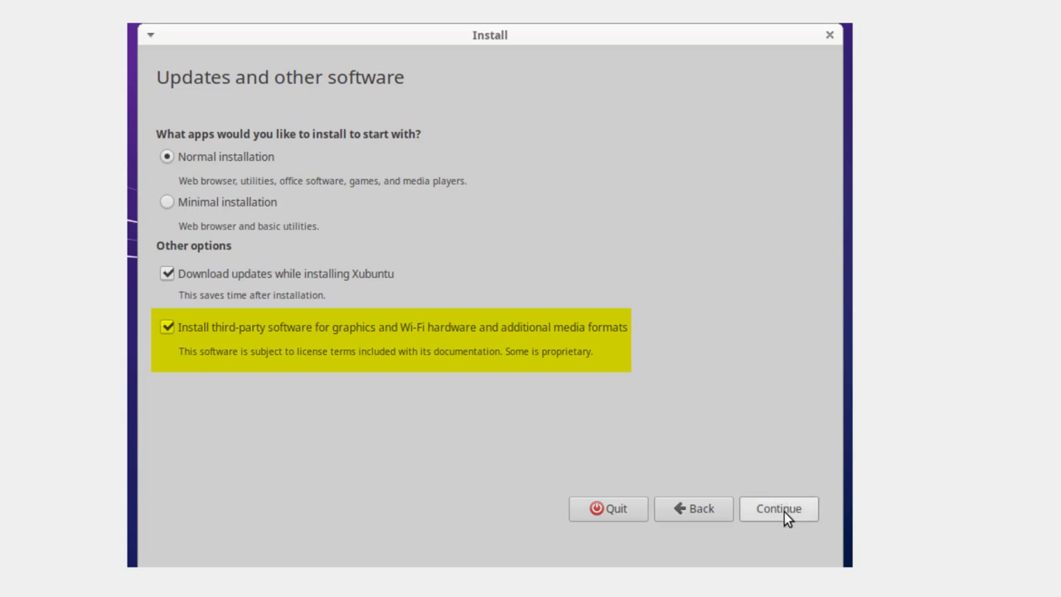
pyautogui.click(778, 509)
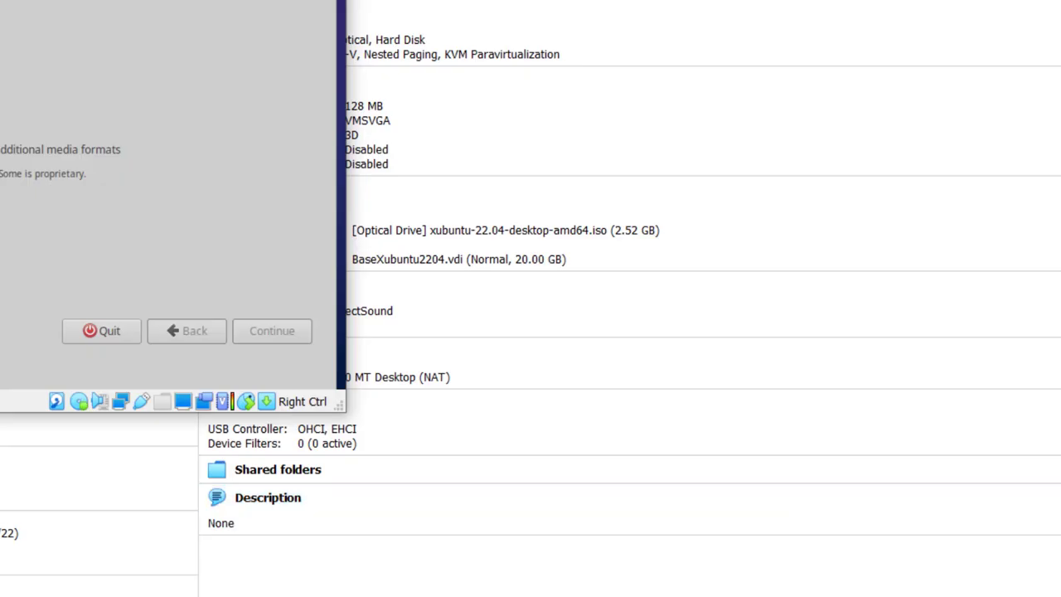
# Step: Keep 'Erase disk and install Xubuntu', choose Install Now, and confirm writing partition changes
pyautogui.click(272, 331)
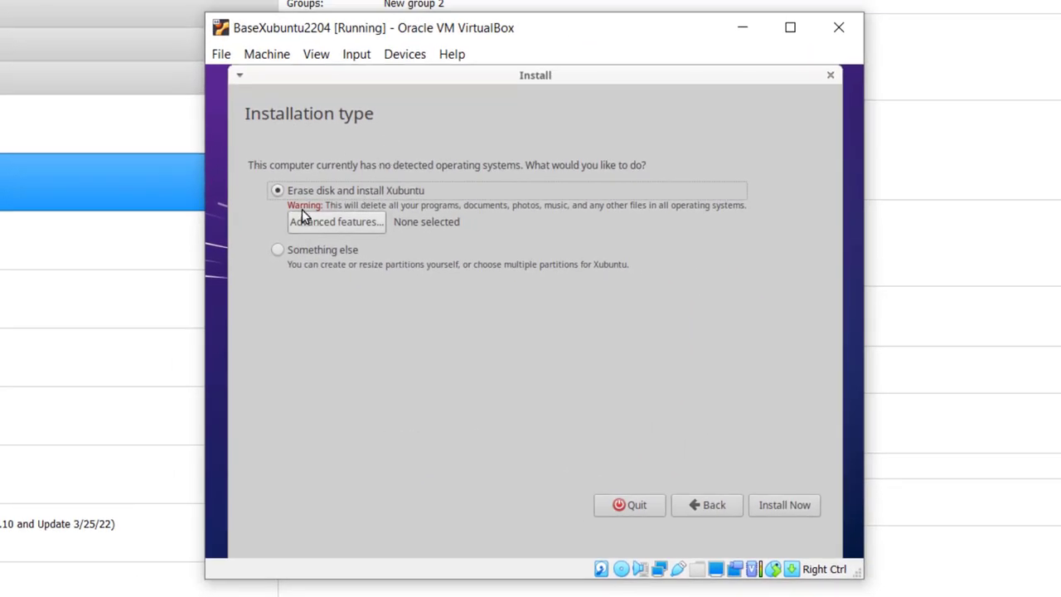
pyautogui.moveTo(423, 199)
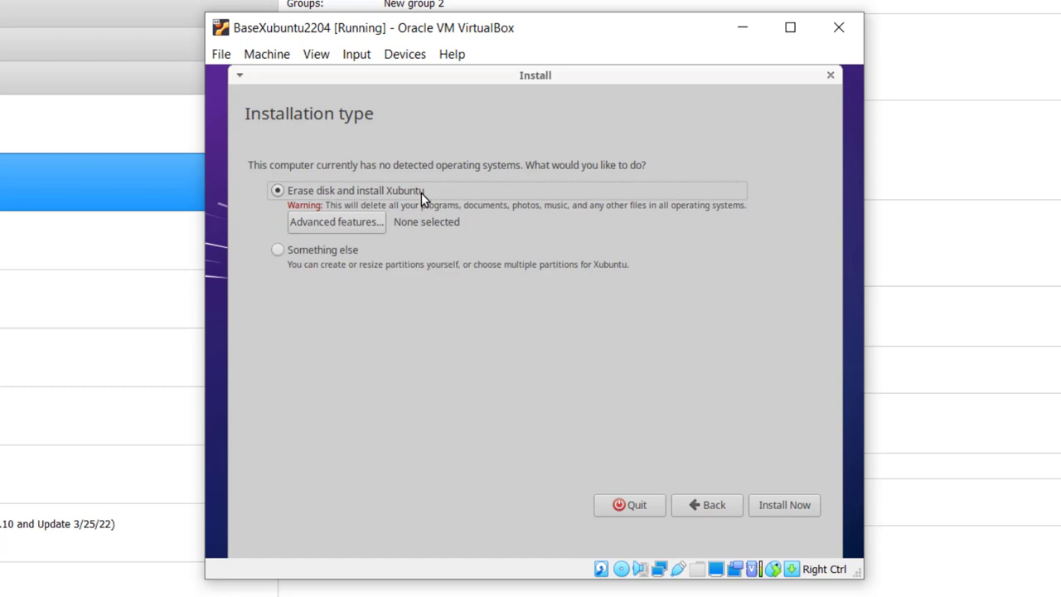
pyautogui.moveTo(442, 207)
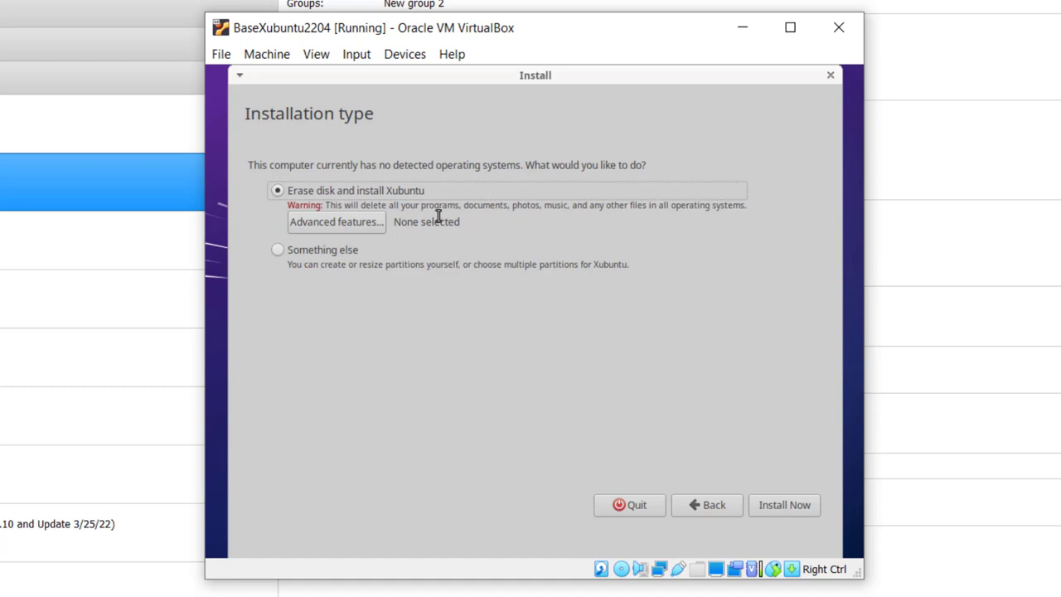
pyautogui.moveTo(427, 210)
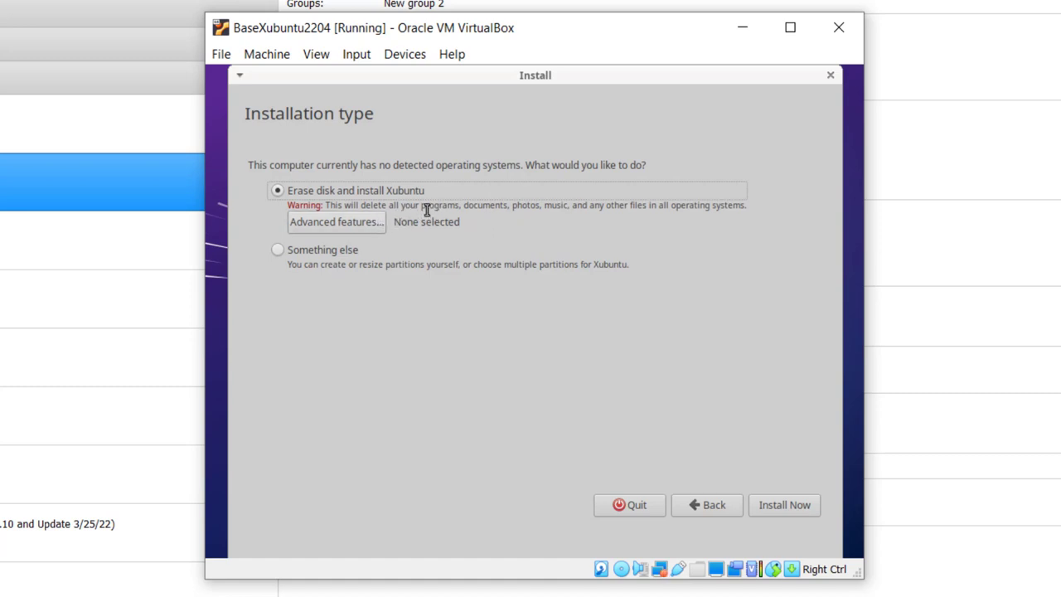
pyautogui.moveTo(488, 210)
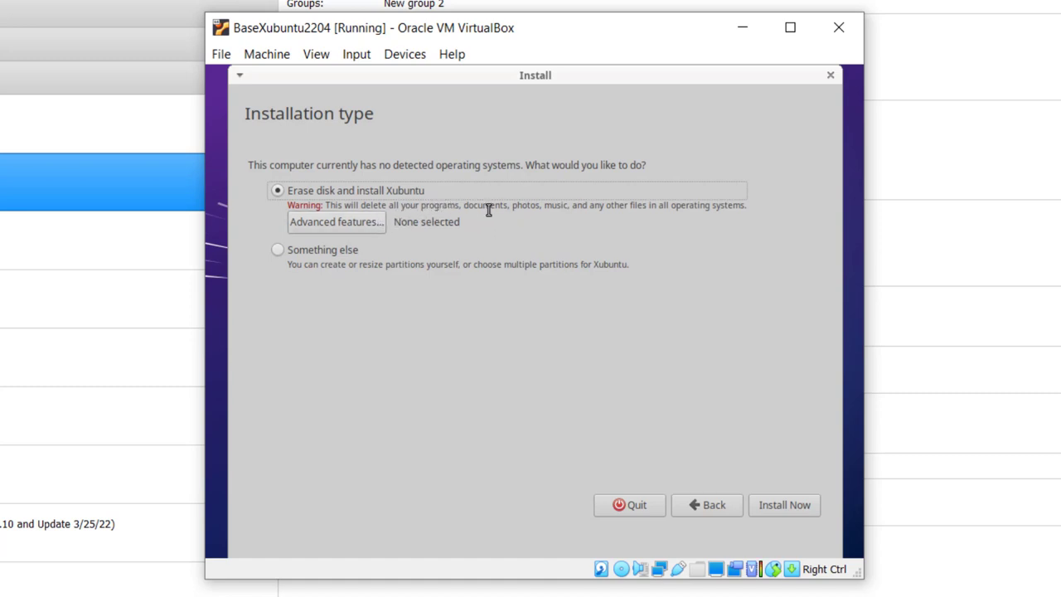
pyautogui.moveTo(332, 225)
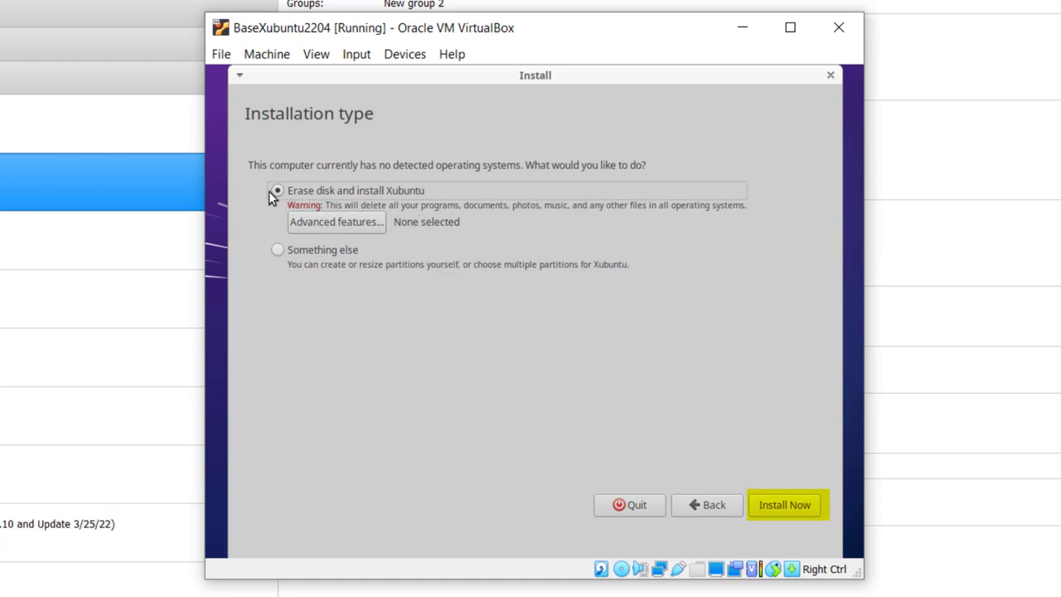
pyautogui.click(277, 190)
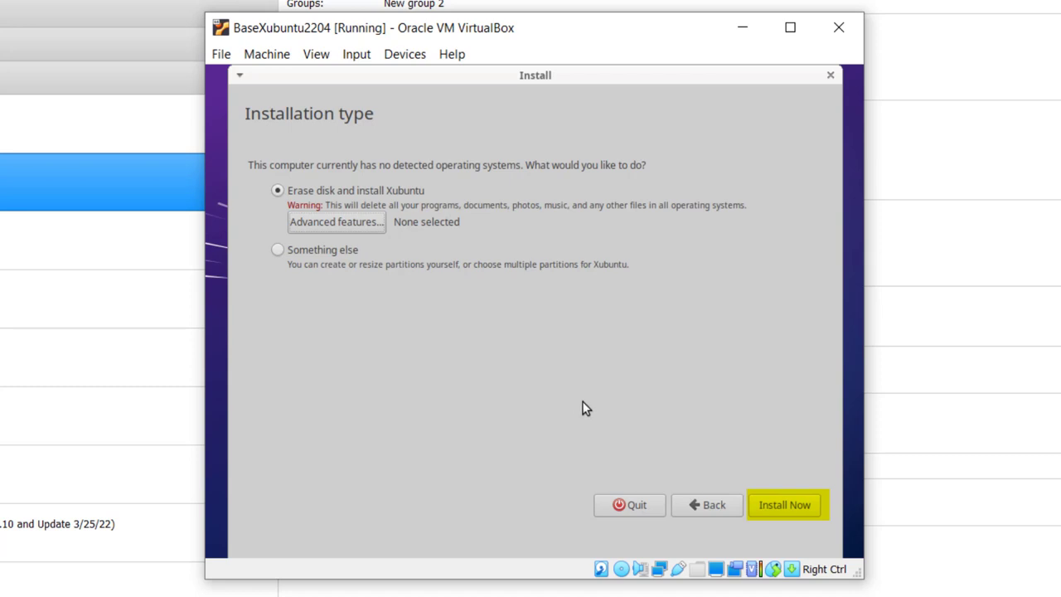
pyautogui.click(784, 505)
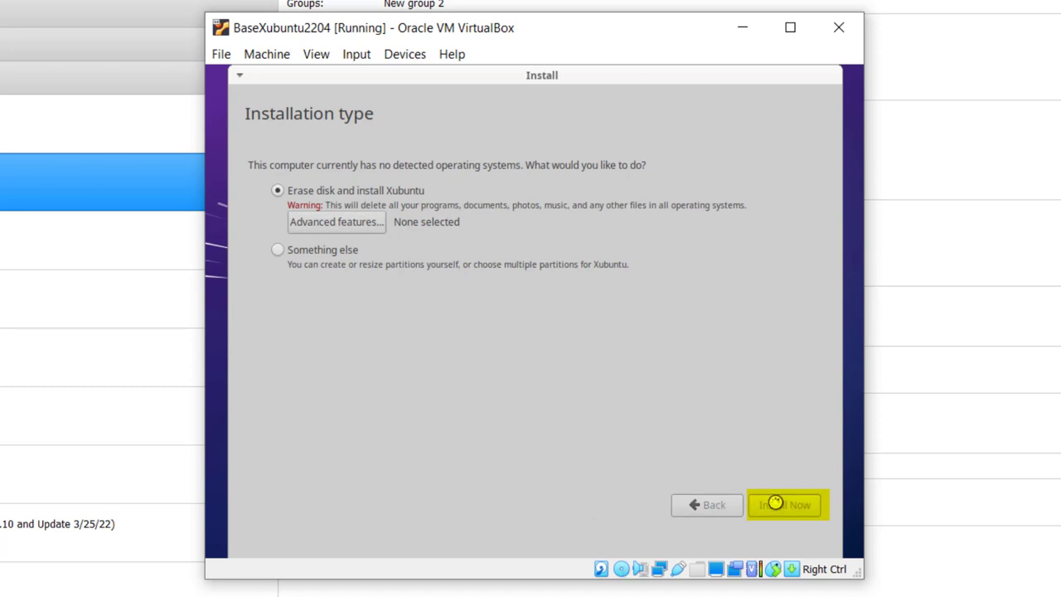
pyautogui.click(785, 505)
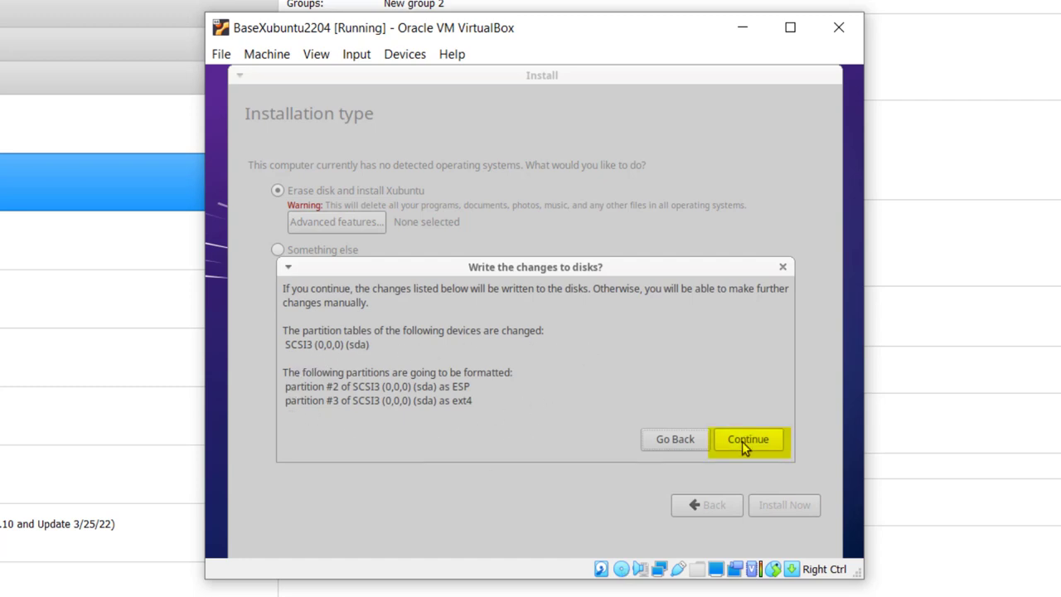
pyautogui.click(747, 439)
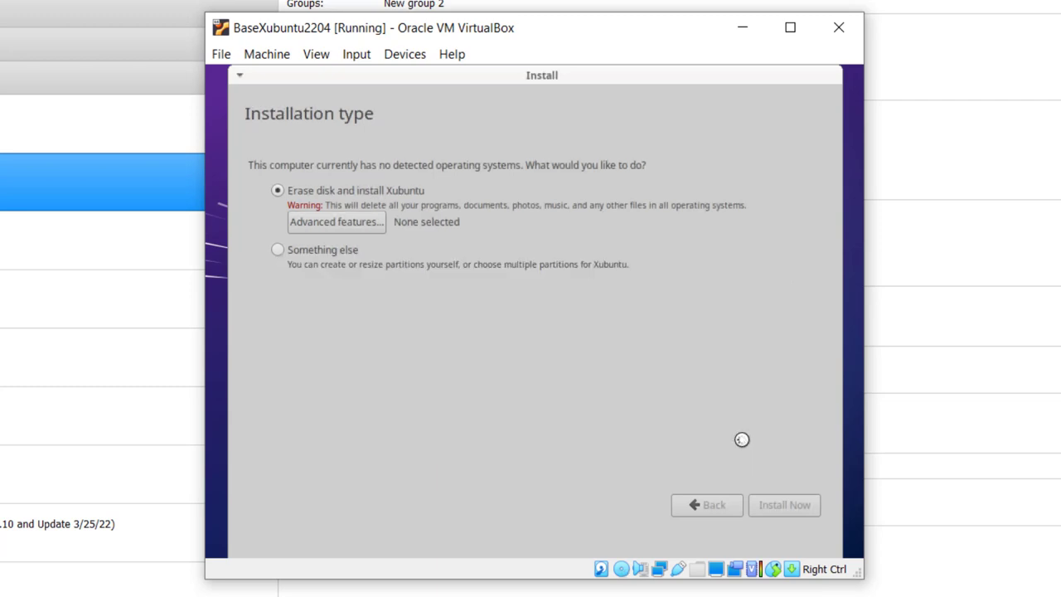
# Step: Pick New York on the time-zone map after trying Darwin, Kolkata and Toronto
pyautogui.click(784, 505)
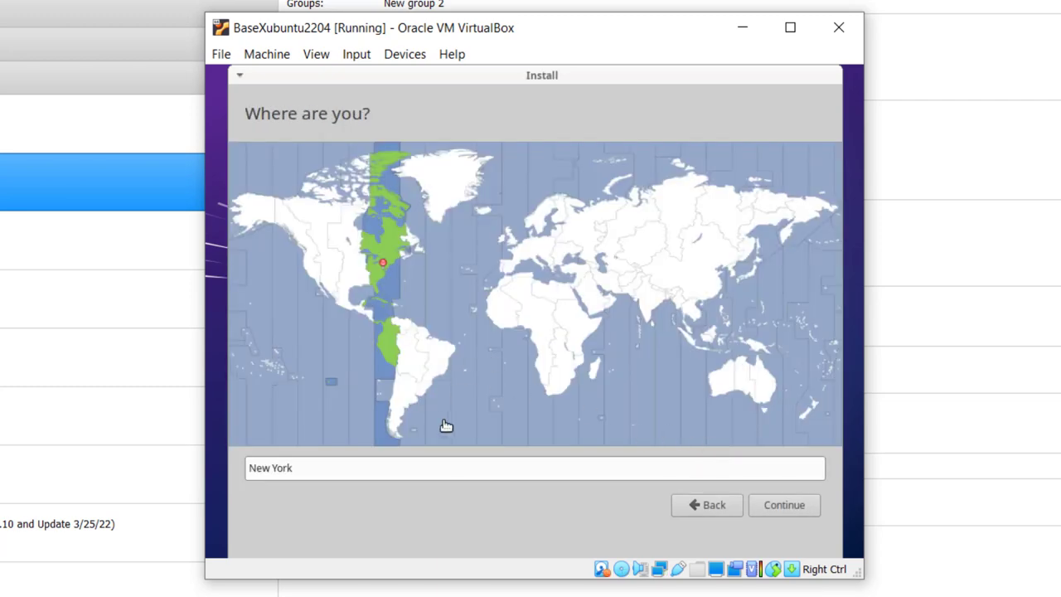
pyautogui.moveTo(490, 386)
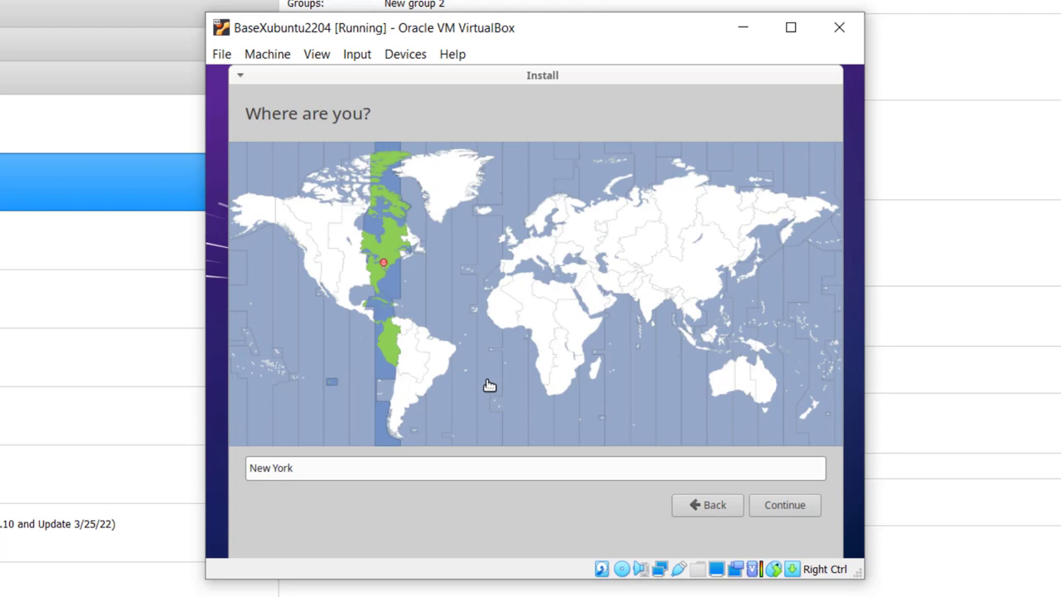
pyautogui.moveTo(675, 302)
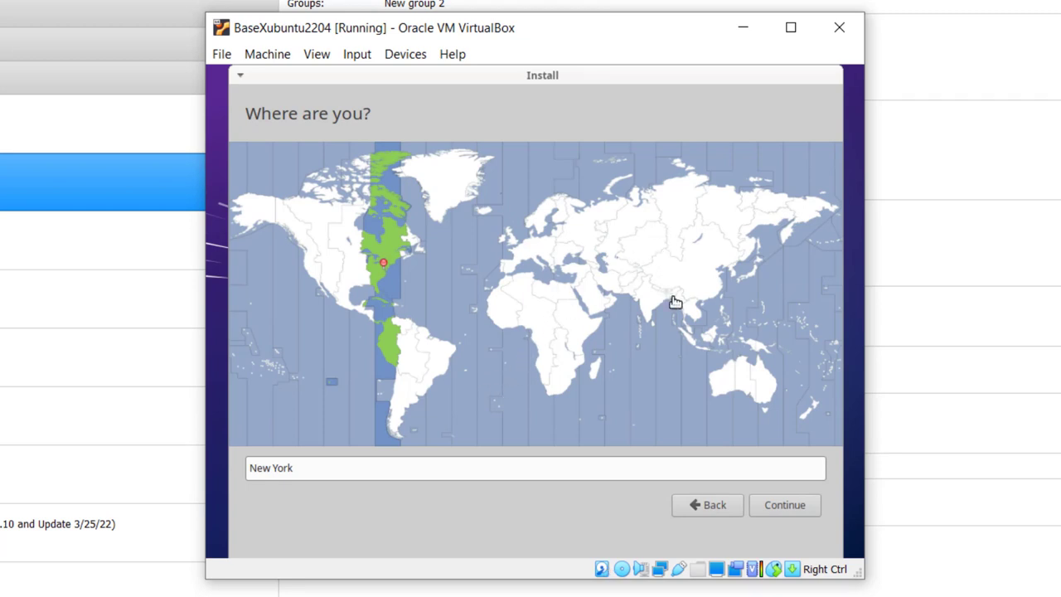
pyautogui.click(742, 373)
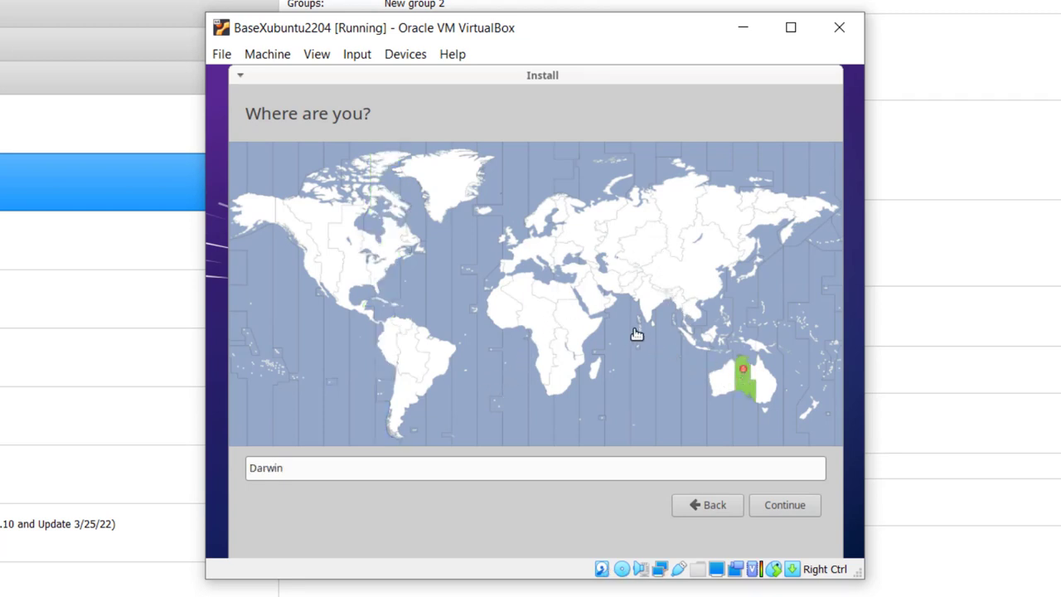
pyautogui.click(645, 295)
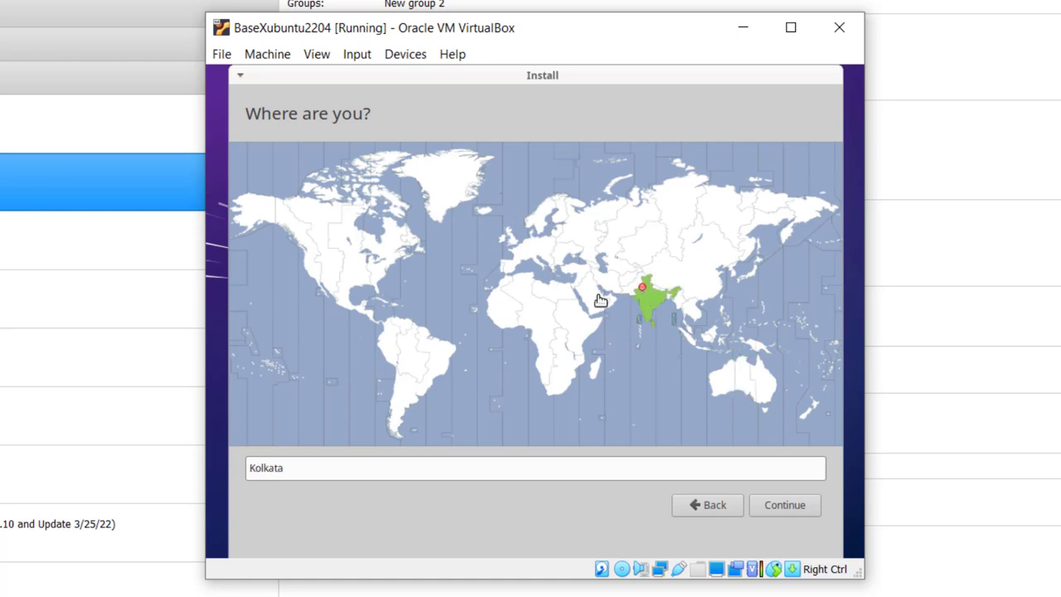
pyautogui.moveTo(384, 264)
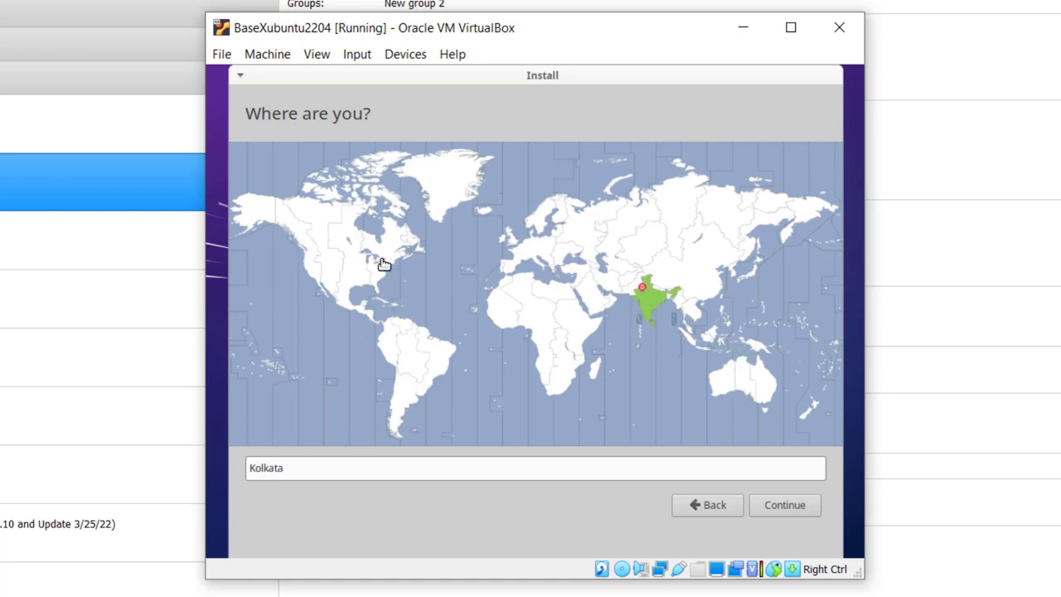
pyautogui.moveTo(381, 266)
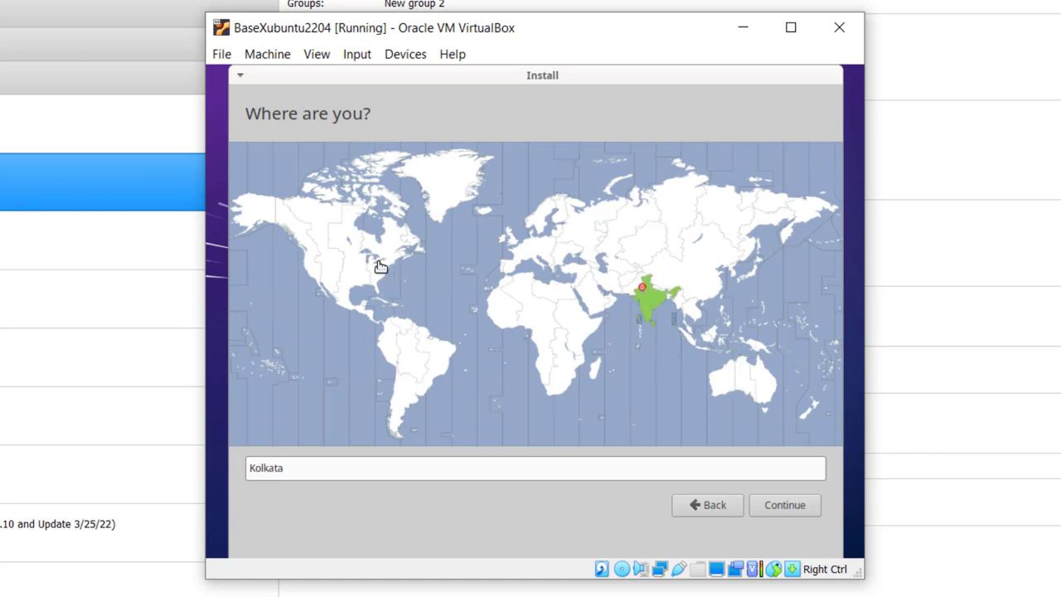
pyautogui.click(377, 253)
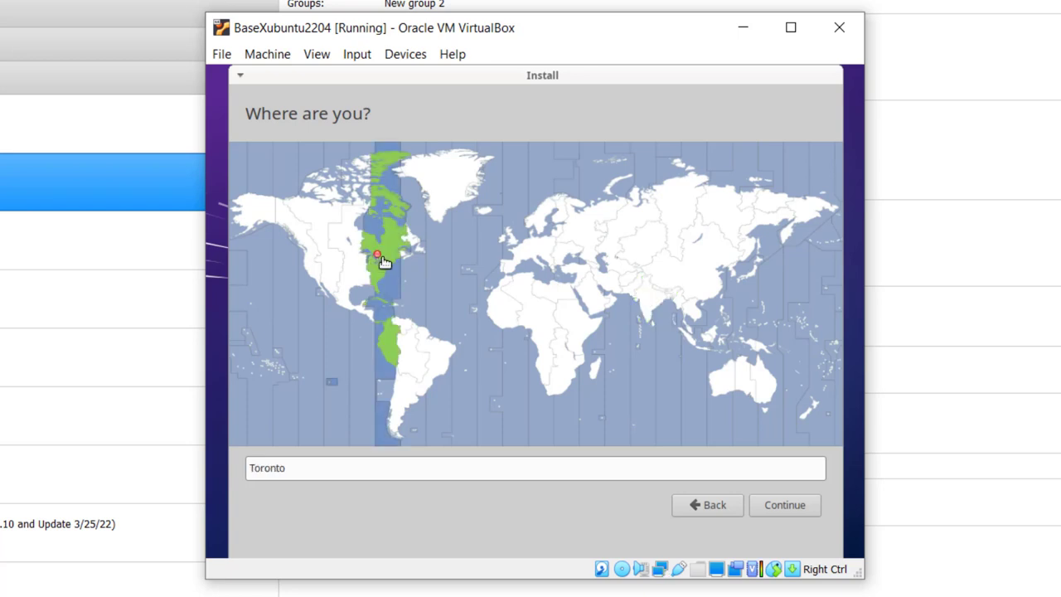
pyautogui.moveTo(375, 266)
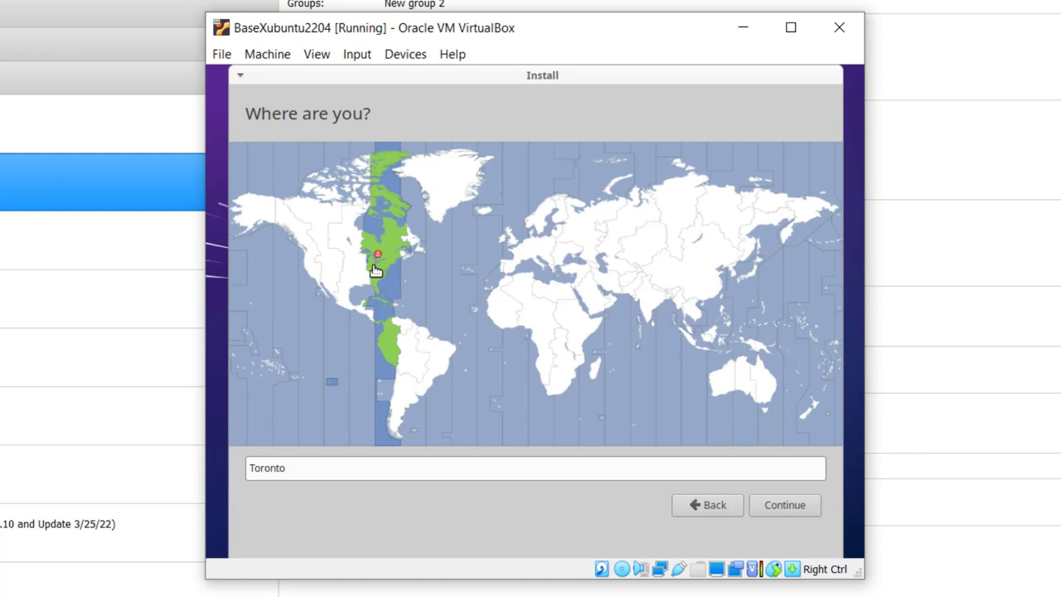
pyautogui.click(371, 261)
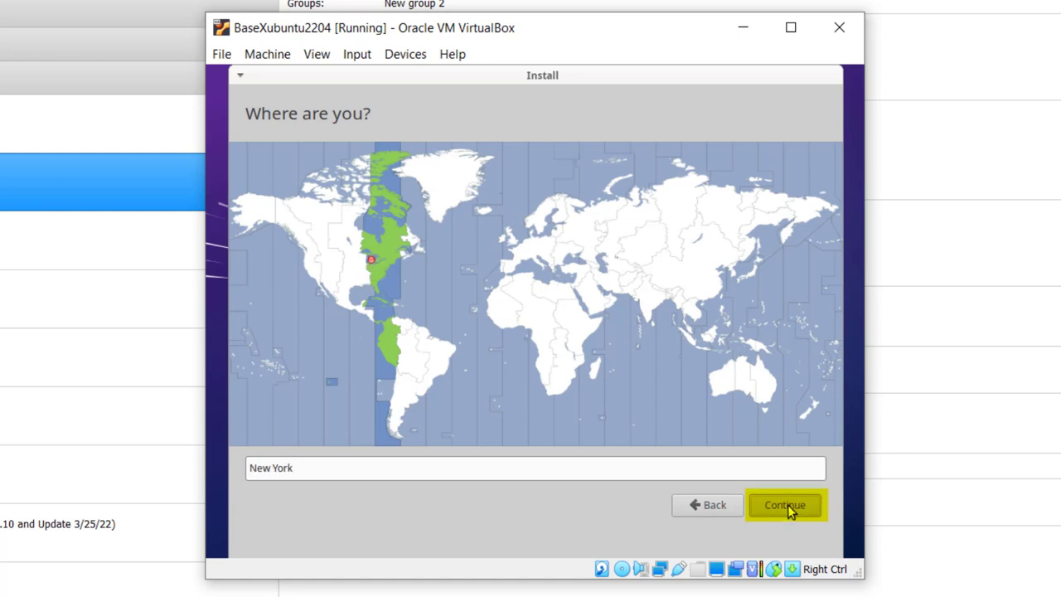
pyautogui.click(784, 505)
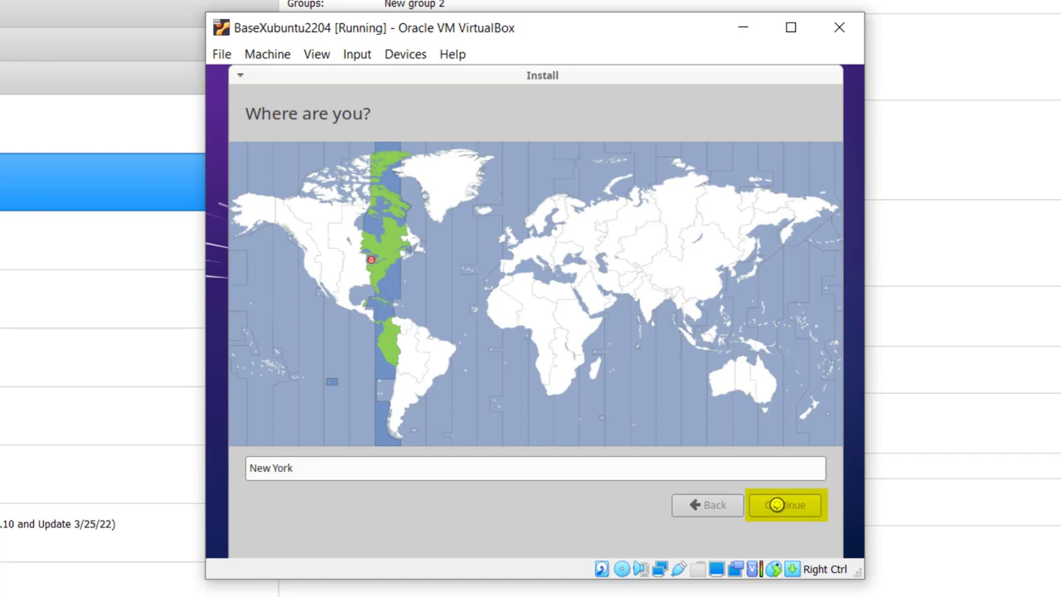
# Step: Enter the name mike and replace the computer name with basexubuntu2204
pyautogui.click(785, 505)
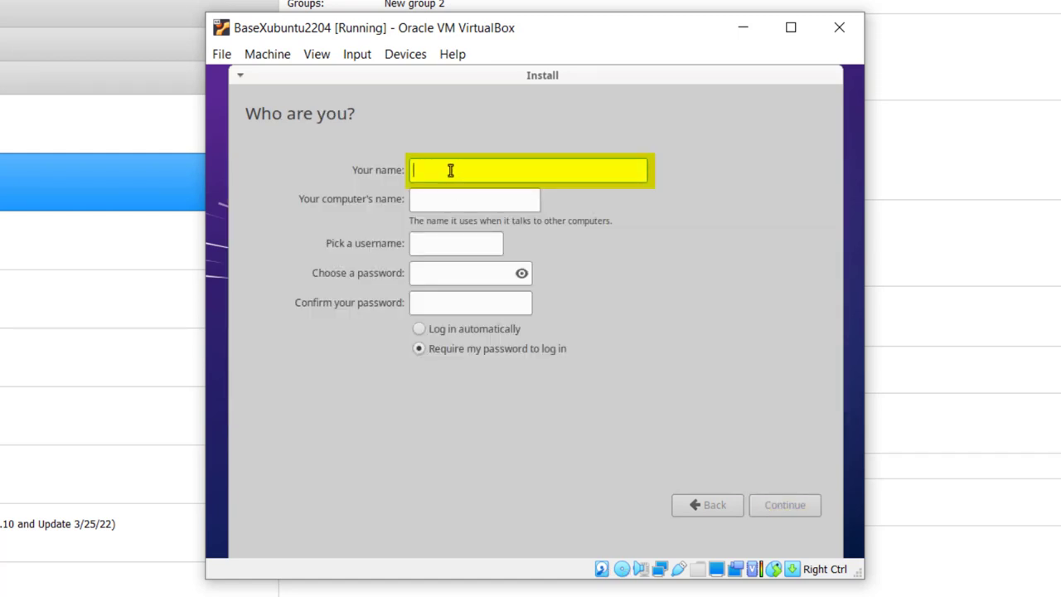
pyautogui.write('mike')
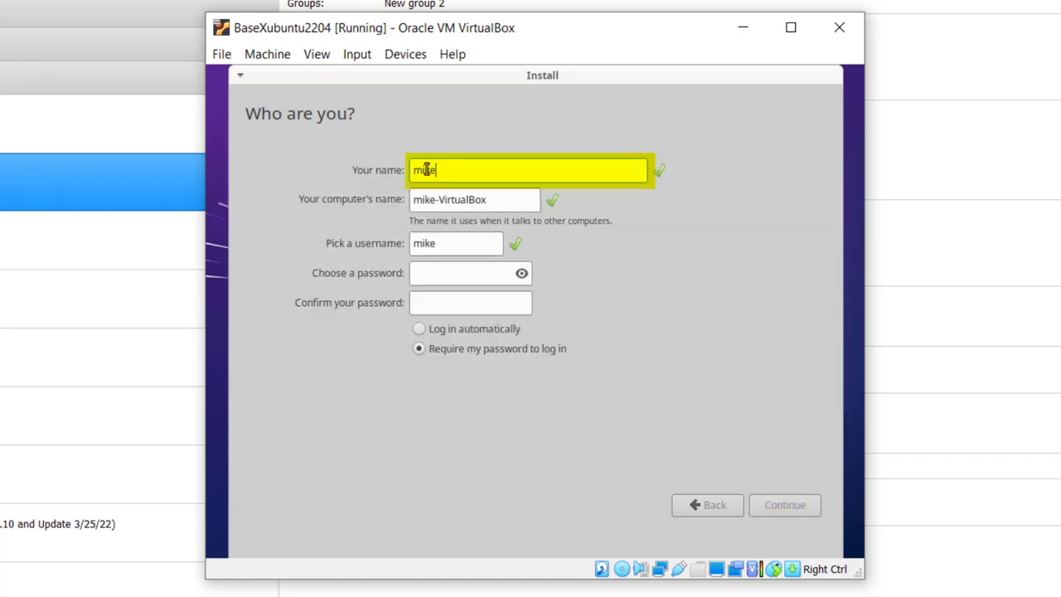
pyautogui.click(475, 199)
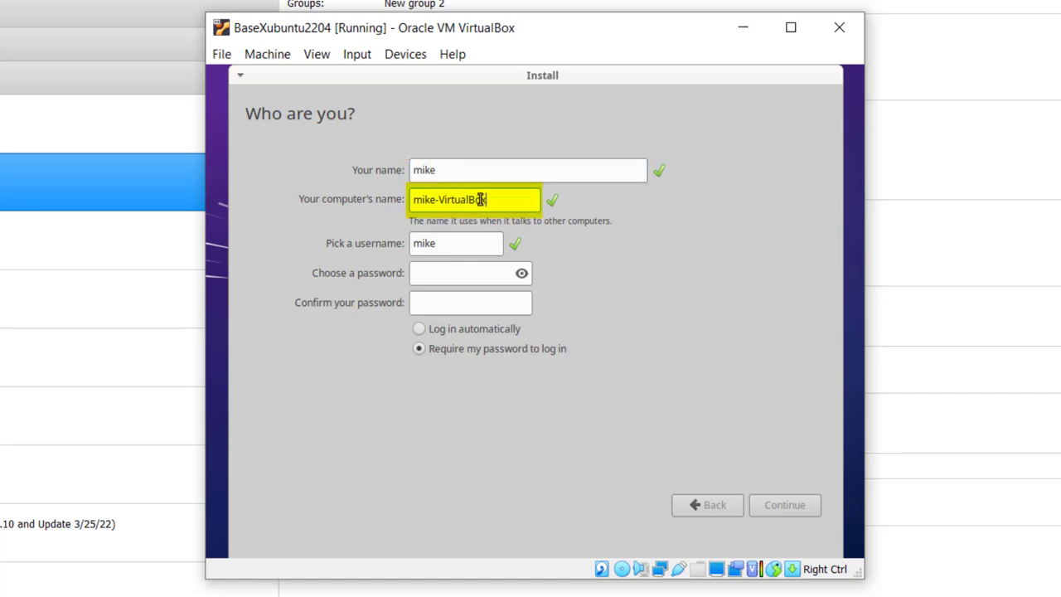
pyautogui.press('BackSpace')
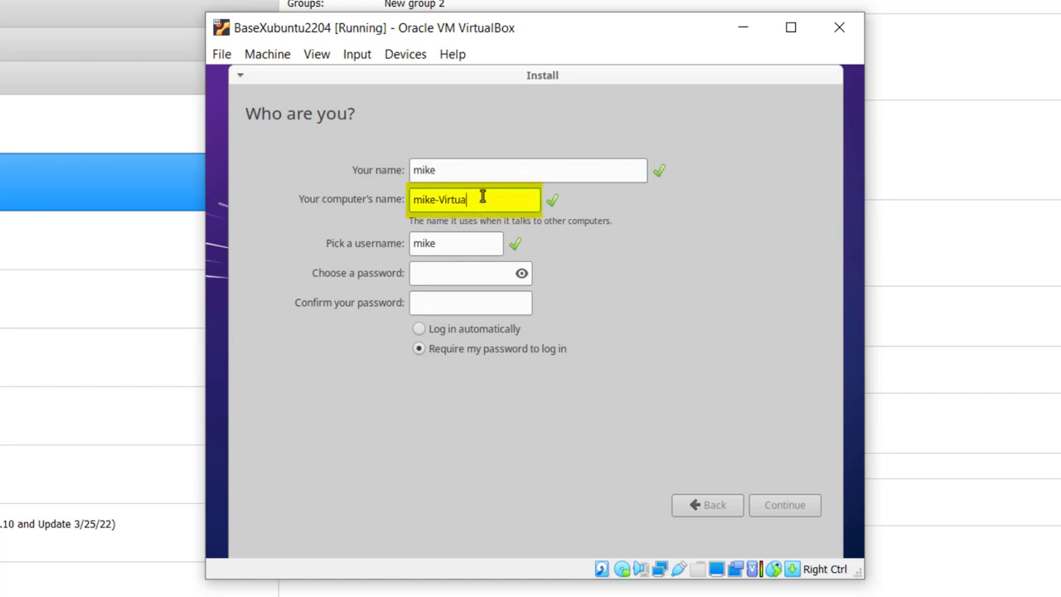
pyautogui.press('ctrl+a')
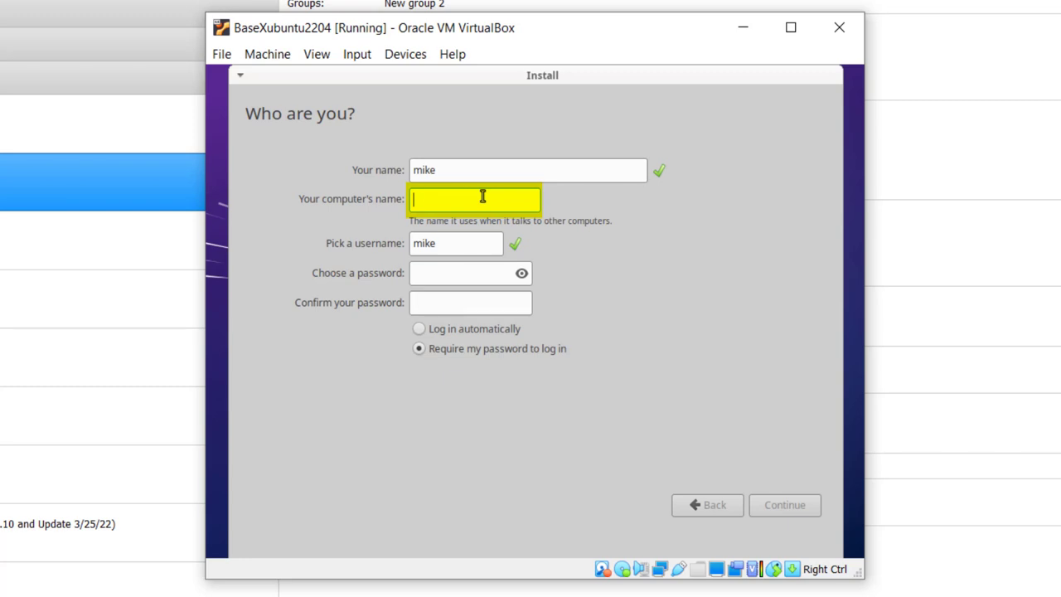
pyautogui.write('base')
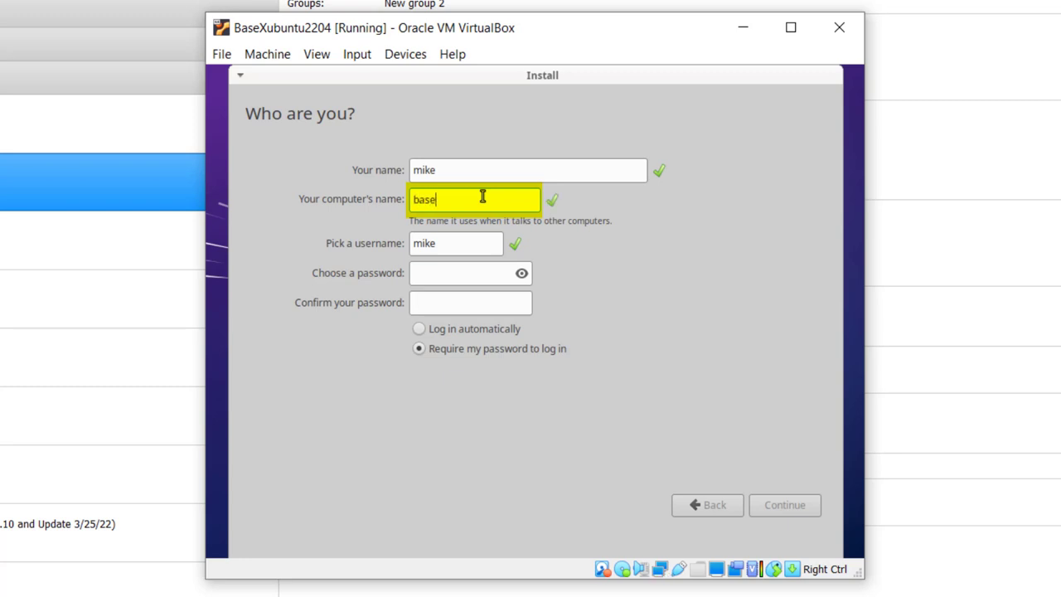
pyautogui.write('xubuntu')
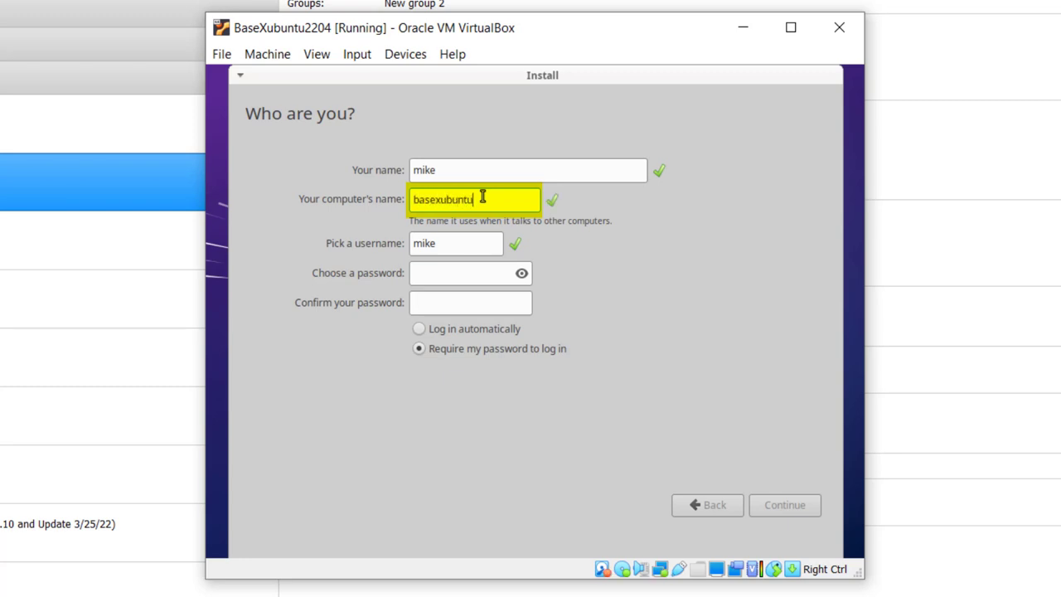
pyautogui.write('2204')
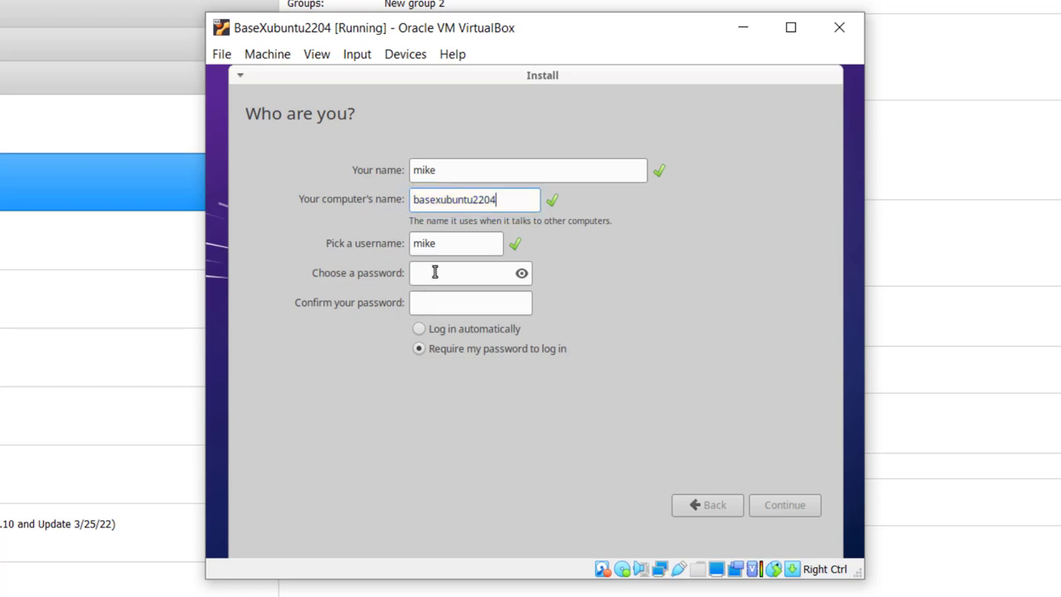
pyautogui.click(470, 272)
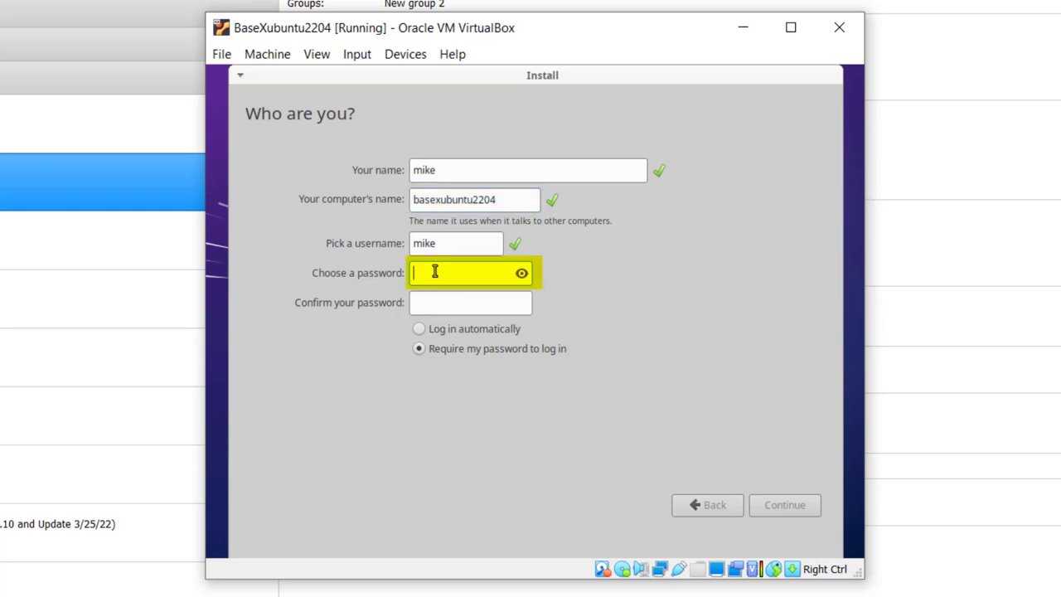
pyautogui.write('password')
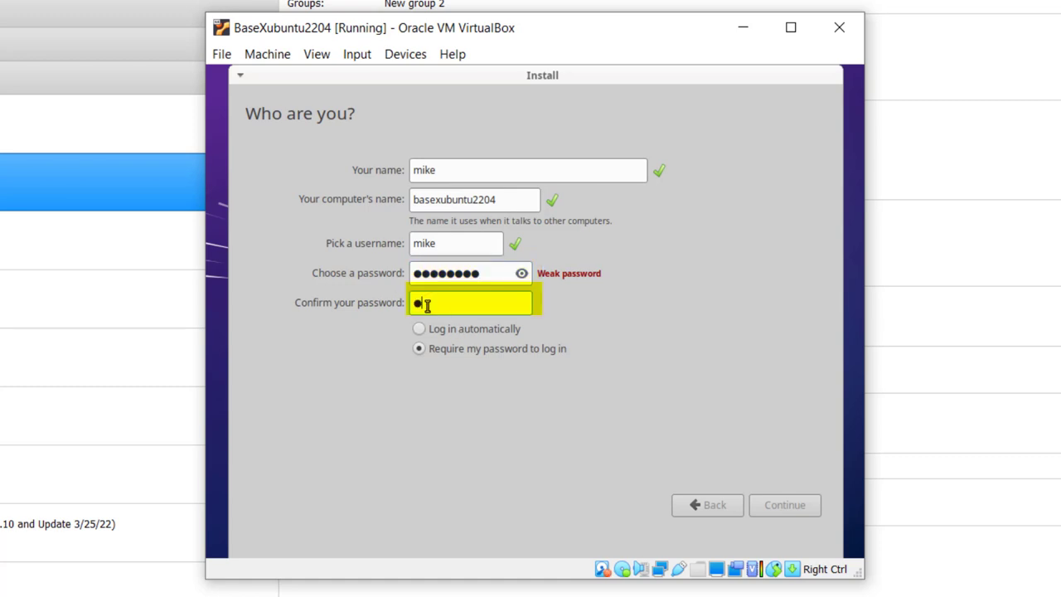
pyautogui.write('password')
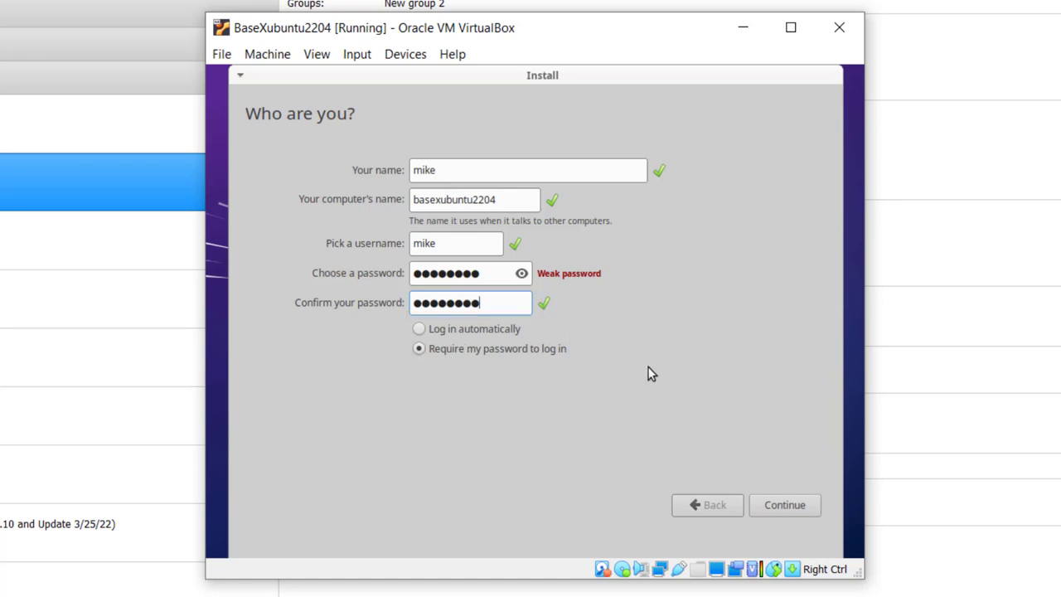
pyautogui.moveTo(395, 406)
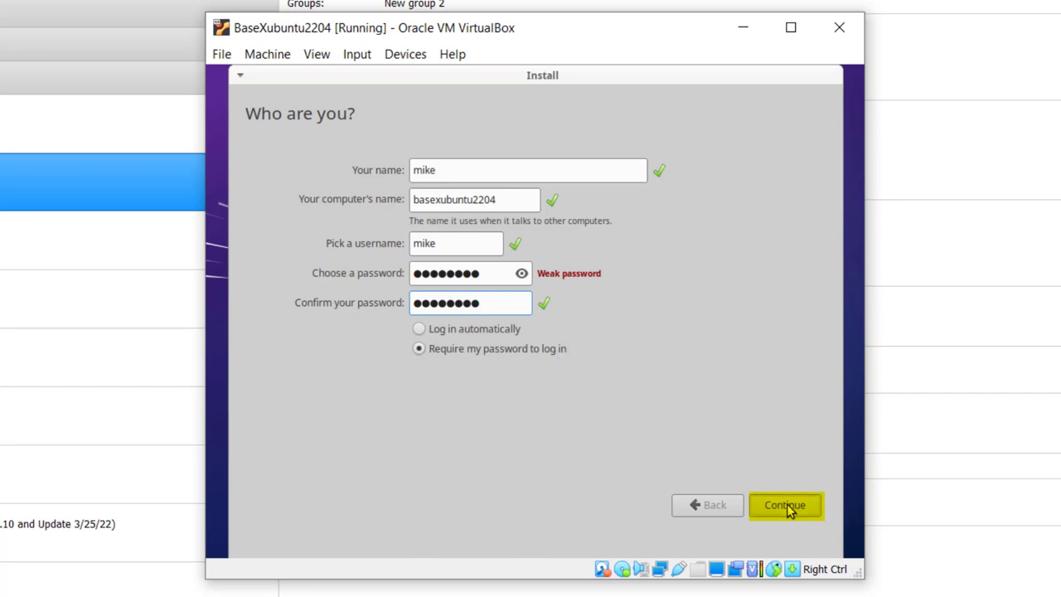
# Step: Submit the account details and advance the installer slideshow twice while files copy
pyautogui.click(785, 505)
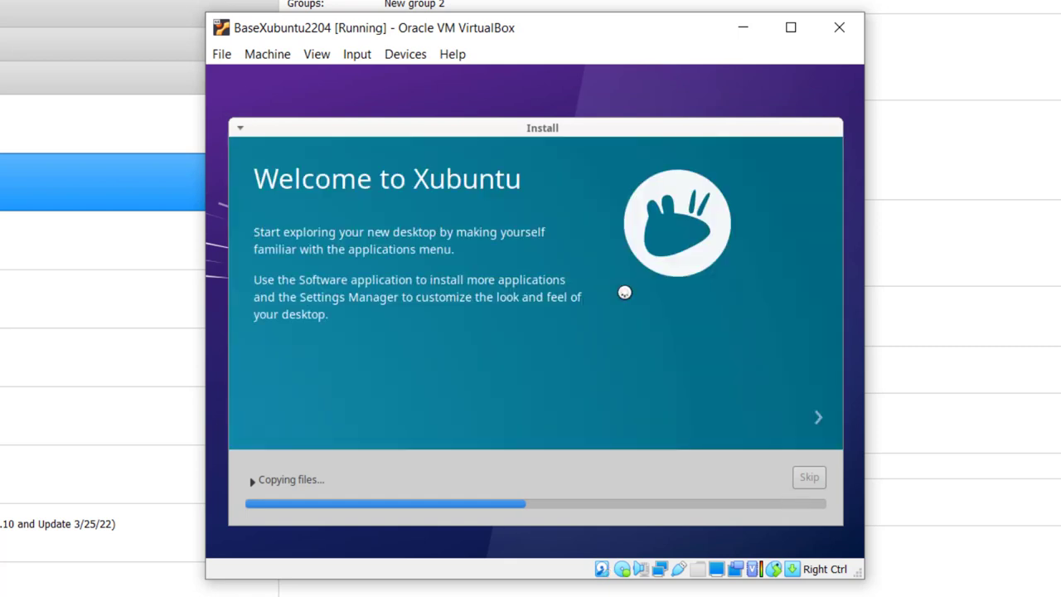
pyautogui.moveTo(575, 437)
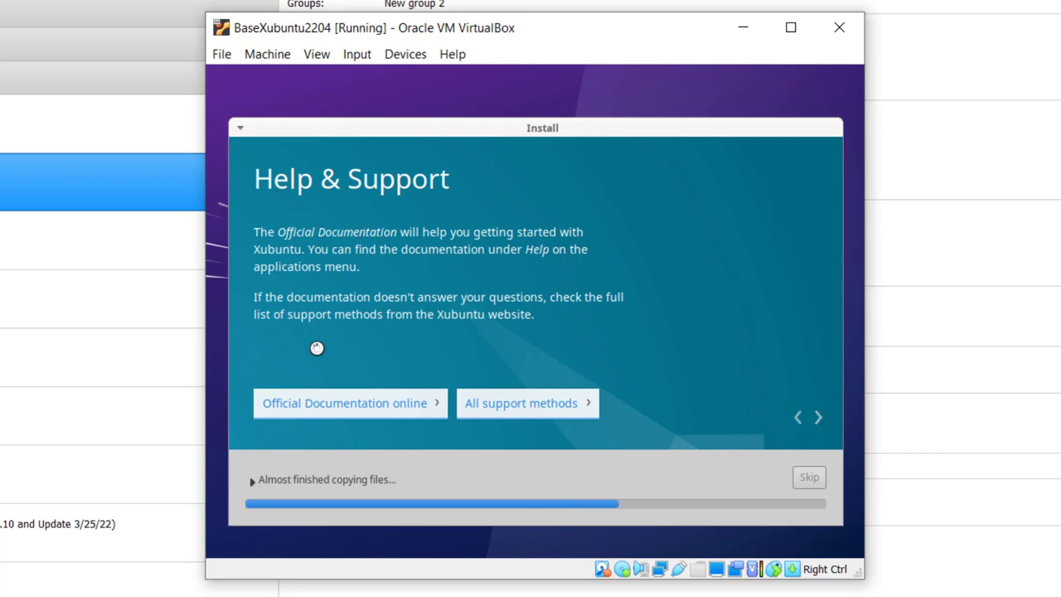
pyautogui.moveTo(438, 407)
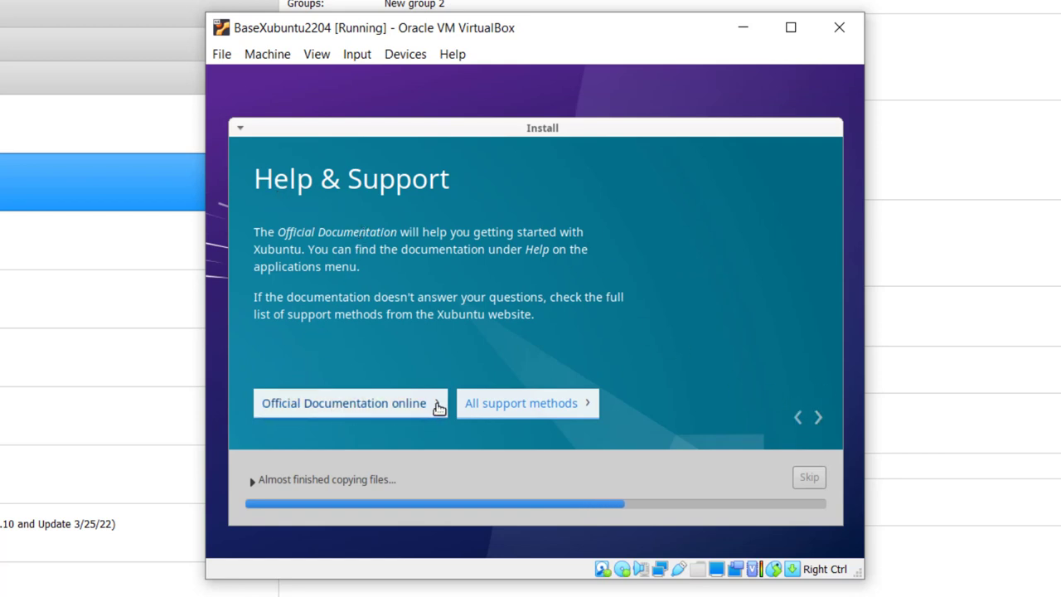
pyautogui.moveTo(378, 406)
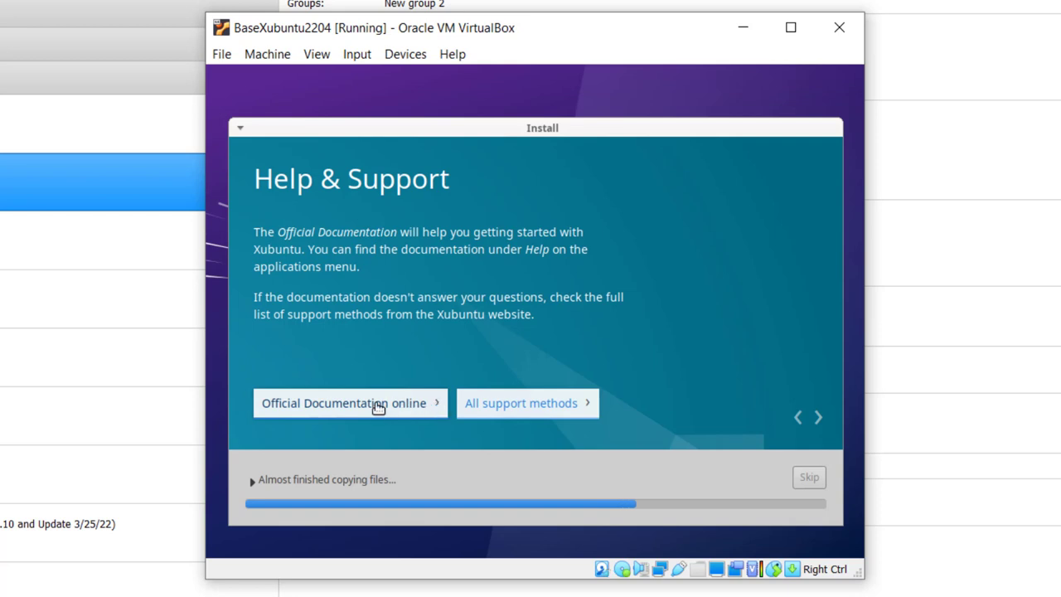
pyautogui.moveTo(384, 408)
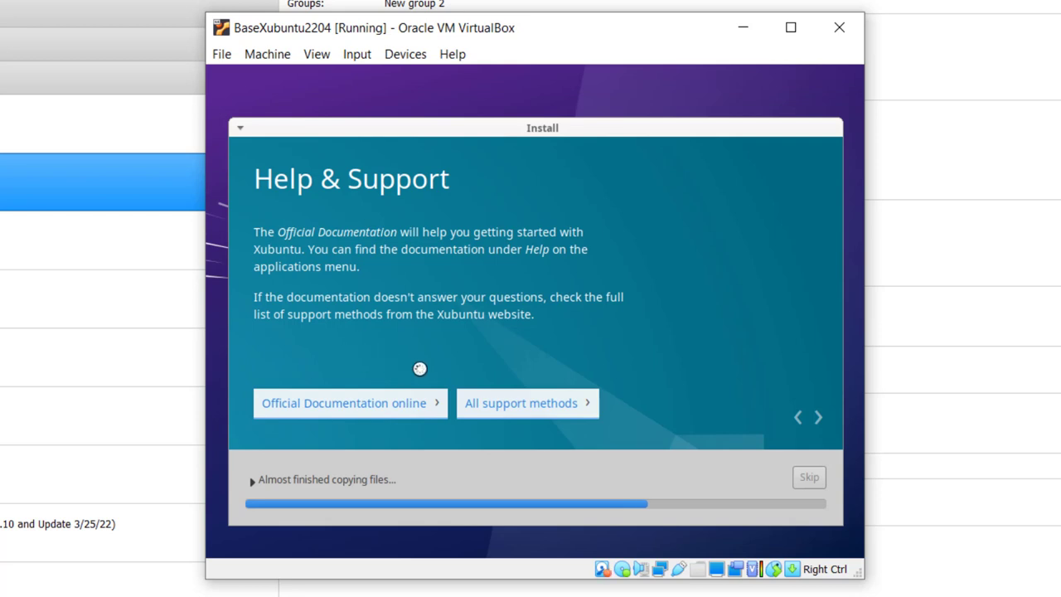
pyautogui.click(817, 417)
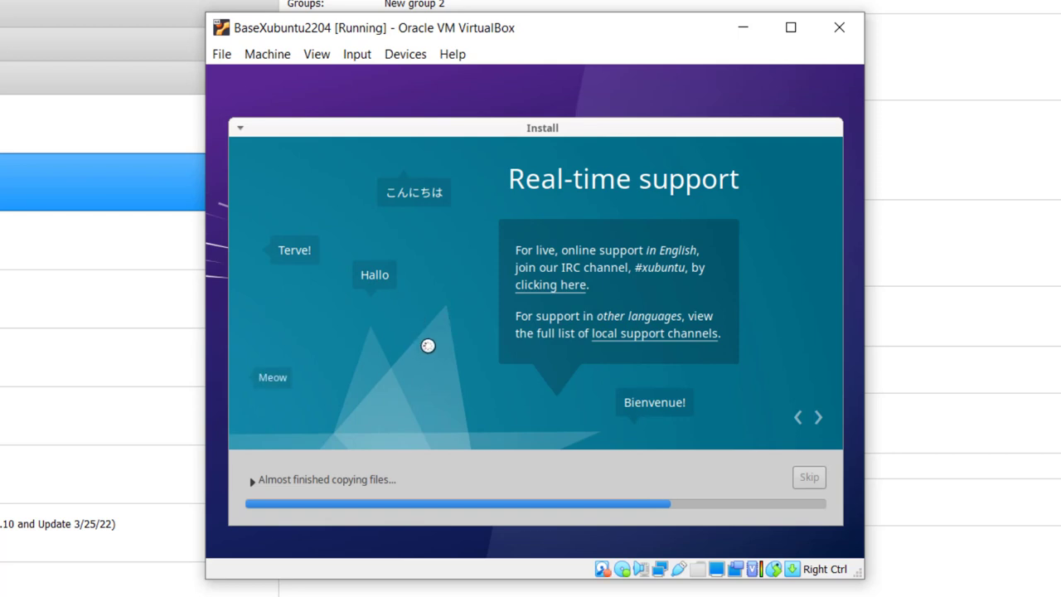
pyautogui.moveTo(442, 368)
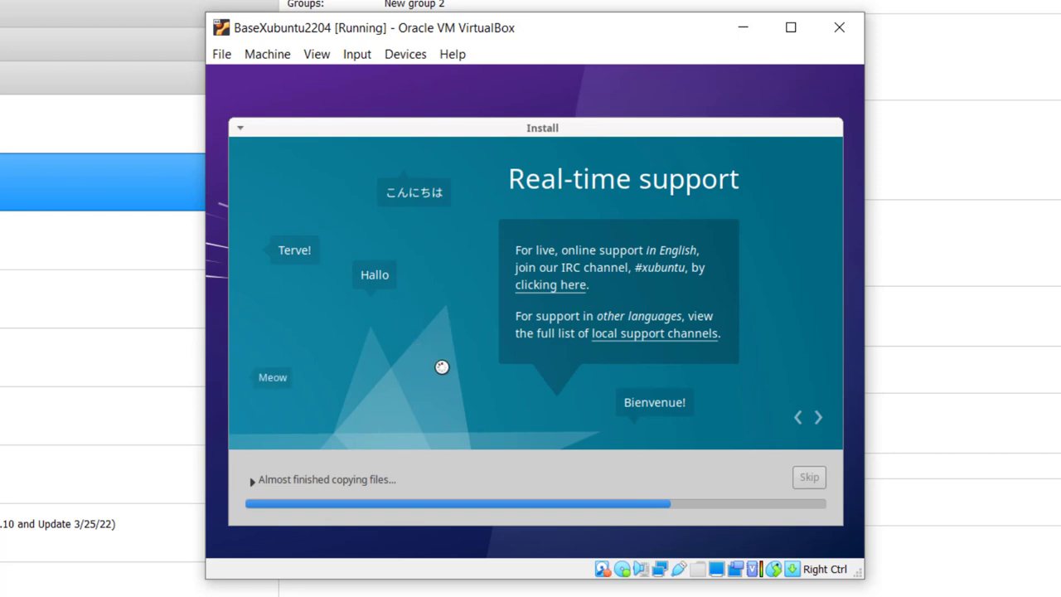
pyautogui.moveTo(803, 399)
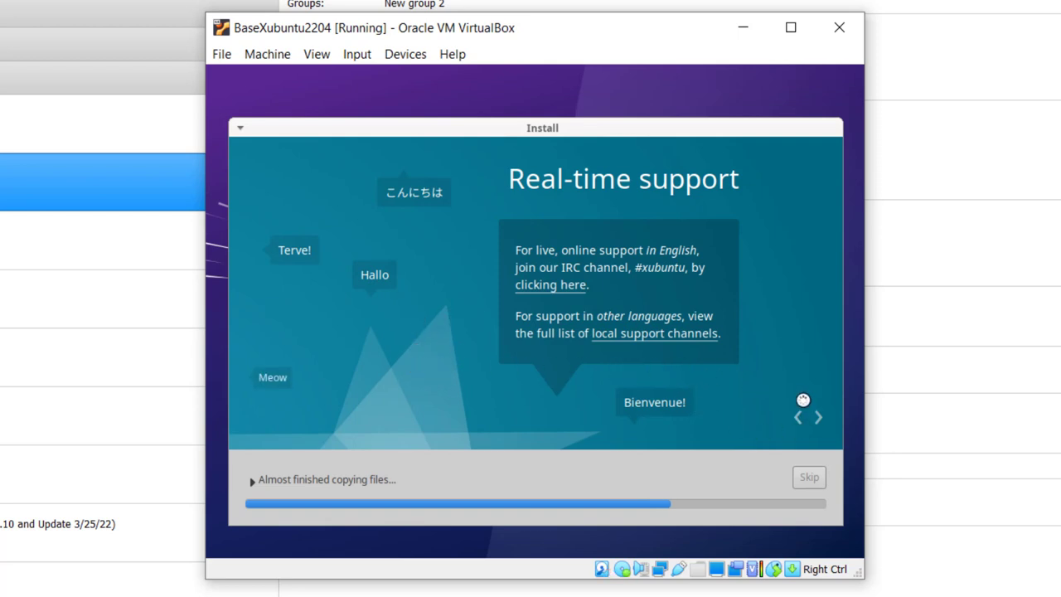
pyautogui.click(798, 417)
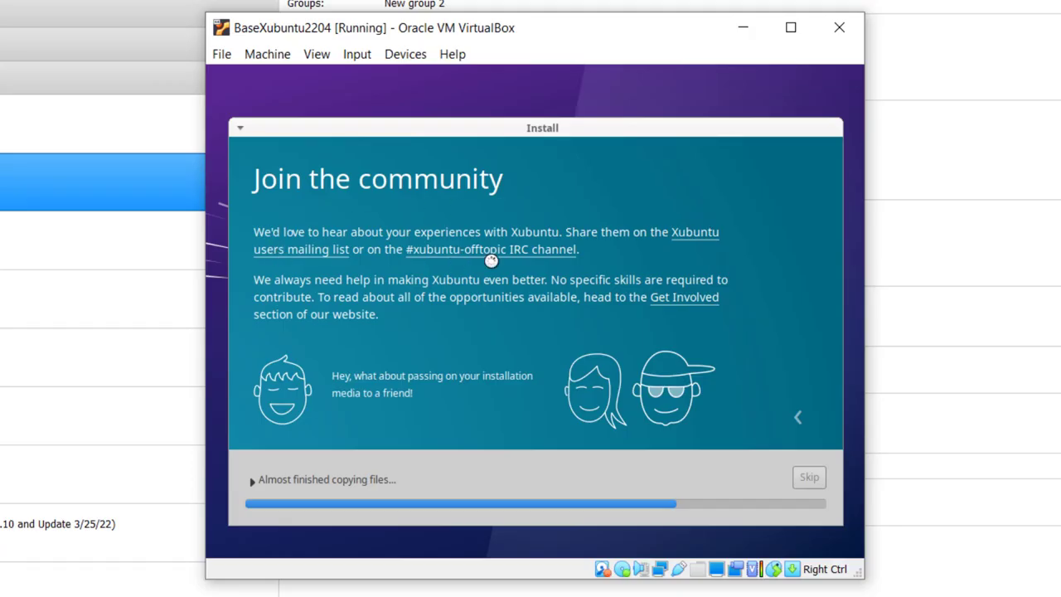
pyautogui.moveTo(743, 332)
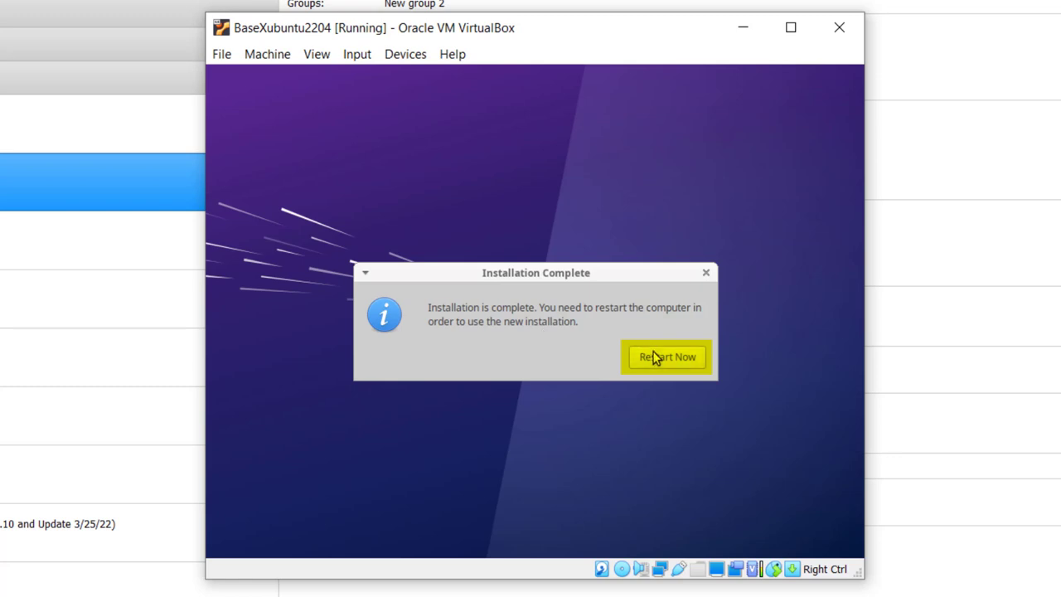
# Step: Choose Restart Now so the VM reboots to mike's login screen
pyautogui.click(667, 356)
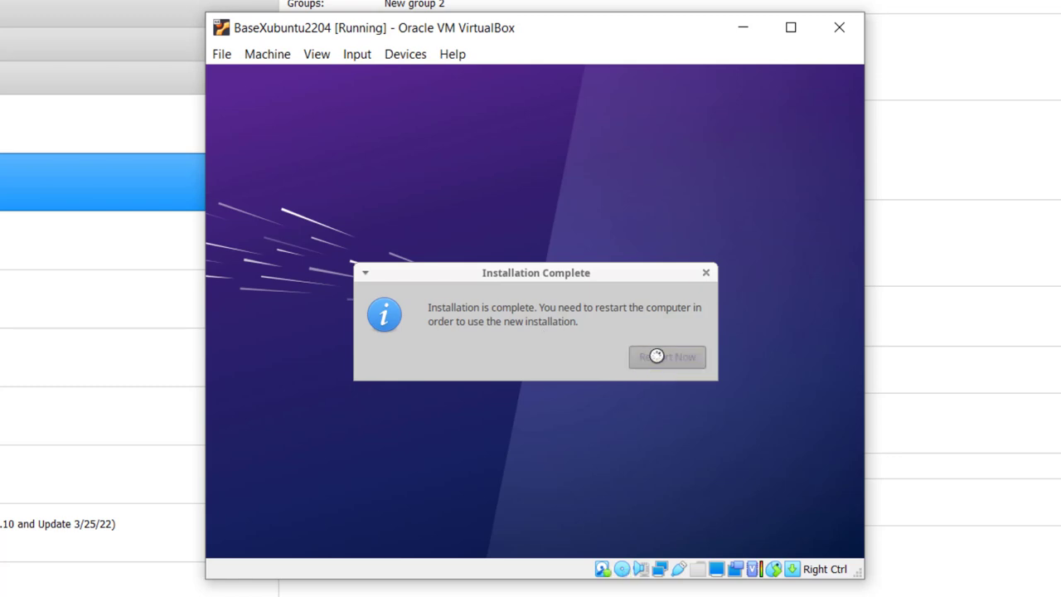
pyautogui.click(666, 357)
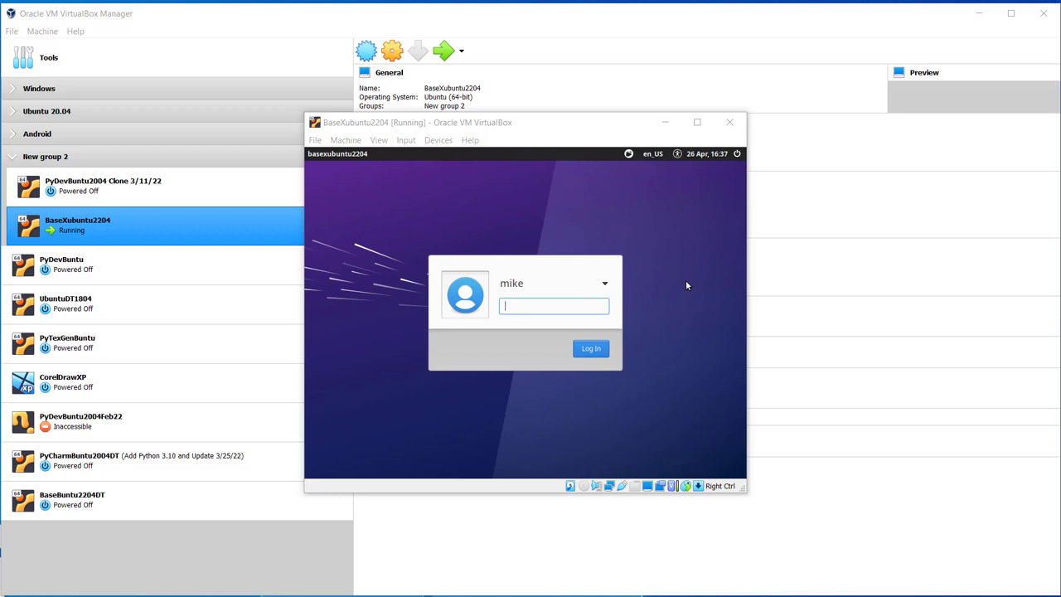
# Step: Log in as mike and show the Settings applications in the Whisker menu
pyautogui.write('password')
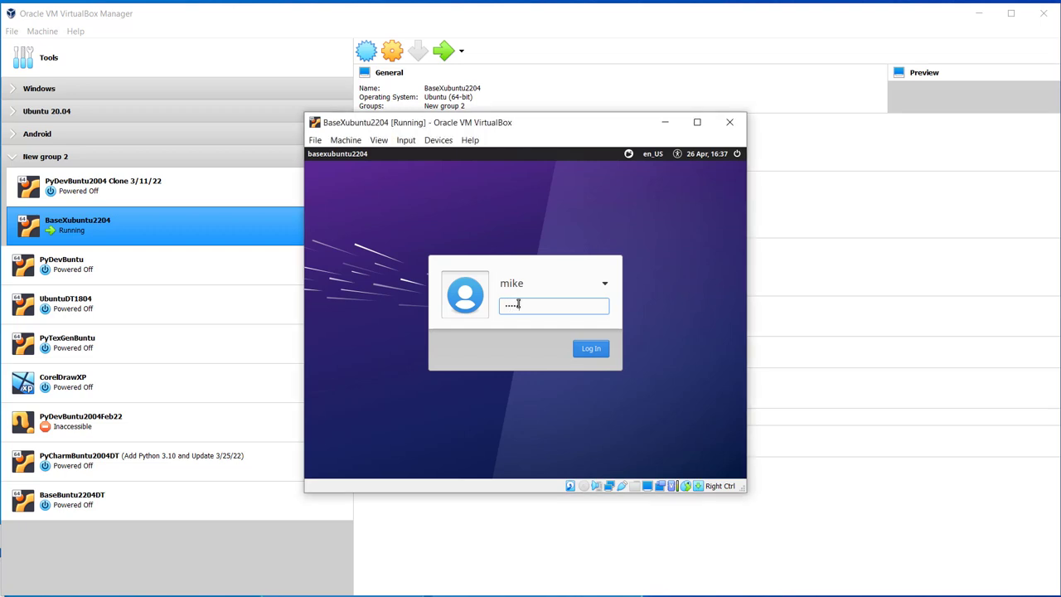
pyautogui.click(590, 348)
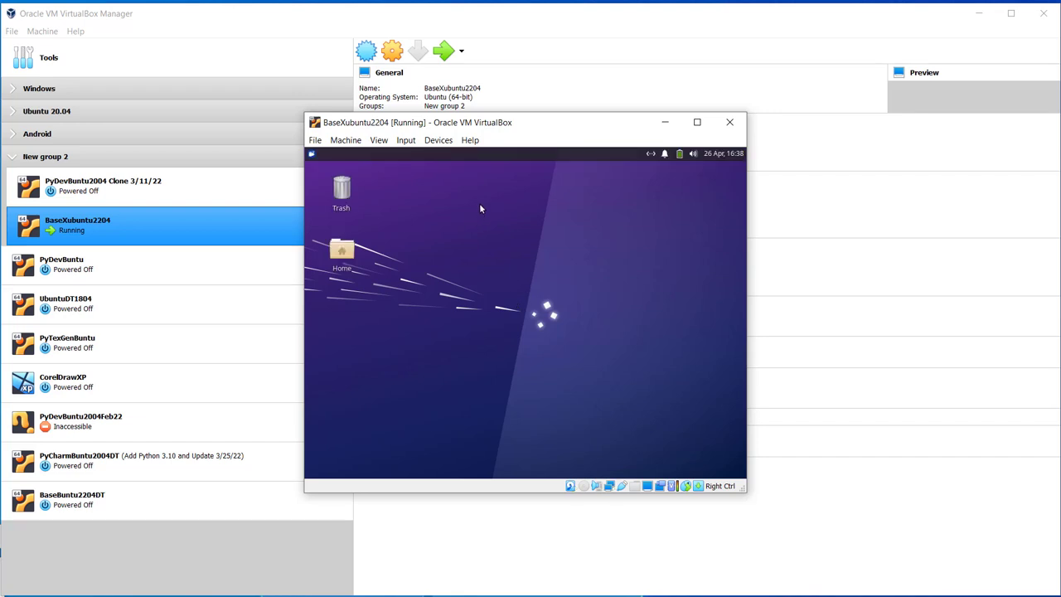
pyautogui.moveTo(421, 197)
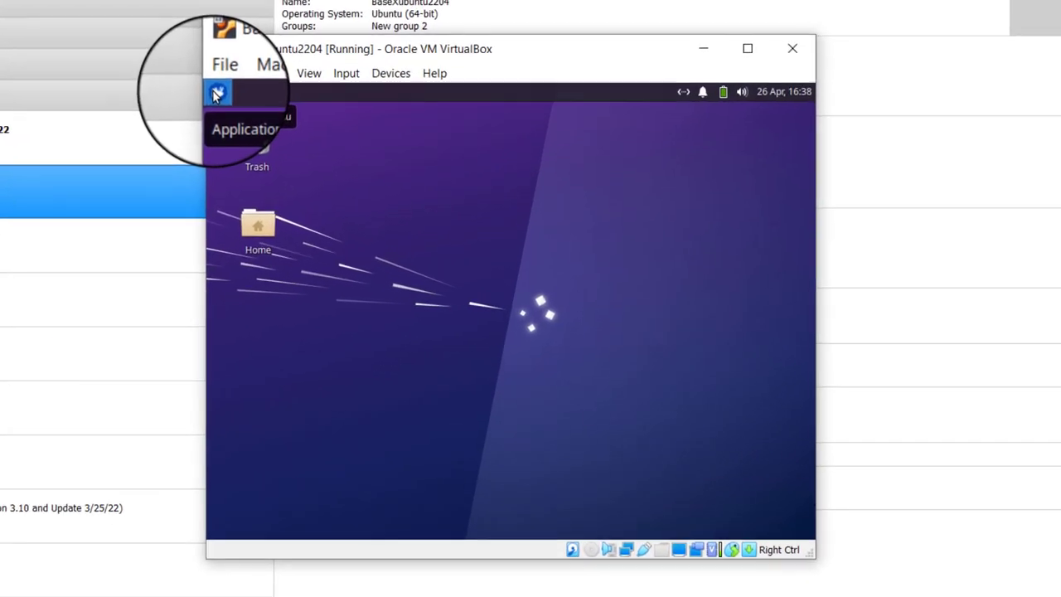
pyautogui.click(218, 91)
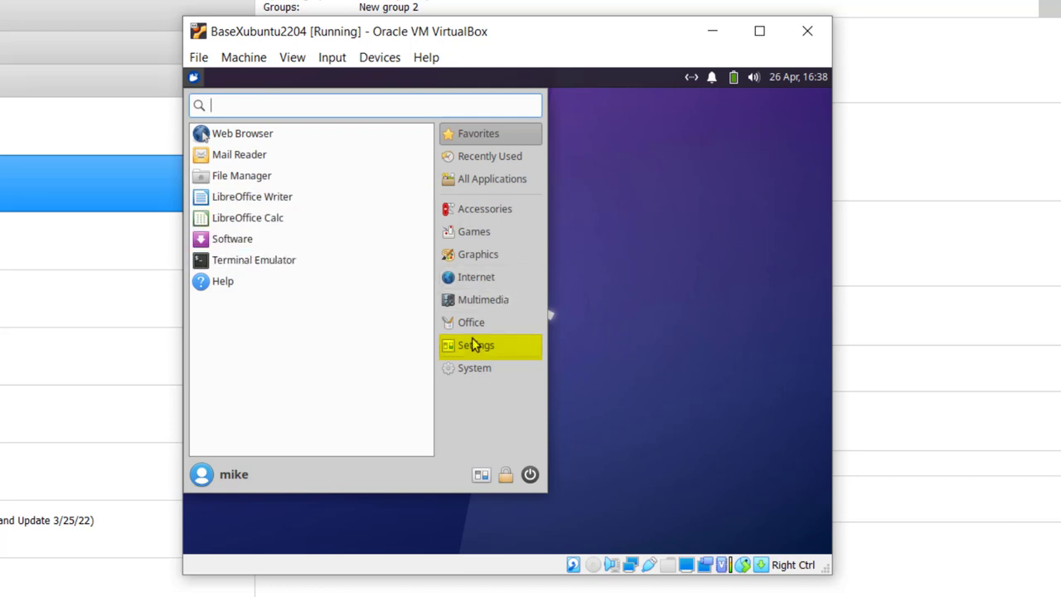
pyautogui.click(476, 344)
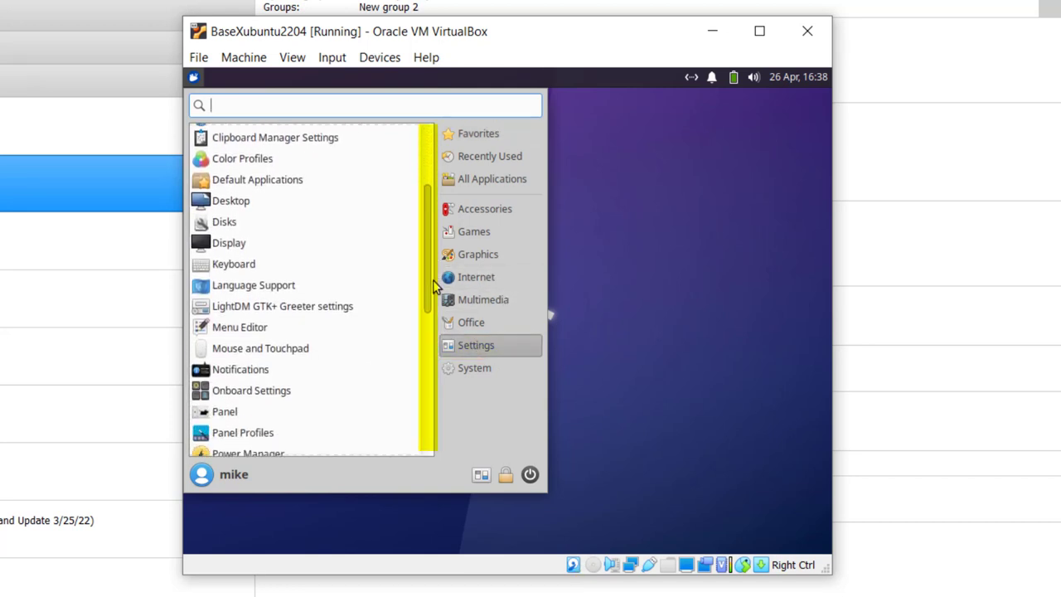
# Step: Run Software Updater and dismiss its 'software is up to date' notice
pyautogui.scroll(-3)
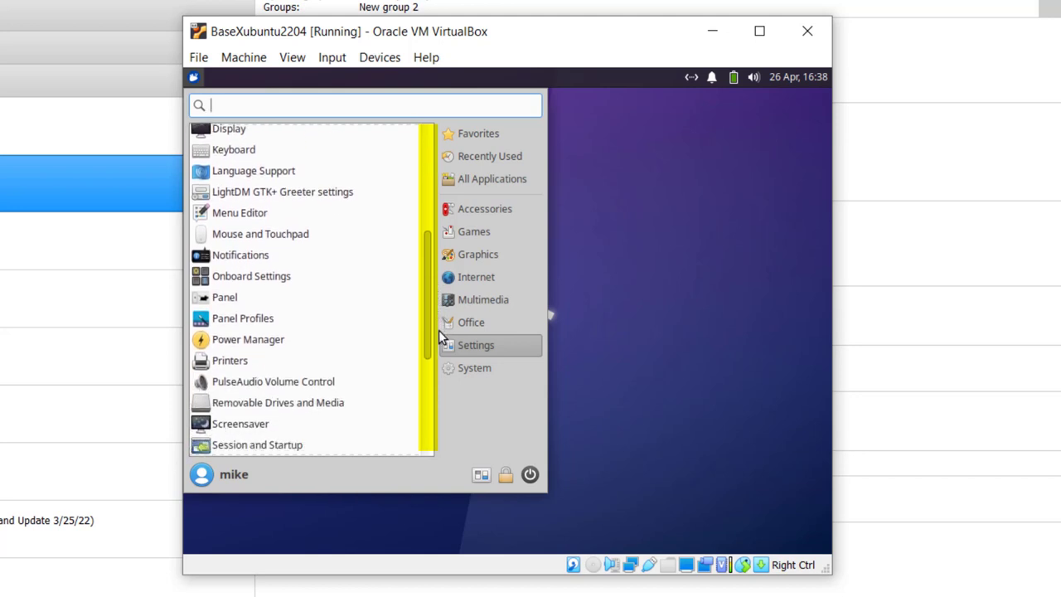
pyautogui.scroll(-3)
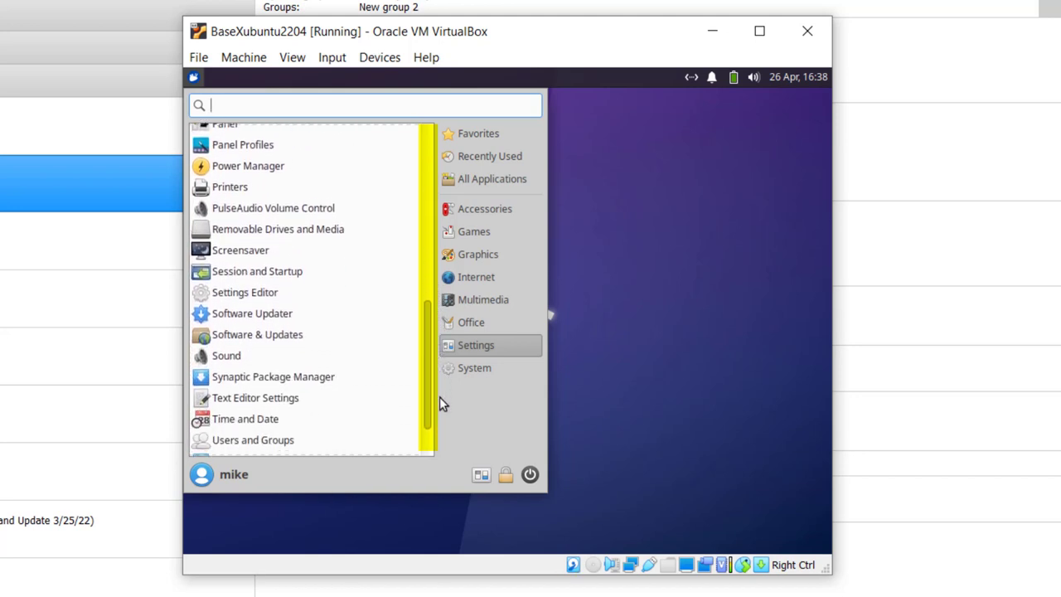
pyautogui.scroll(-3)
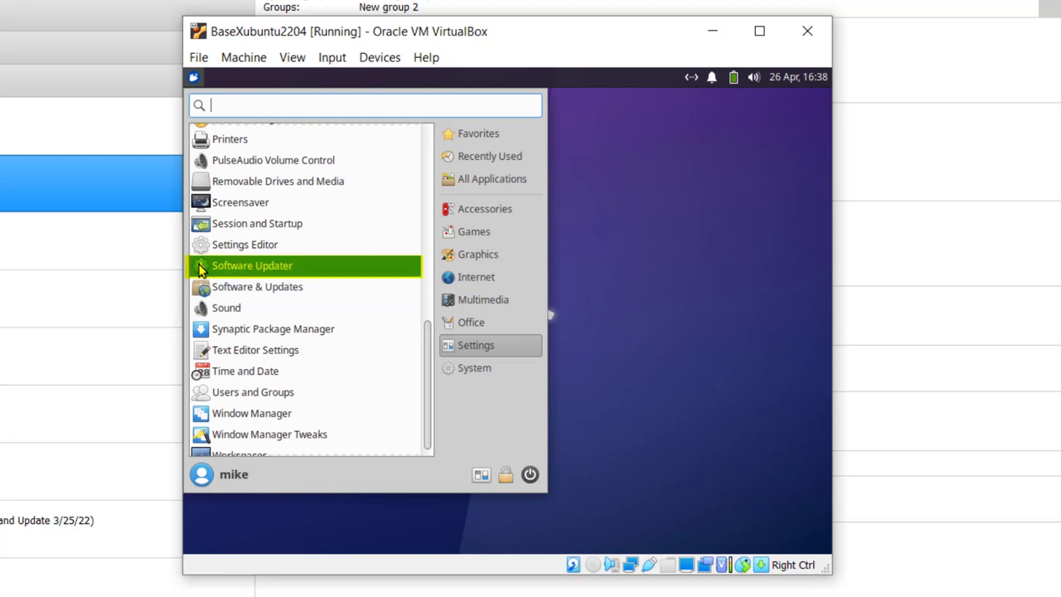
pyautogui.click(252, 266)
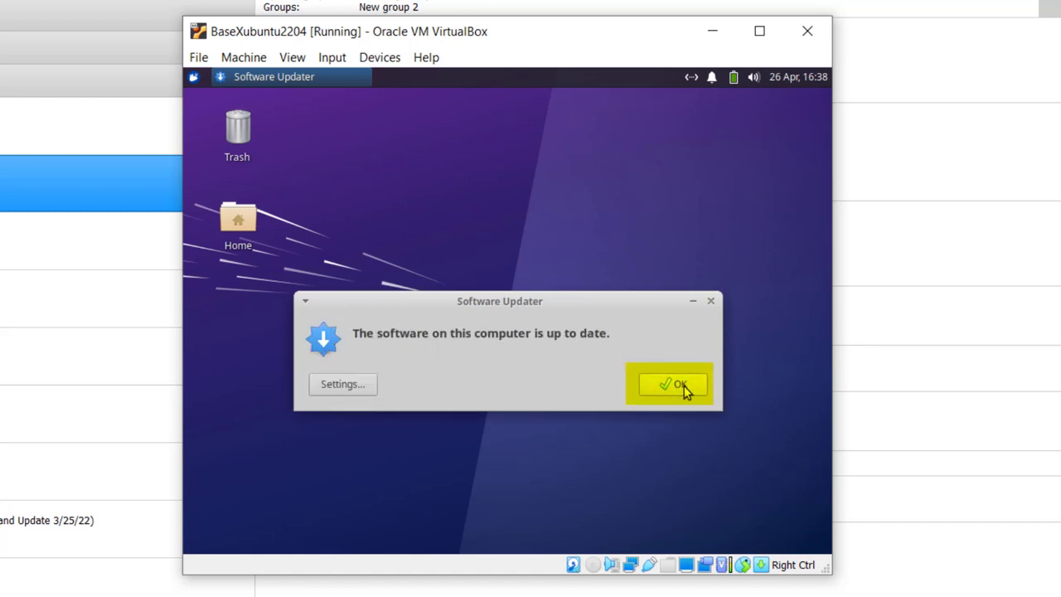
pyautogui.click(673, 384)
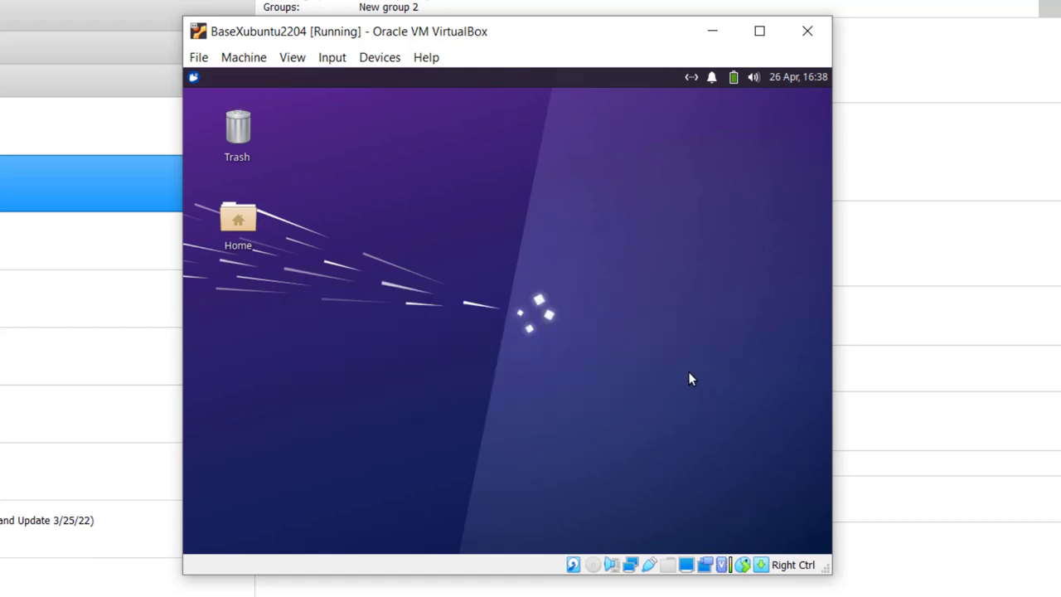
pyautogui.moveTo(583, 261)
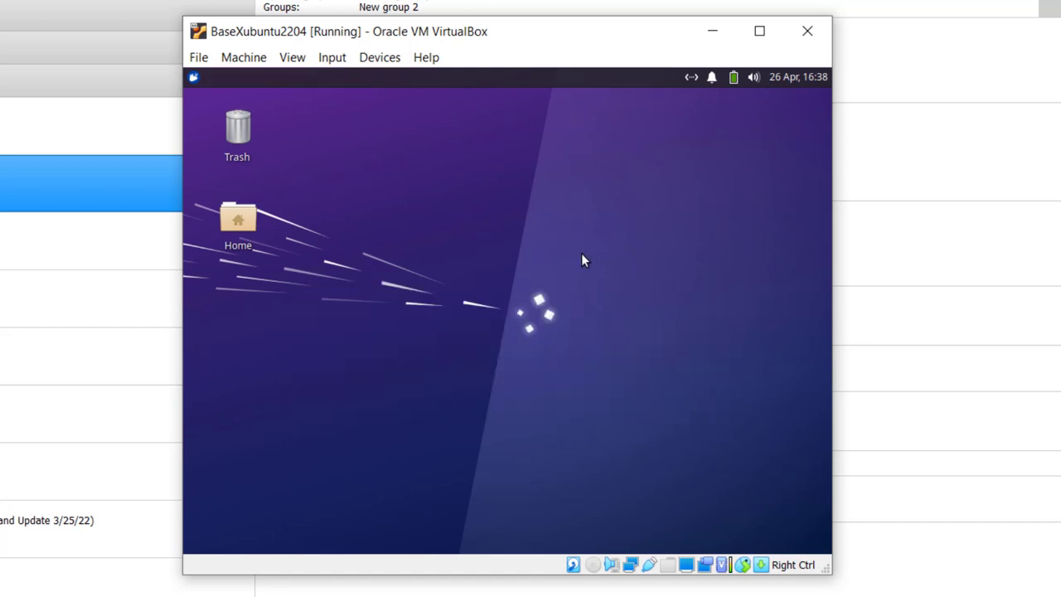
pyautogui.moveTo(466, 199)
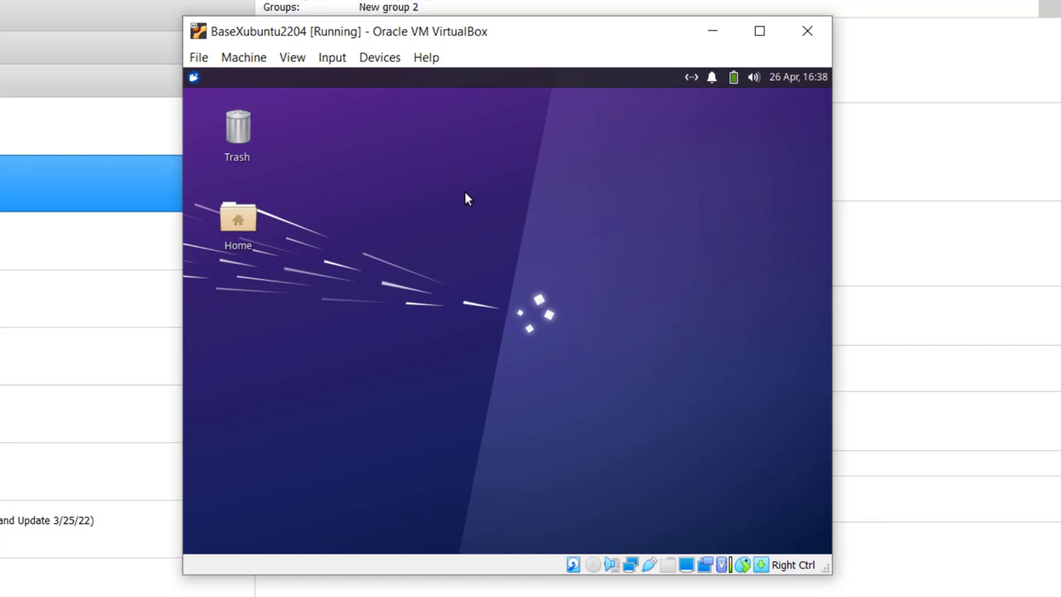
# Step: Log out of the Xubuntu session via the Whisker menu, then log back in as mike
pyautogui.click(194, 76)
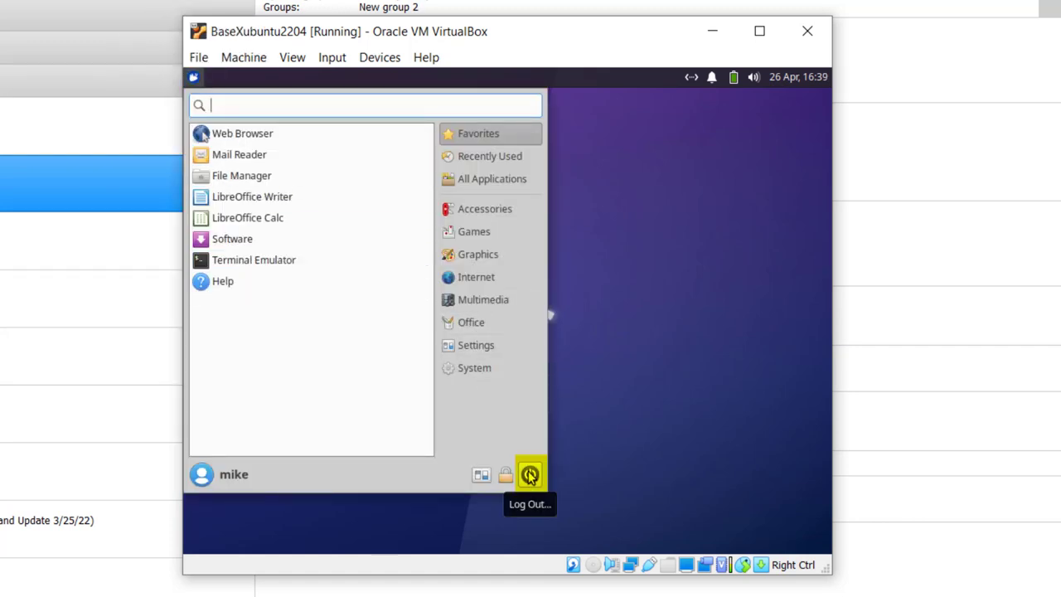
pyautogui.click(530, 474)
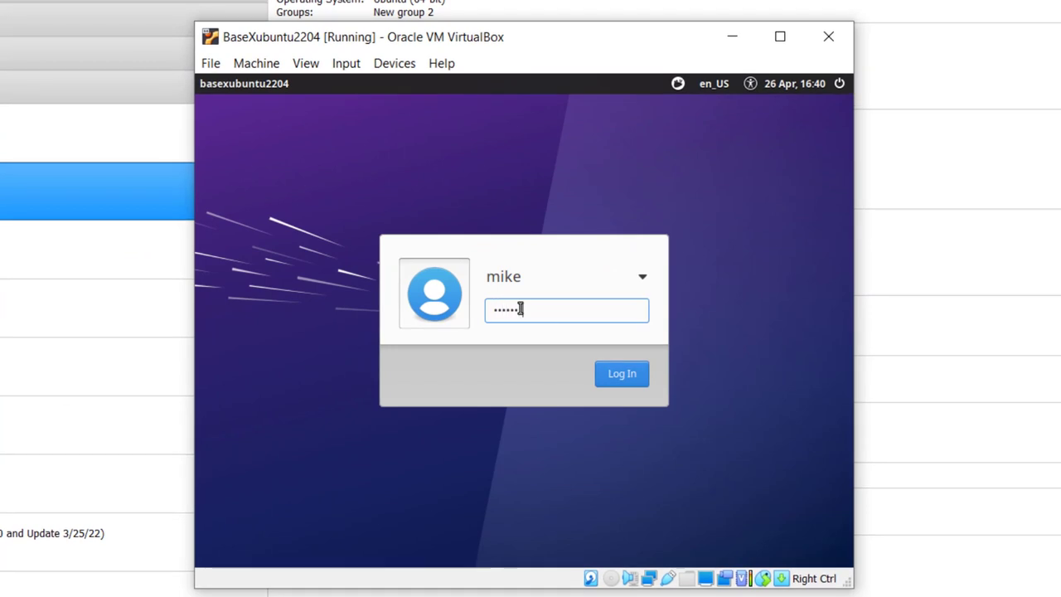
pyautogui.click(622, 373)
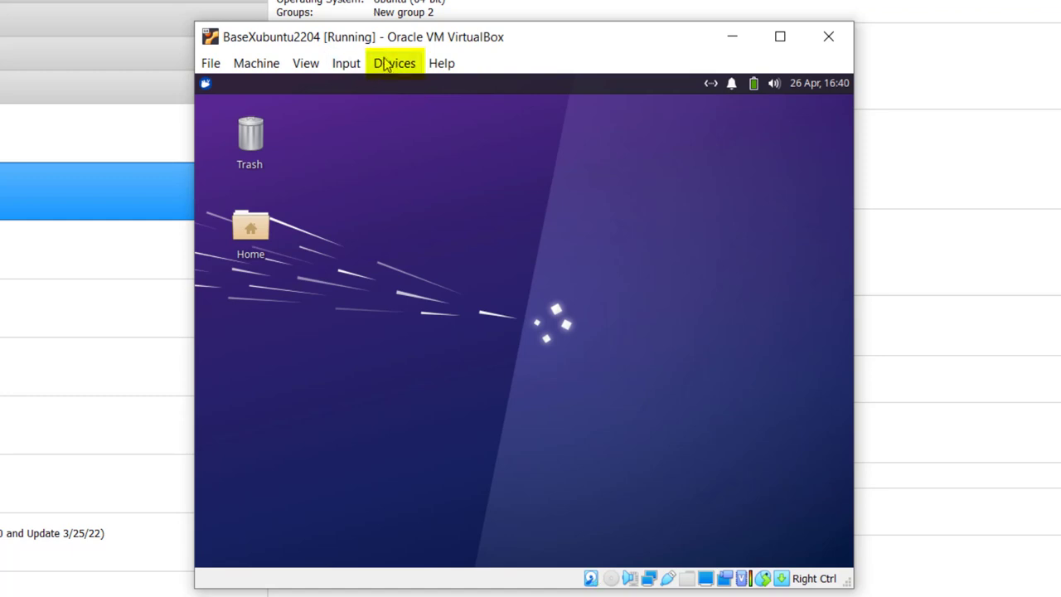
# Step: Insert the Guest Additions CD image from Devices and inspect autorun.sh's right-click options
pyautogui.click(393, 63)
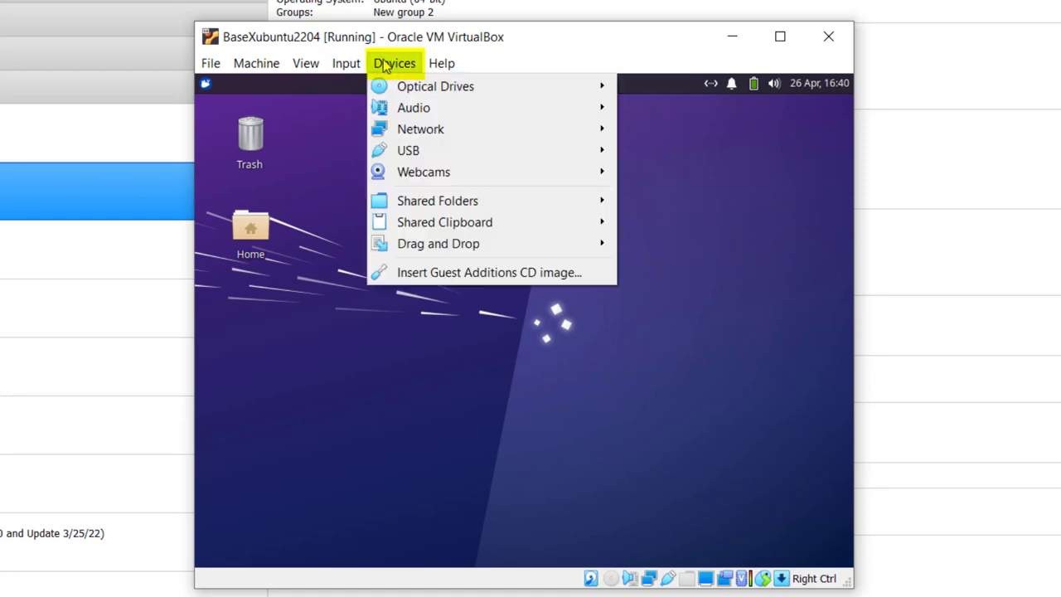
pyautogui.moveTo(489, 272)
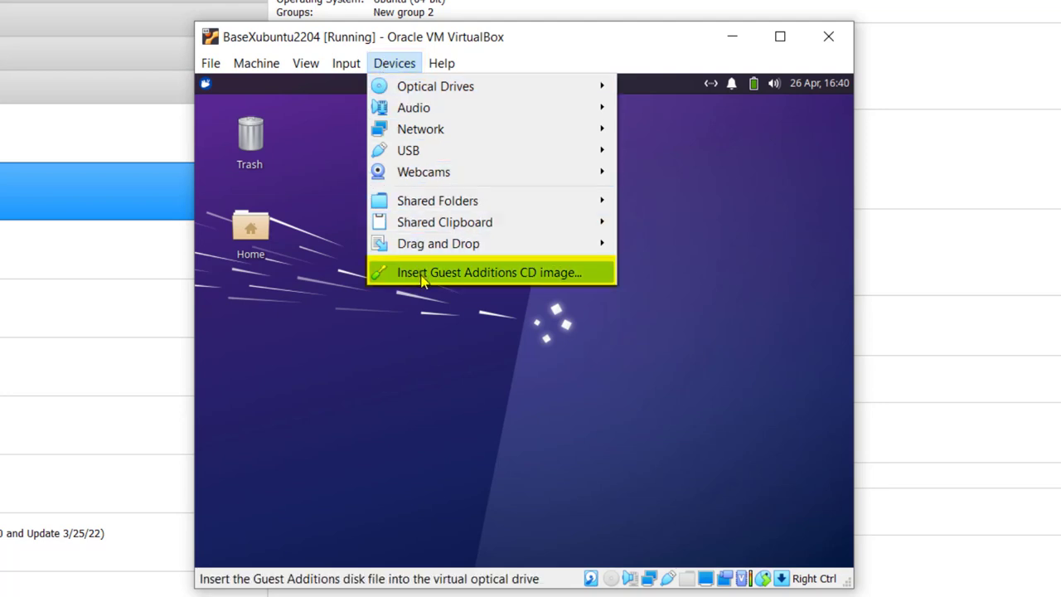
pyautogui.click(488, 272)
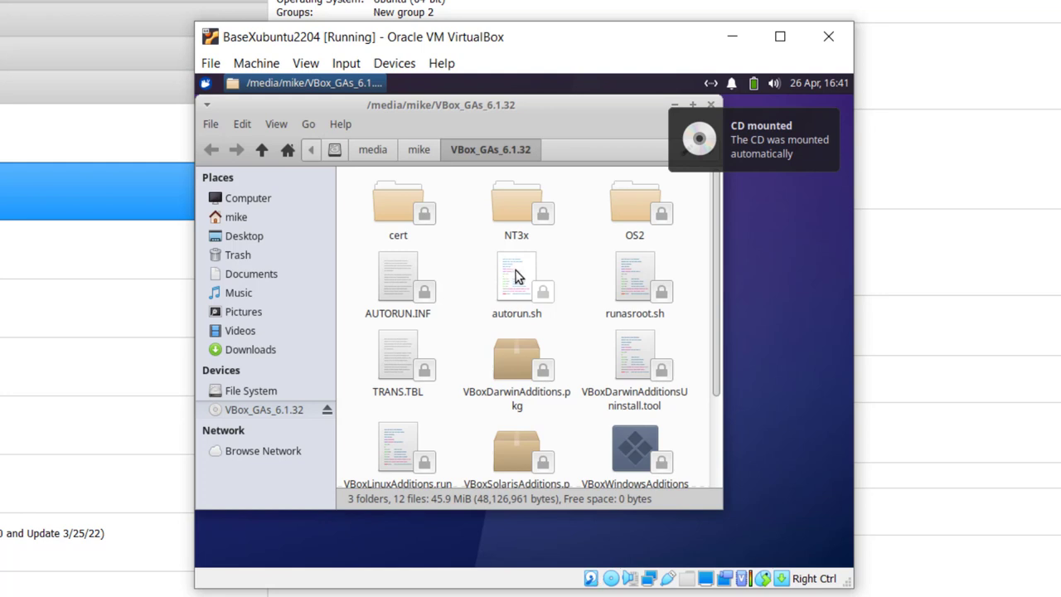
pyautogui.rightClick(517, 278)
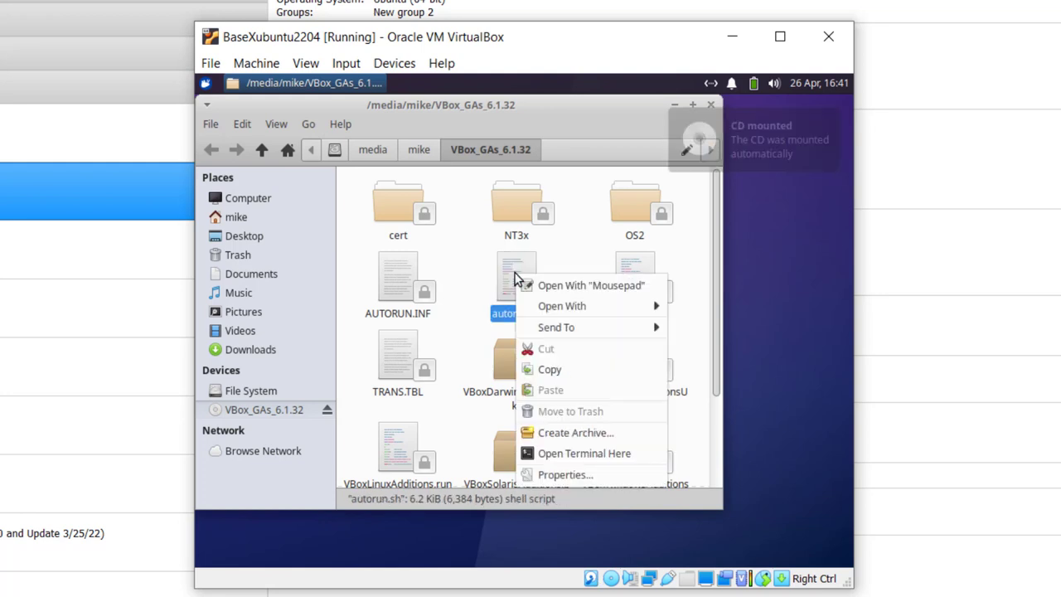
pyautogui.moveTo(563, 306)
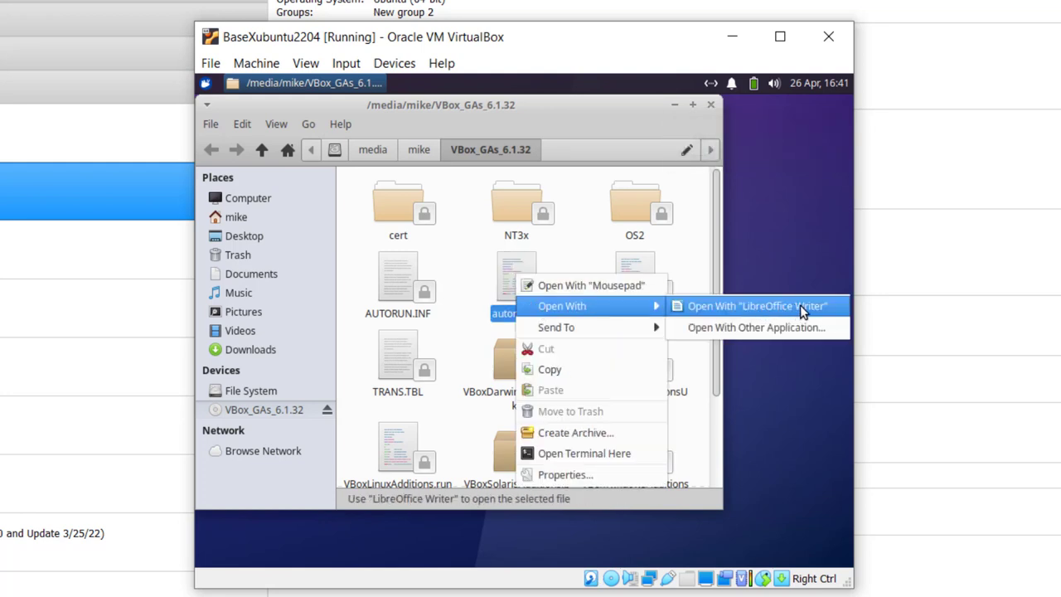
pyautogui.moveTo(557, 326)
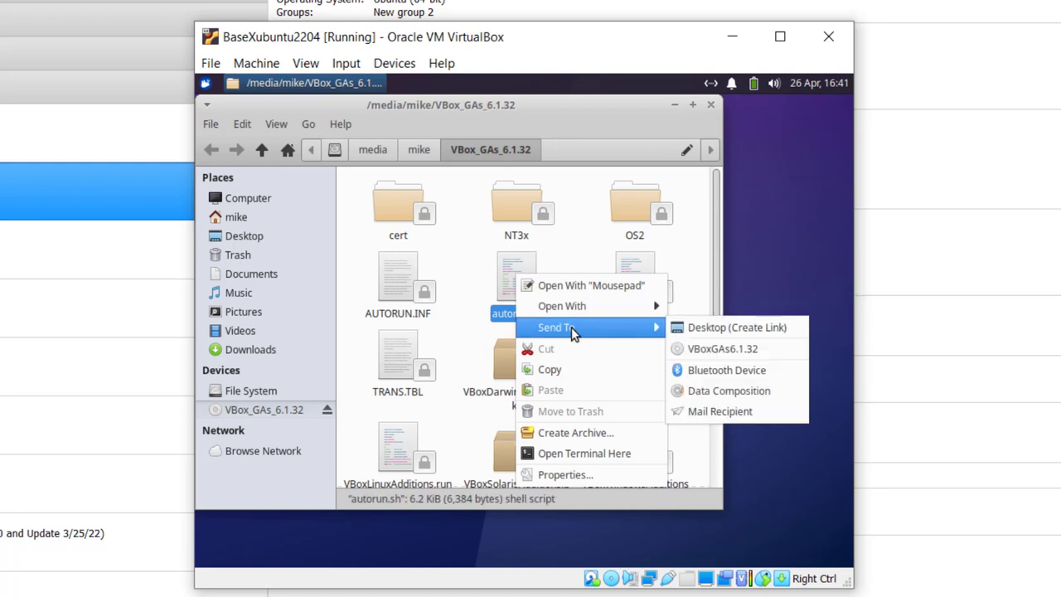
pyautogui.moveTo(562, 306)
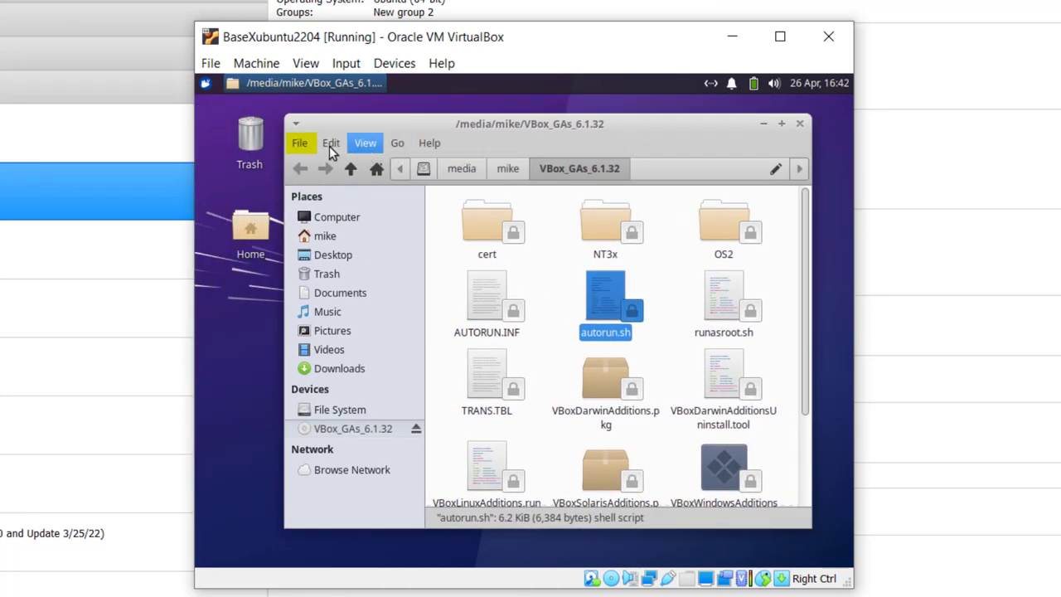
# Step: Open a terminal in the Guest Additions folder and run 'sudo apt install gcc perl make -y'
pyautogui.click(300, 143)
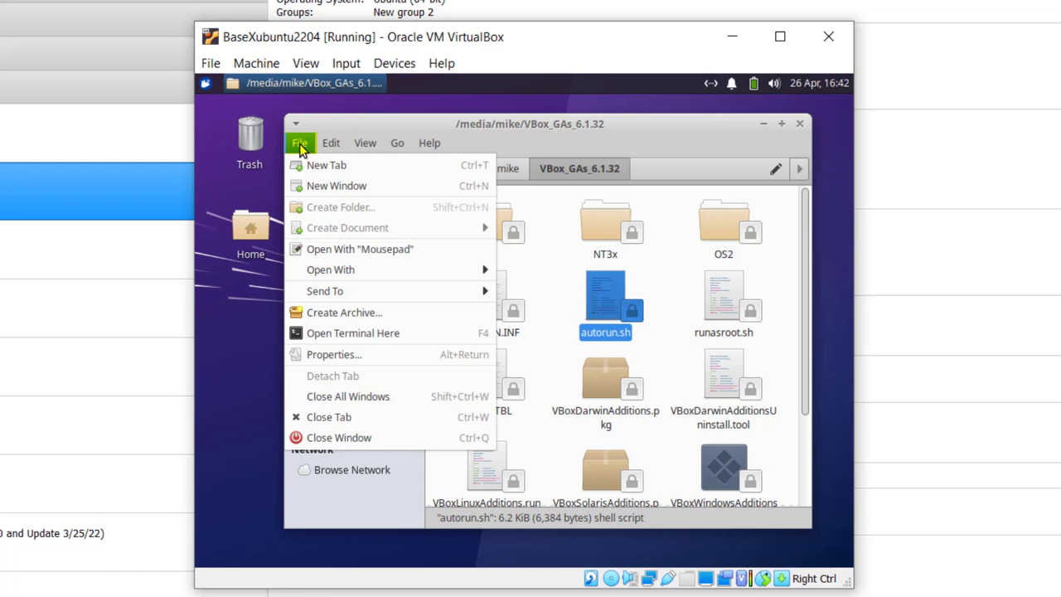
pyautogui.moveTo(353, 332)
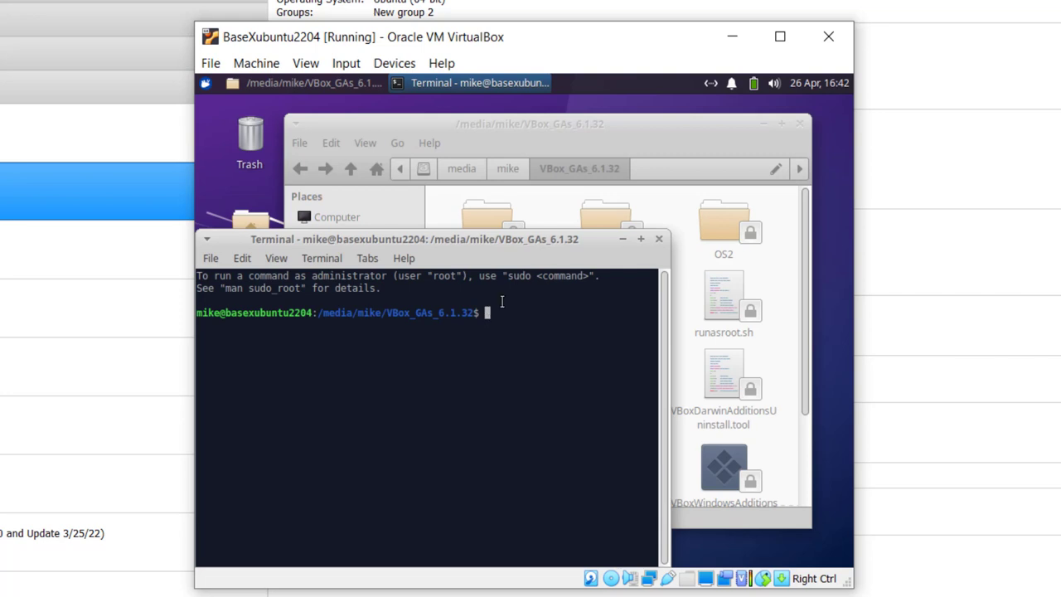
pyautogui.write('sudo apt ins')
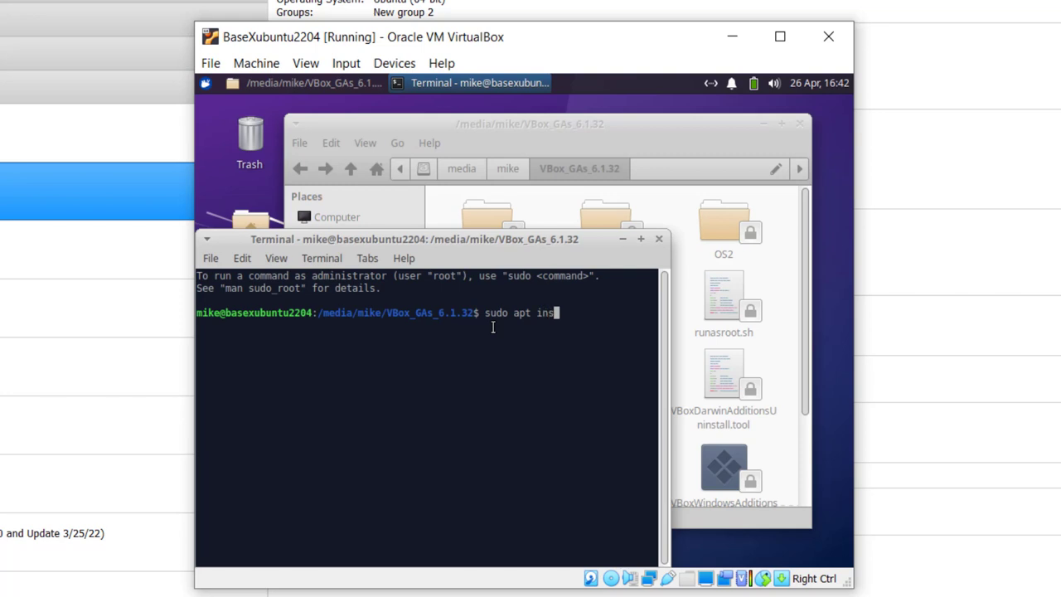
pyautogui.write('tall gcc perl make')
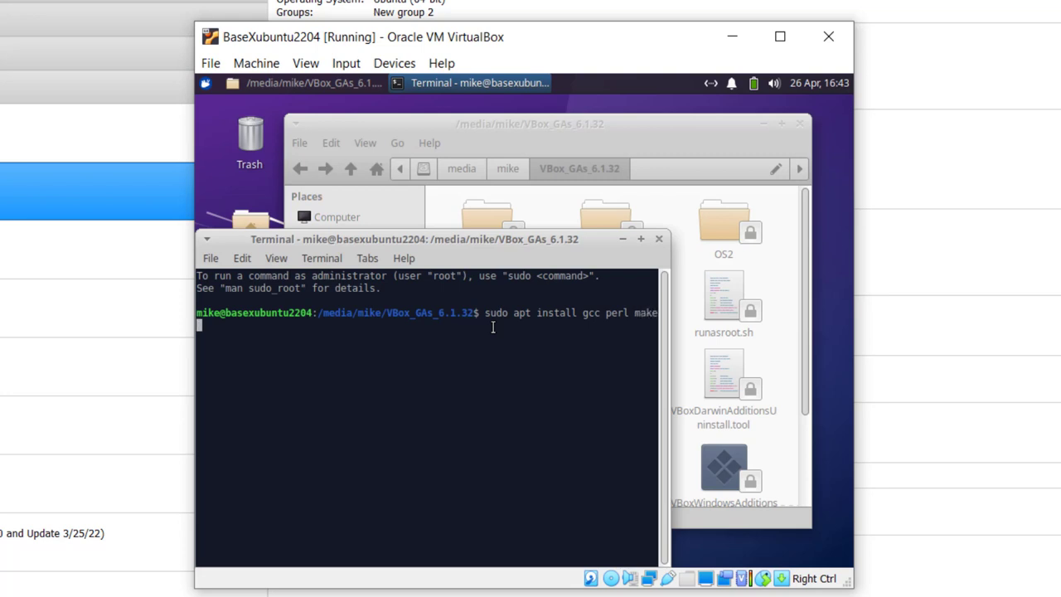
pyautogui.write('-y')
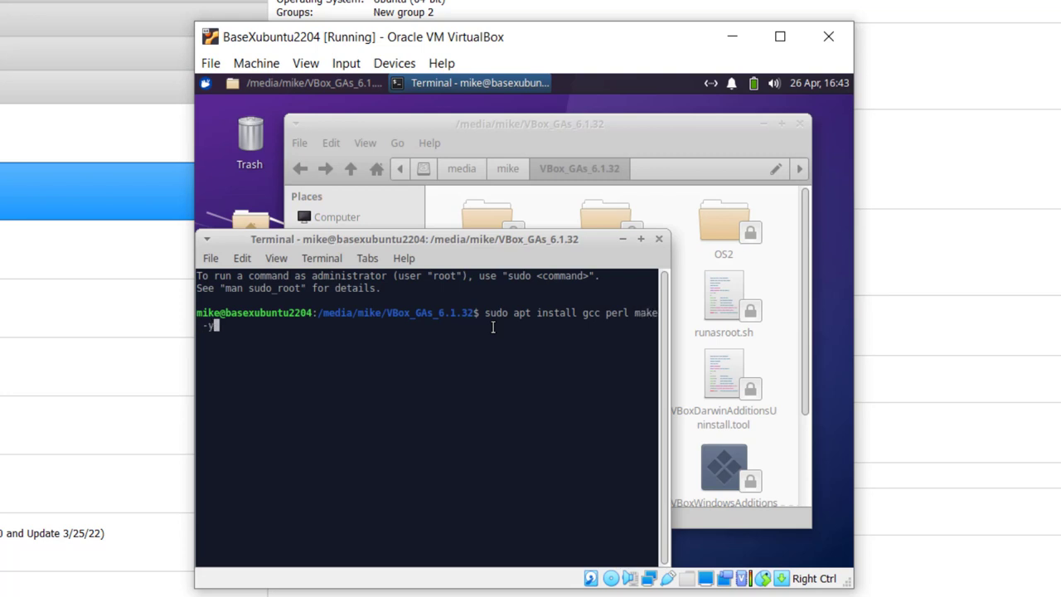
pyautogui.press('Return')
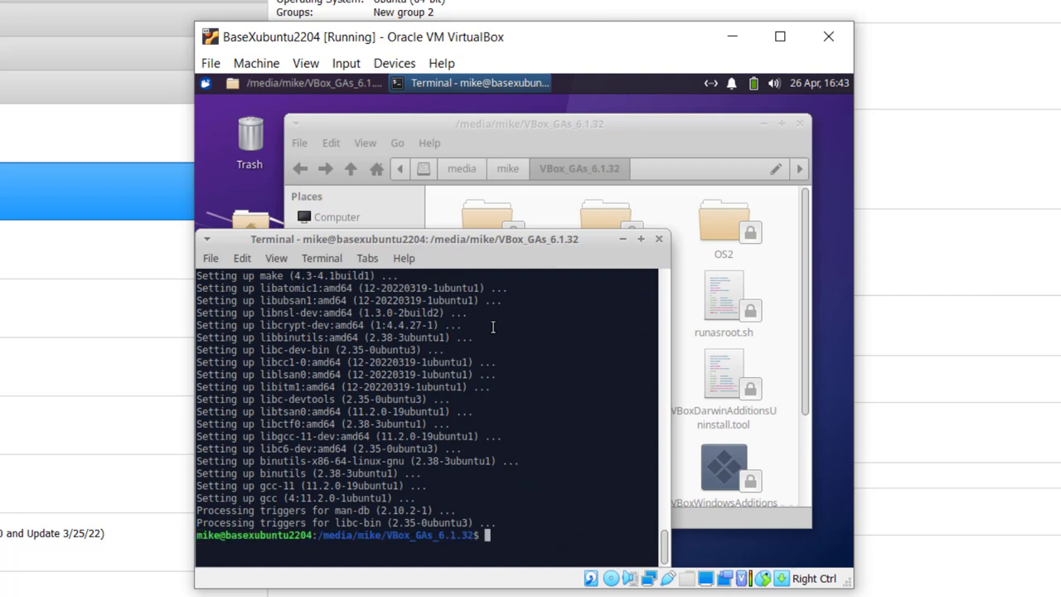
# Step: Run 'sudo ./autorun.sh' to install Guest Additions, then restart the guest with 'sudo reboot'
pyautogui.write('sudo')
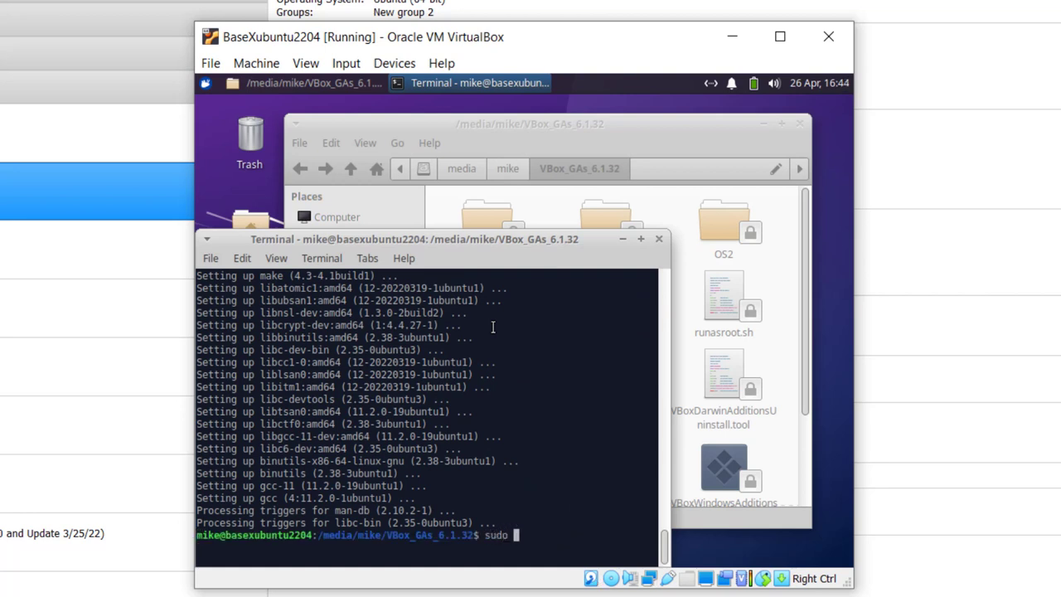
pyautogui.write('./a')
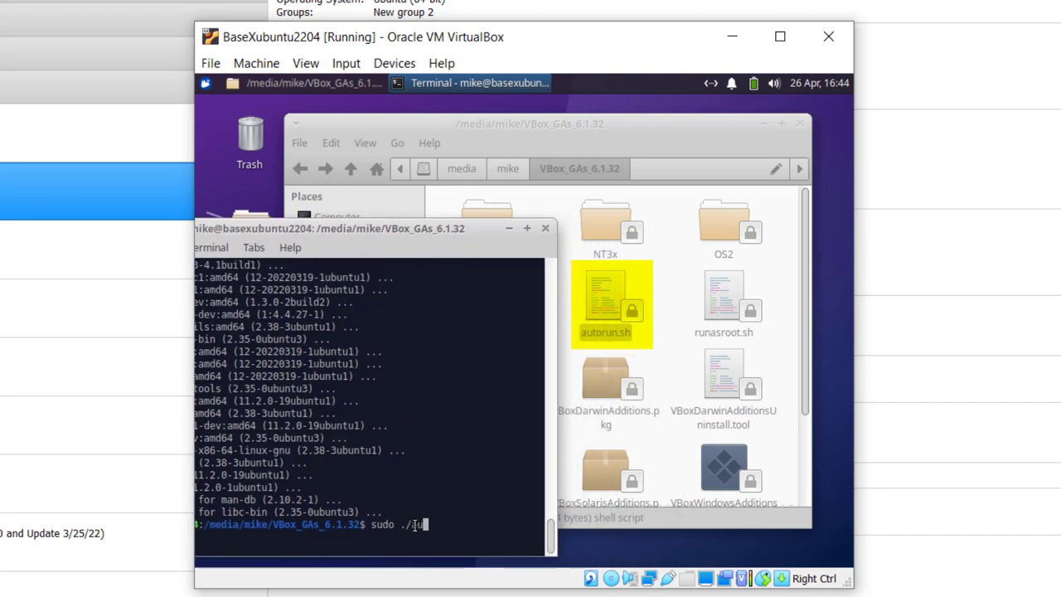
pyautogui.write('utorun.sh')
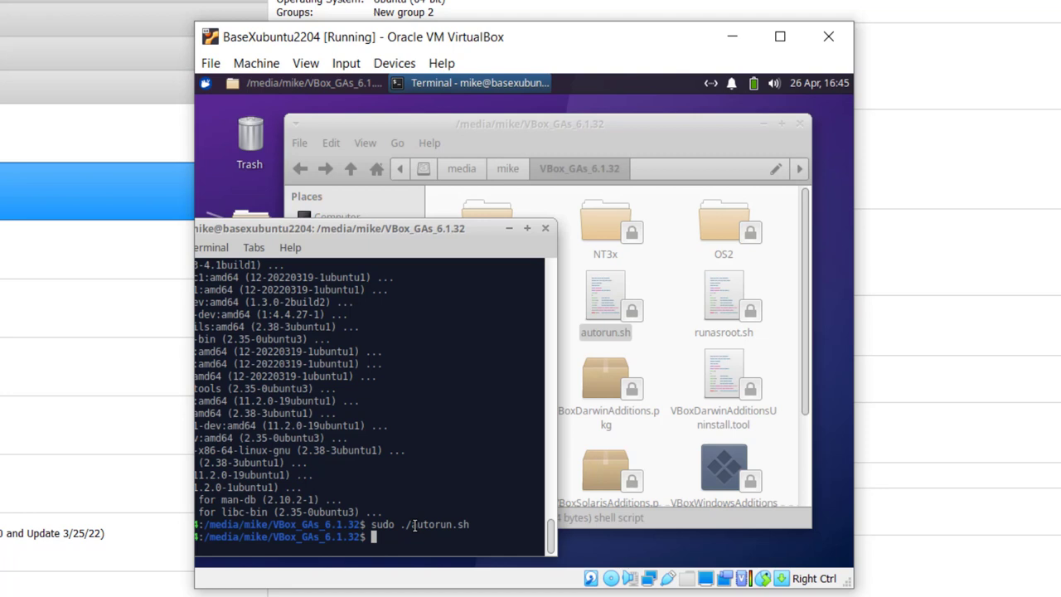
pyautogui.write('sudo reboot')
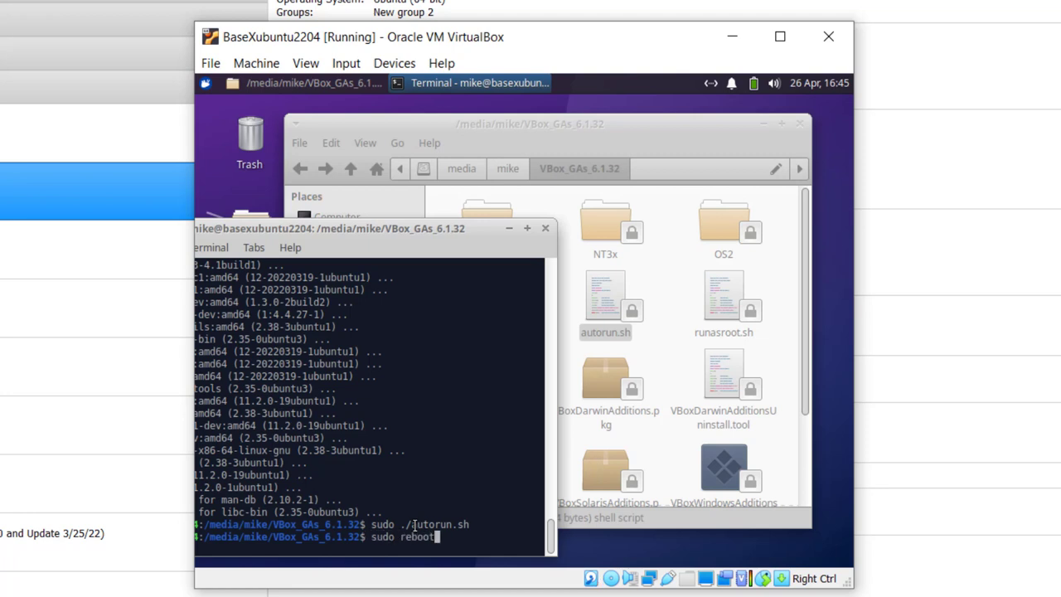
pyautogui.press('Return')
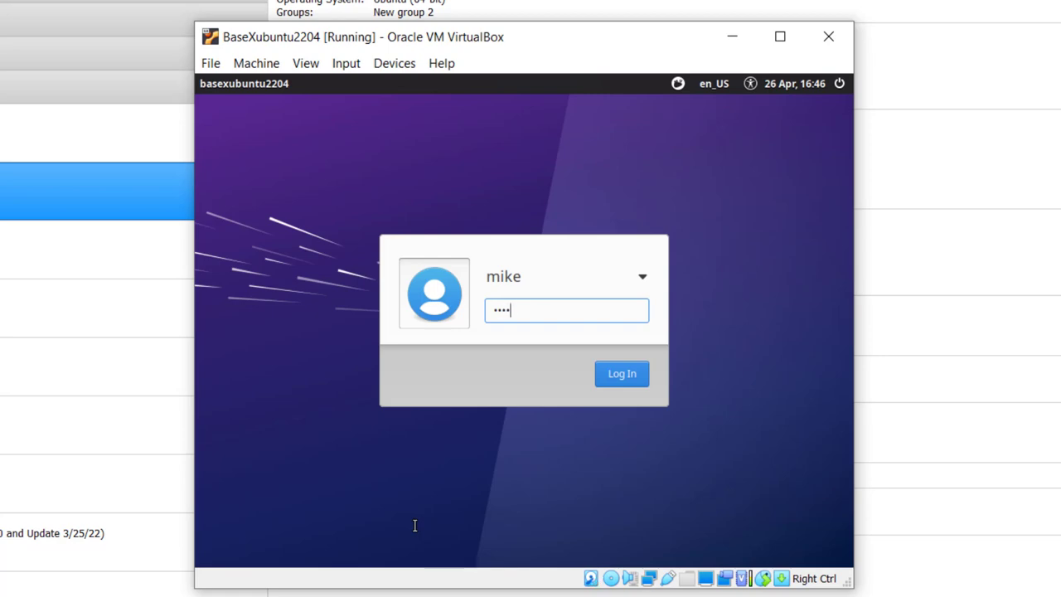
# Step: Enter the password and log in as mike after the reboot
pyautogui.click(621, 373)
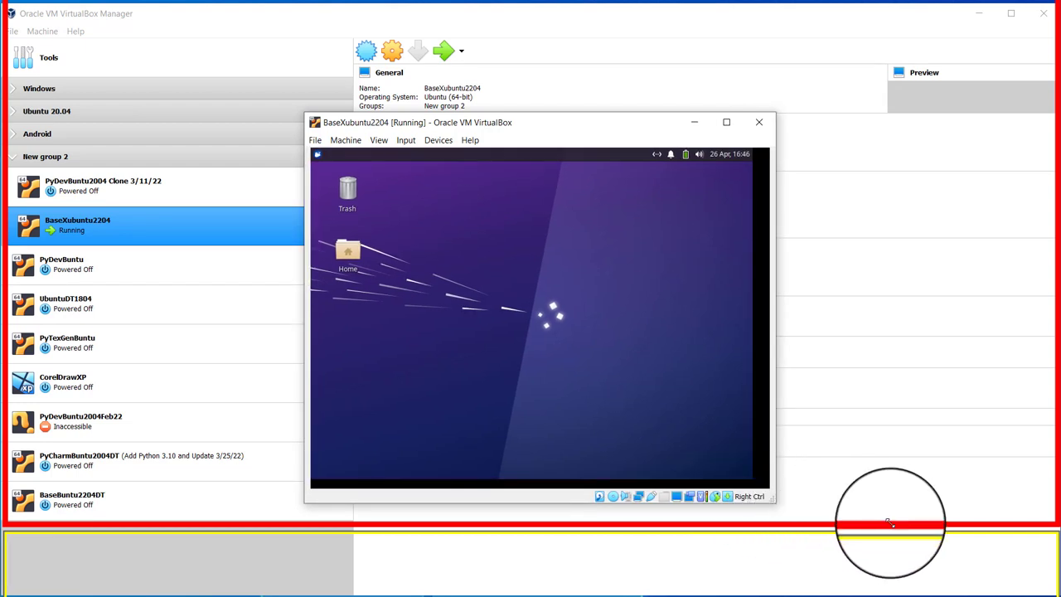
pyautogui.moveTo(746, 270)
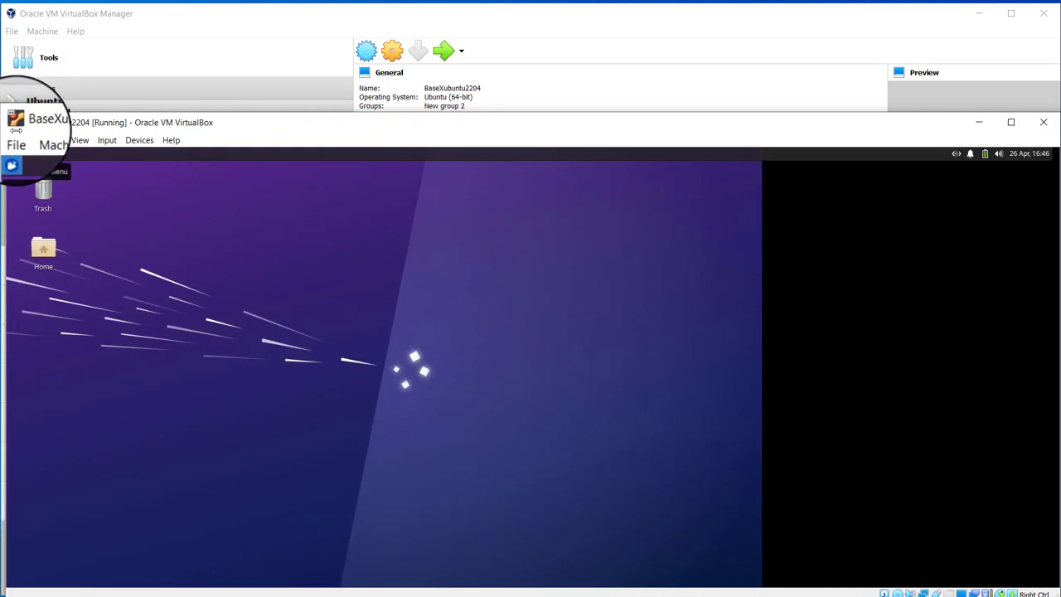
# Step: Browse the VM window's File, Input and View menus as the desktop auto-resizes to fill it
pyautogui.click(14, 140)
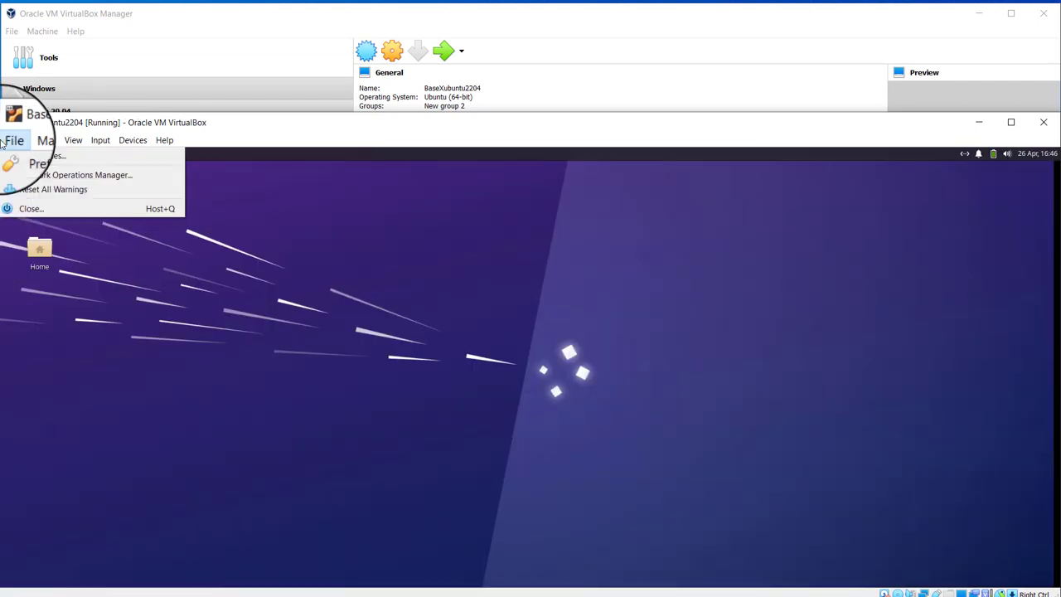
pyautogui.click(102, 140)
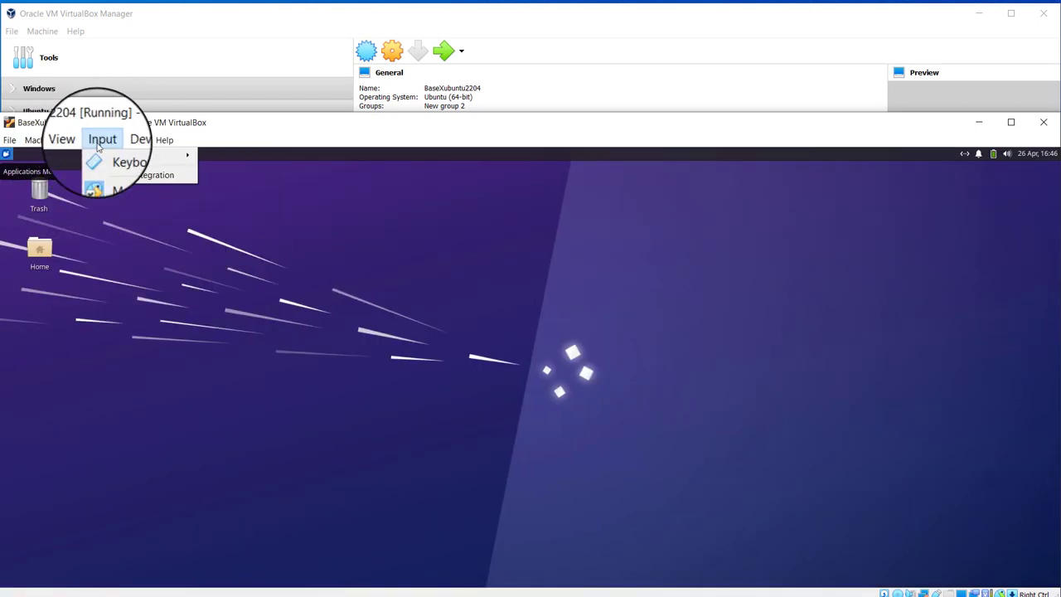
pyautogui.click(74, 139)
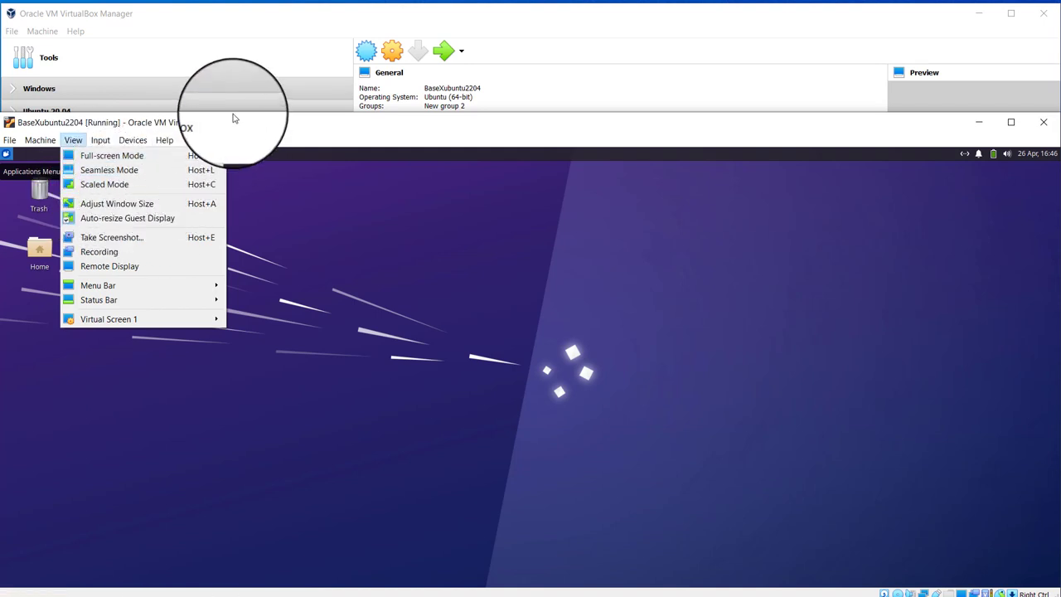
pyautogui.moveTo(247, 151)
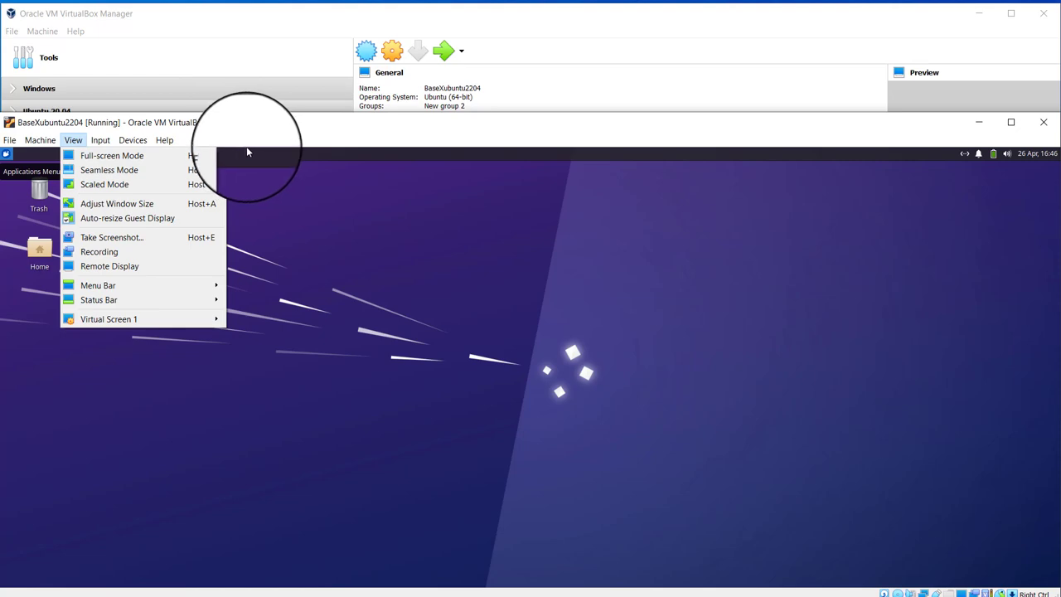
pyautogui.moveTo(301, 180)
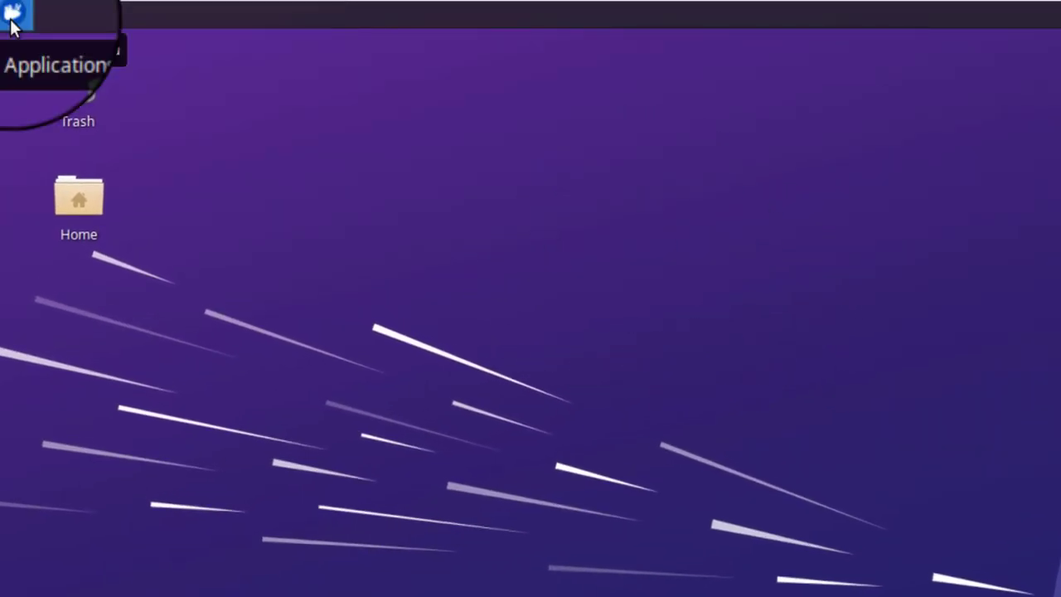
# Step: Open Applications Menu > Settings and scroll down to Menu Editor (MenuLibre)
pyautogui.click(13, 16)
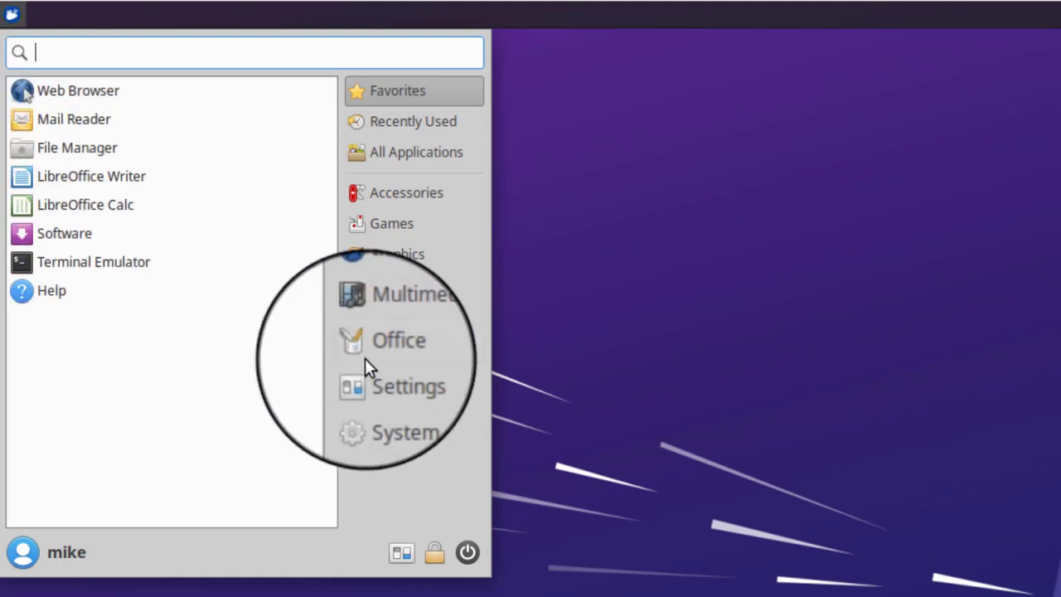
pyautogui.click(408, 386)
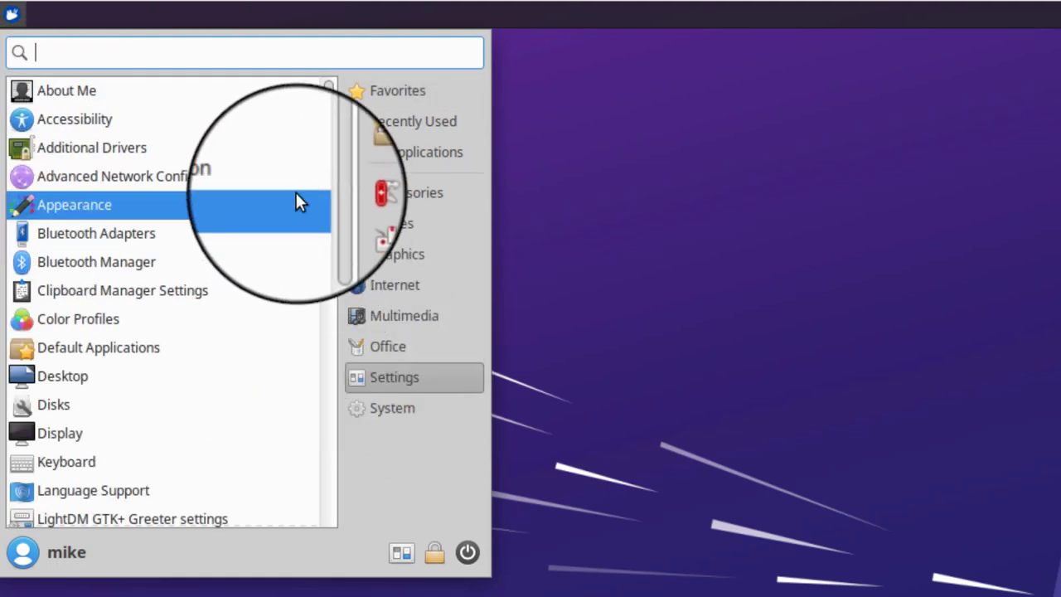
pyautogui.scroll(-3)
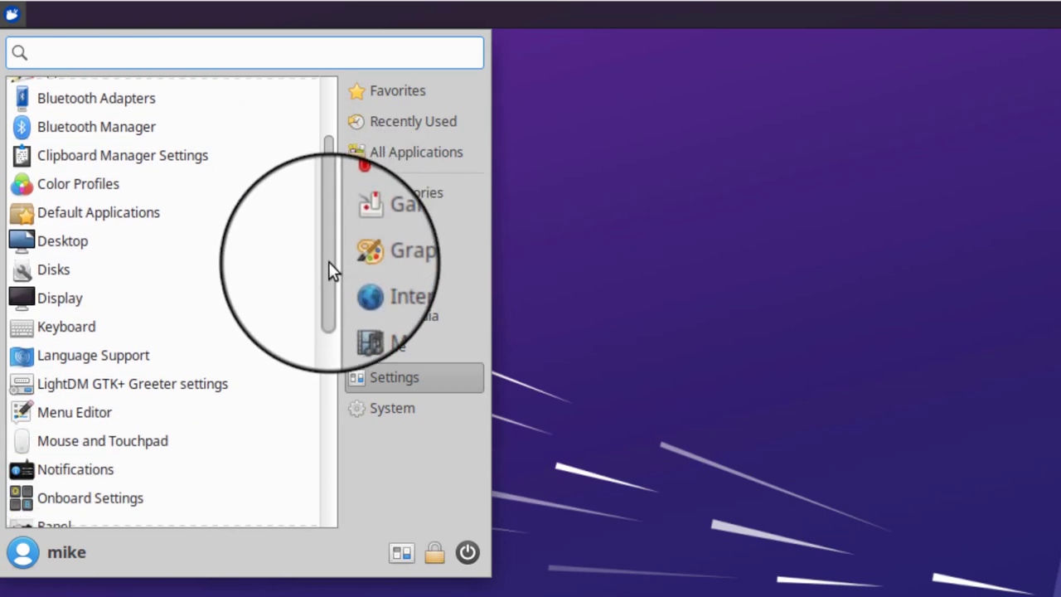
pyautogui.scroll(-3)
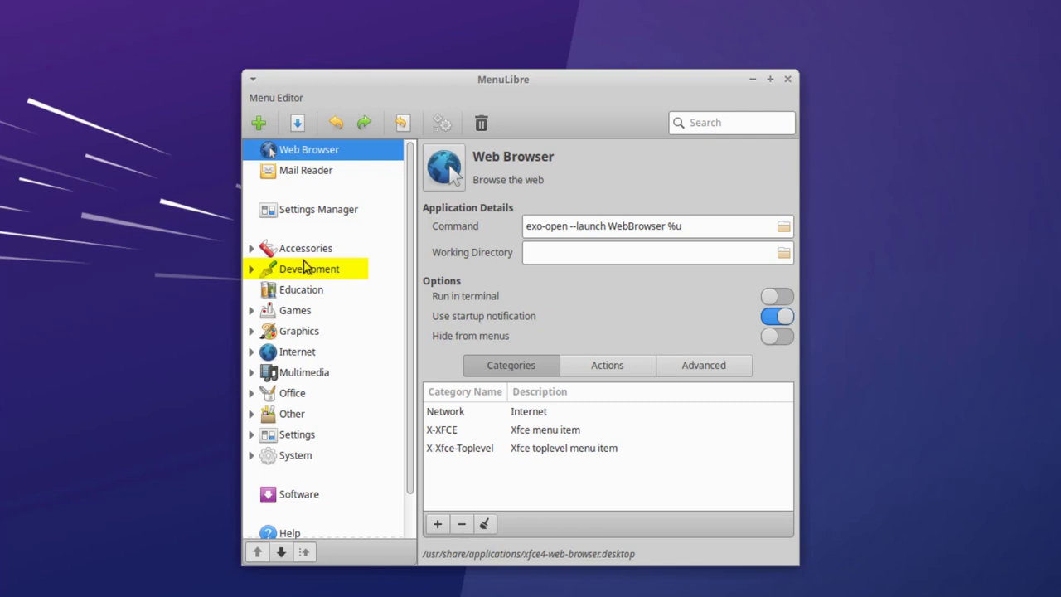
# Step: Unhide Python (v3.10) under Development, save on closing, and verify it in the Applications Menu
pyautogui.click(251, 269)
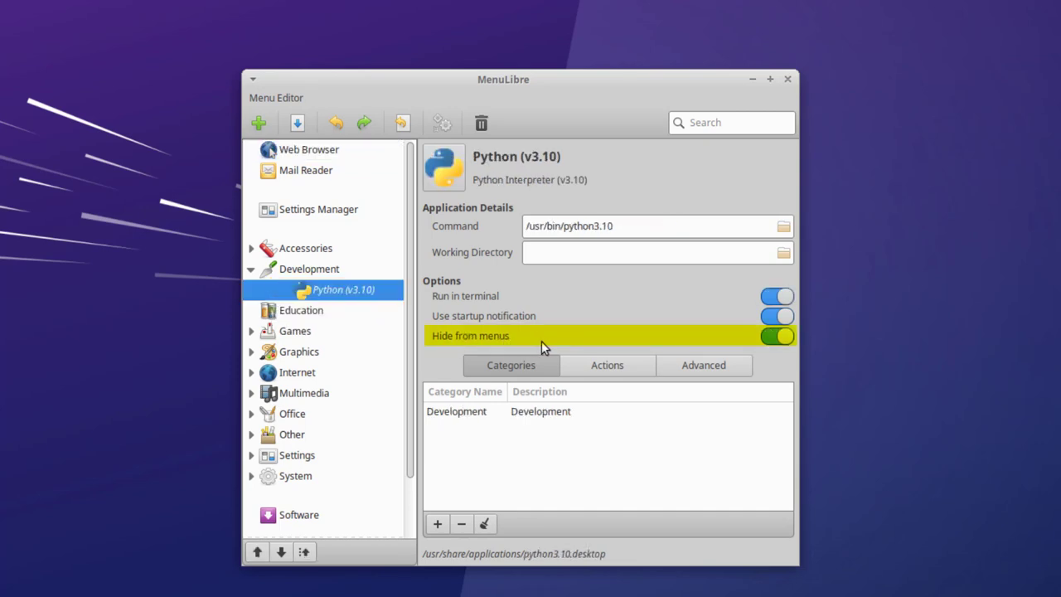
pyautogui.click(777, 336)
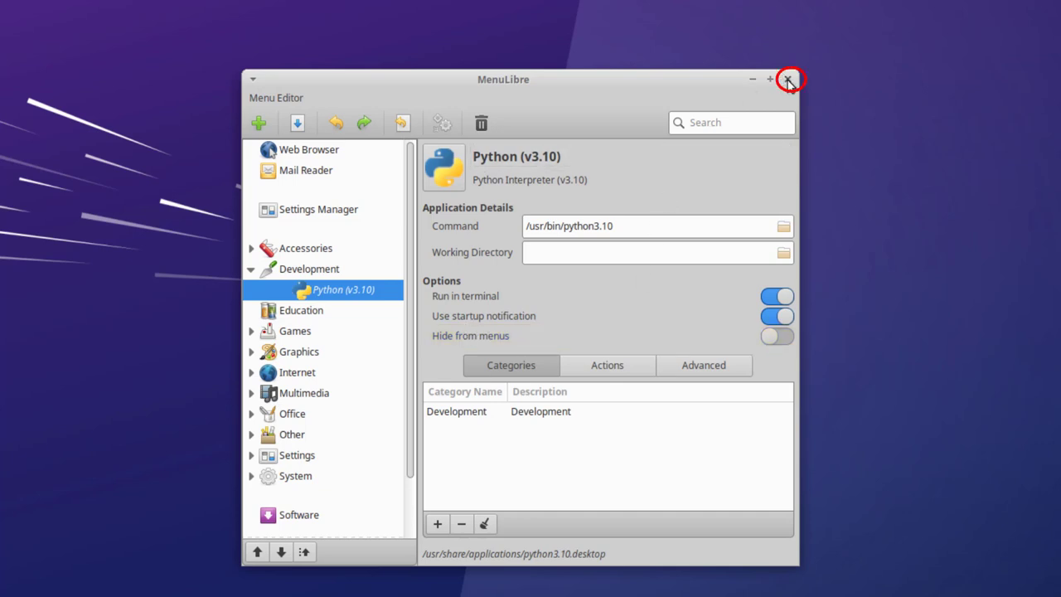
pyautogui.click(787, 79)
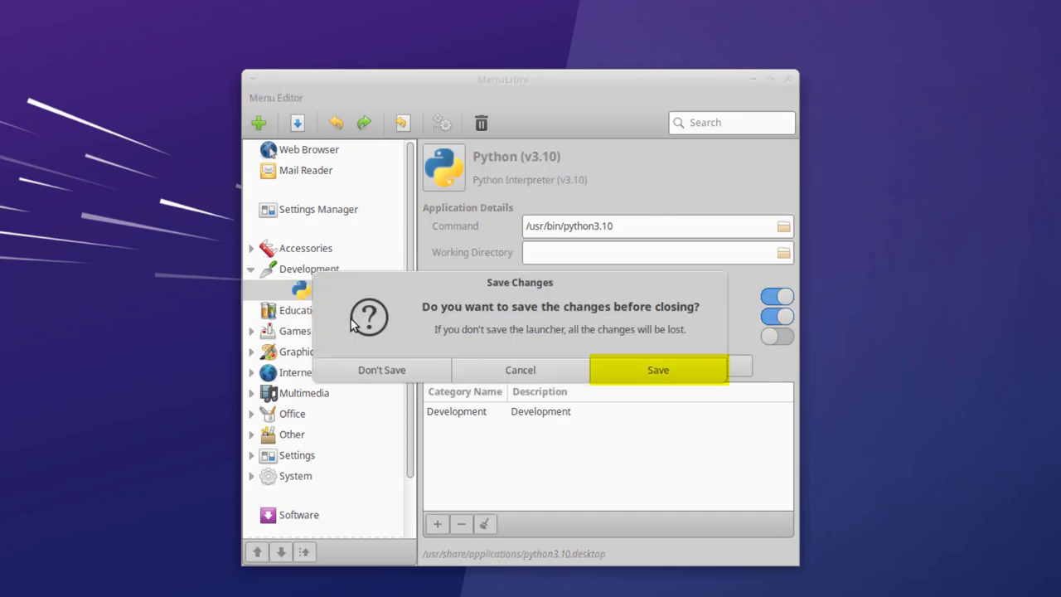
pyautogui.click(658, 370)
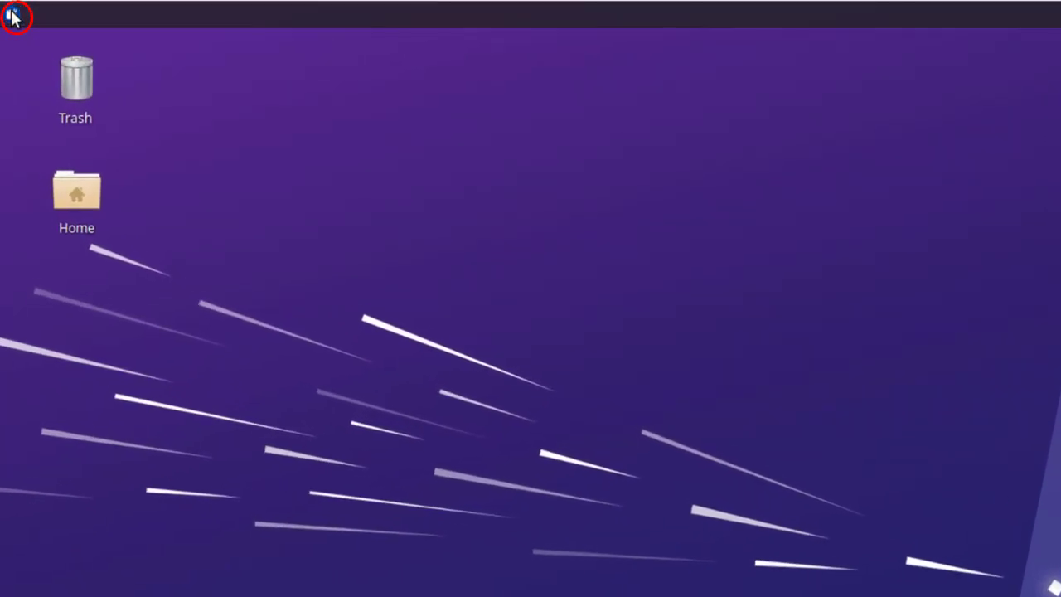
pyautogui.click(14, 17)
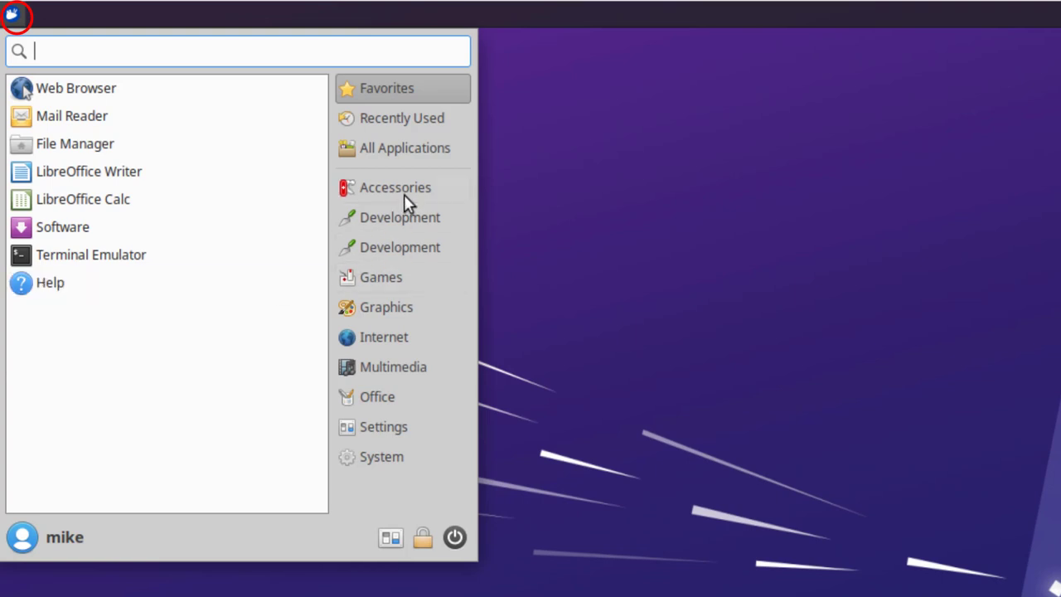
pyautogui.moveTo(404, 217)
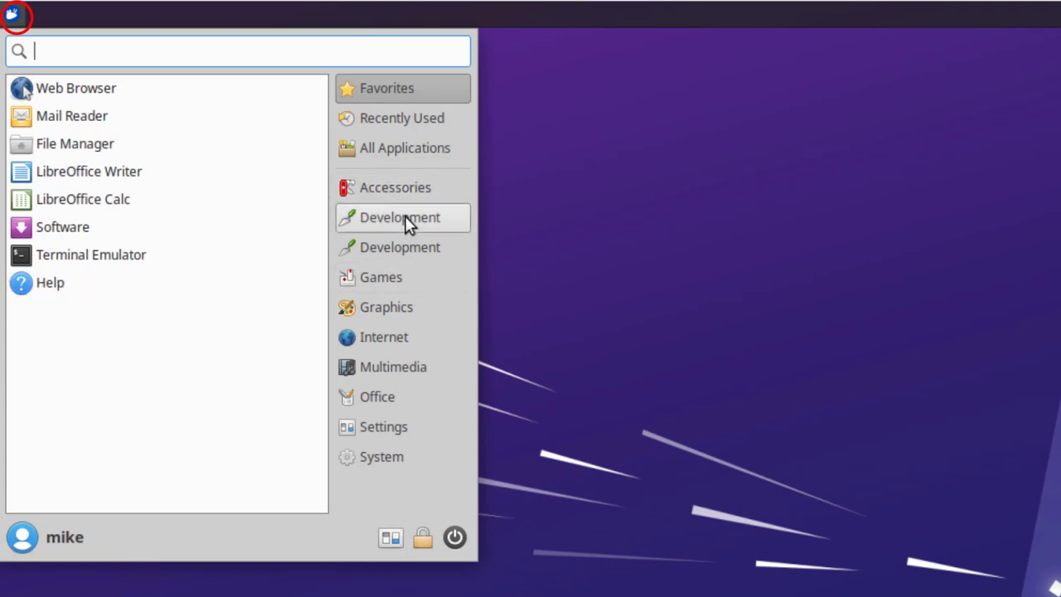
pyautogui.click(401, 217)
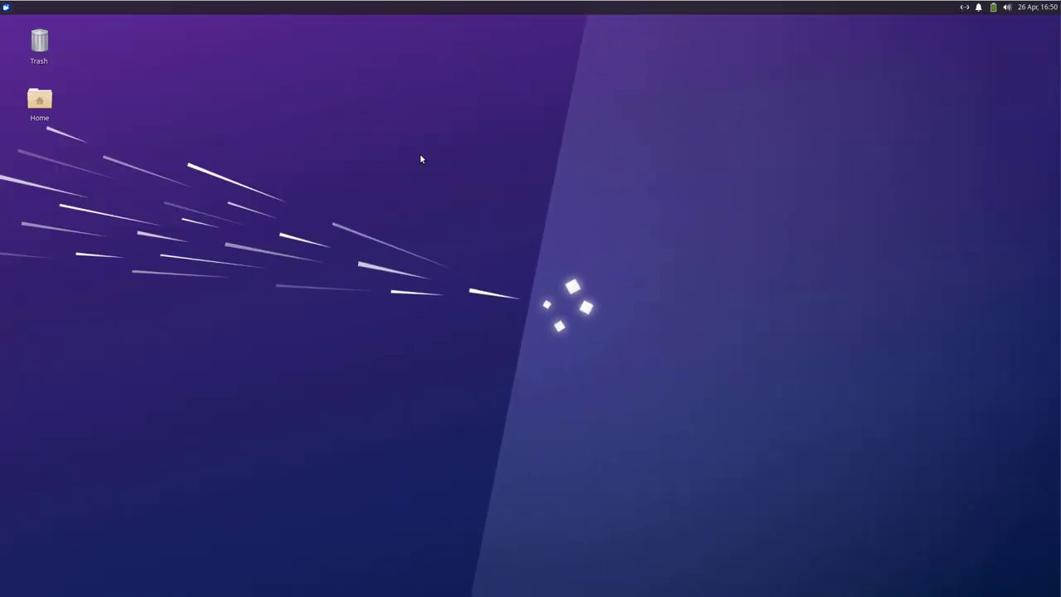
# Step: Open Desktop Settings from the desktop menu and pick the blue wallpaper with a light-blue circle
pyautogui.rightClick(421, 159)
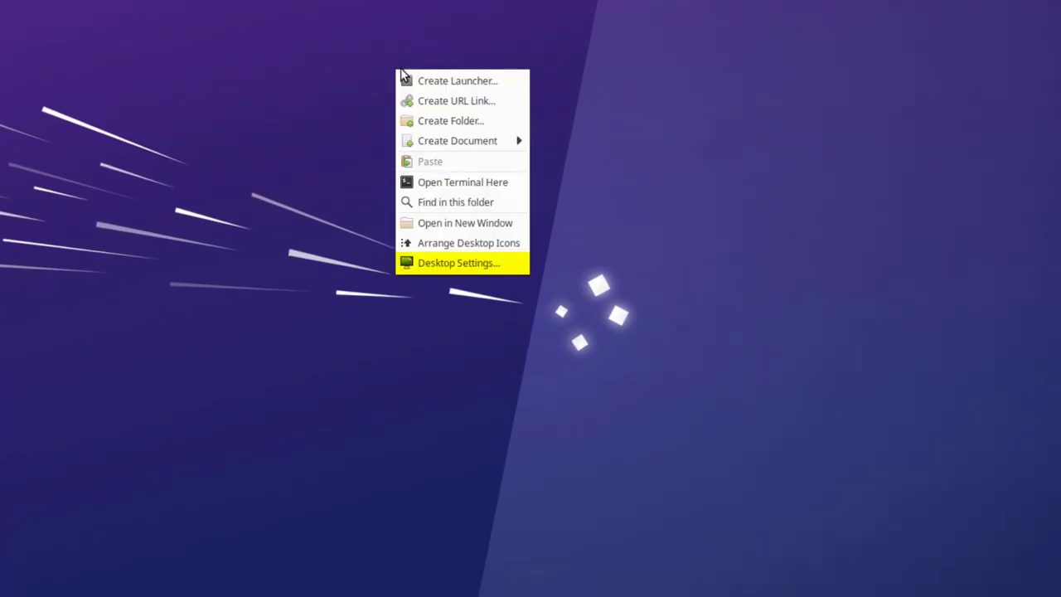
pyautogui.moveTo(462, 263)
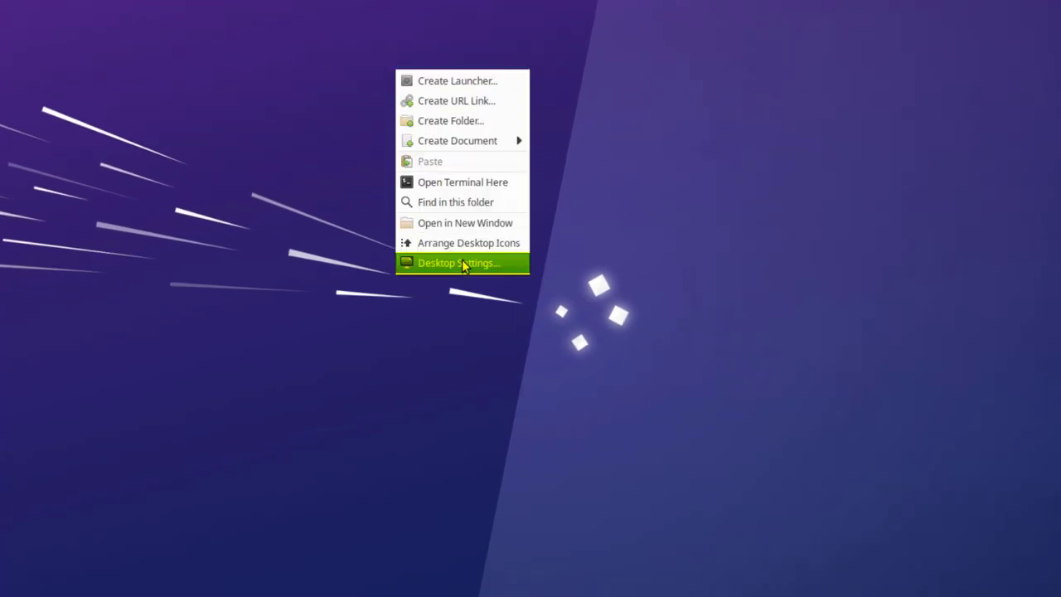
pyautogui.click(459, 263)
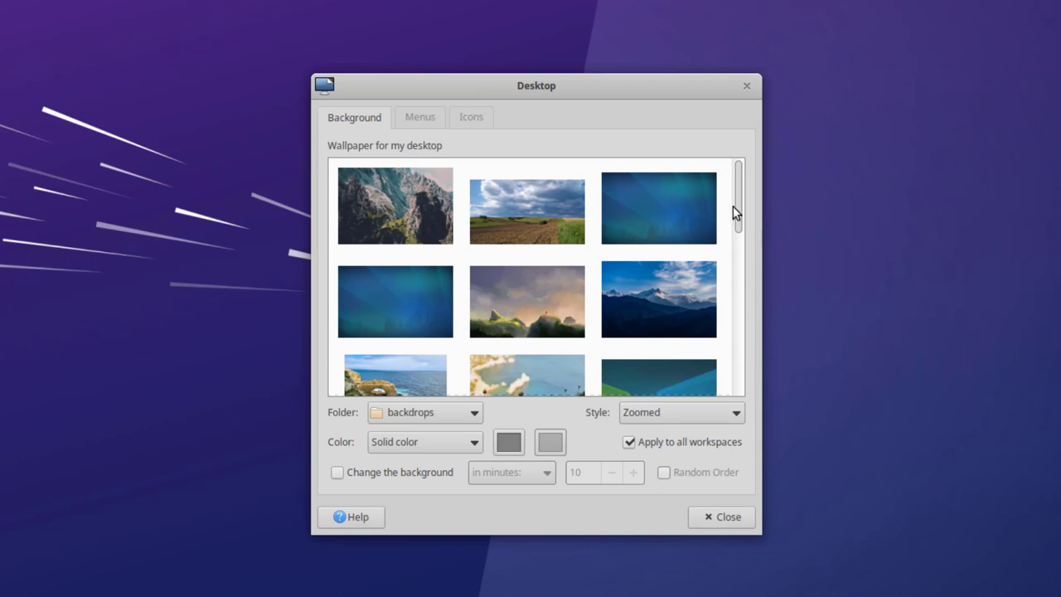
pyautogui.scroll(-3)
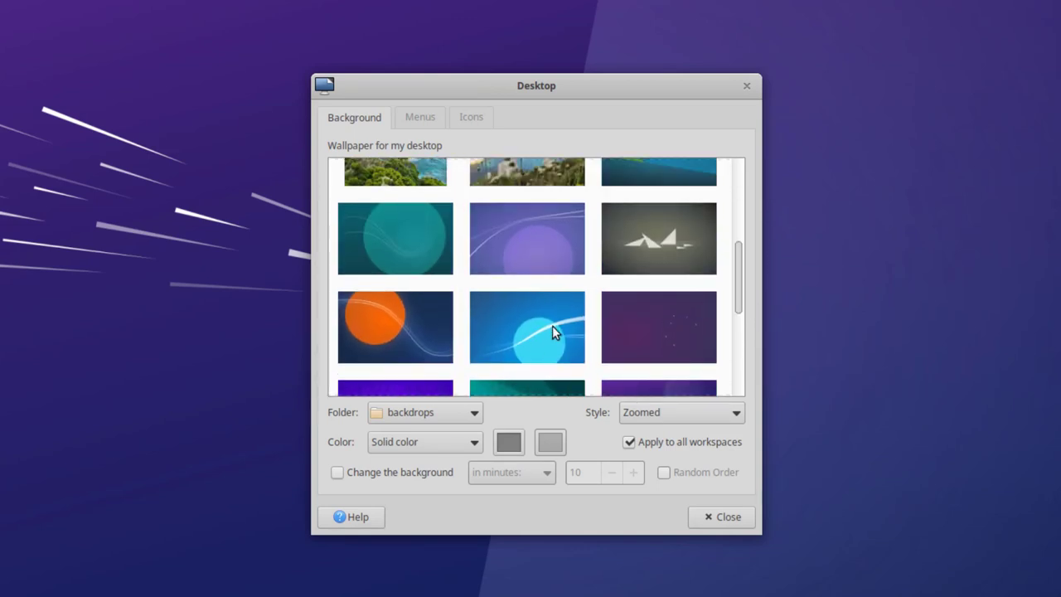
pyautogui.click(527, 325)
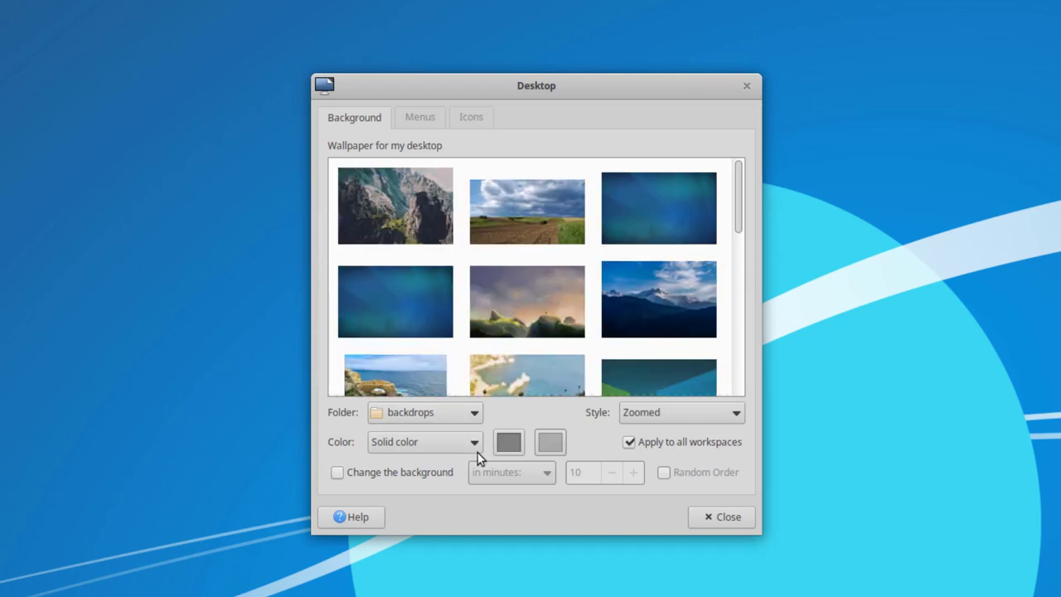
pyautogui.moveTo(415, 529)
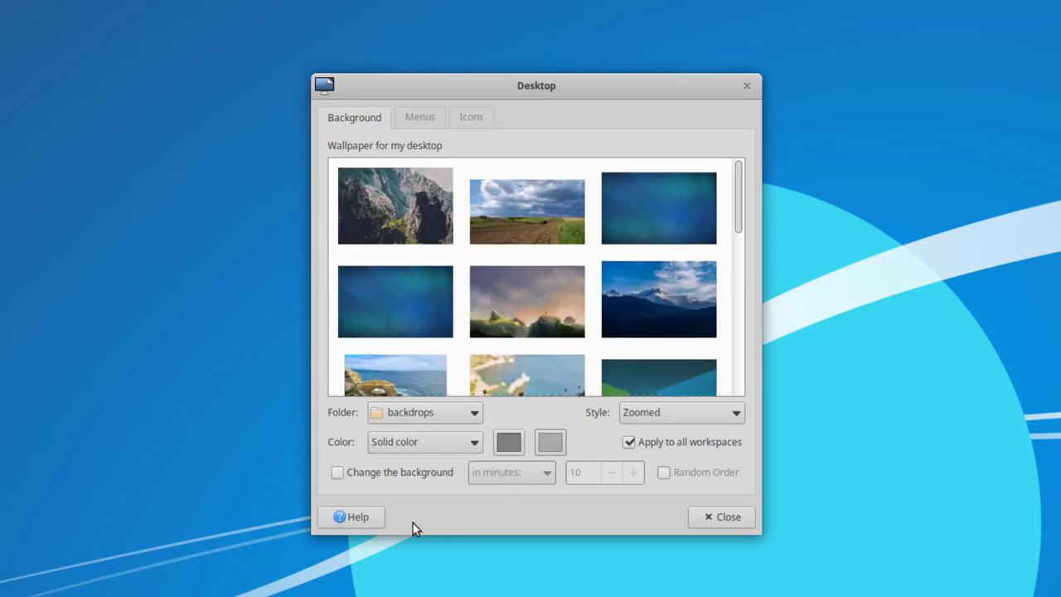